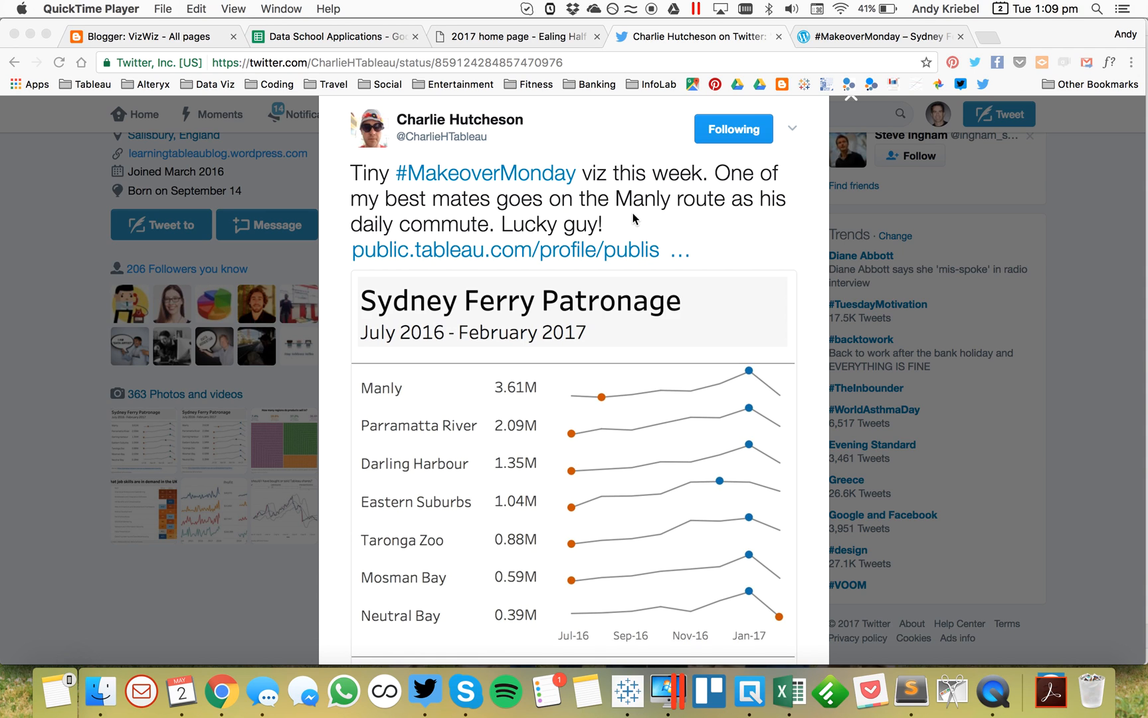
pyautogui.moveTo(605, 407)
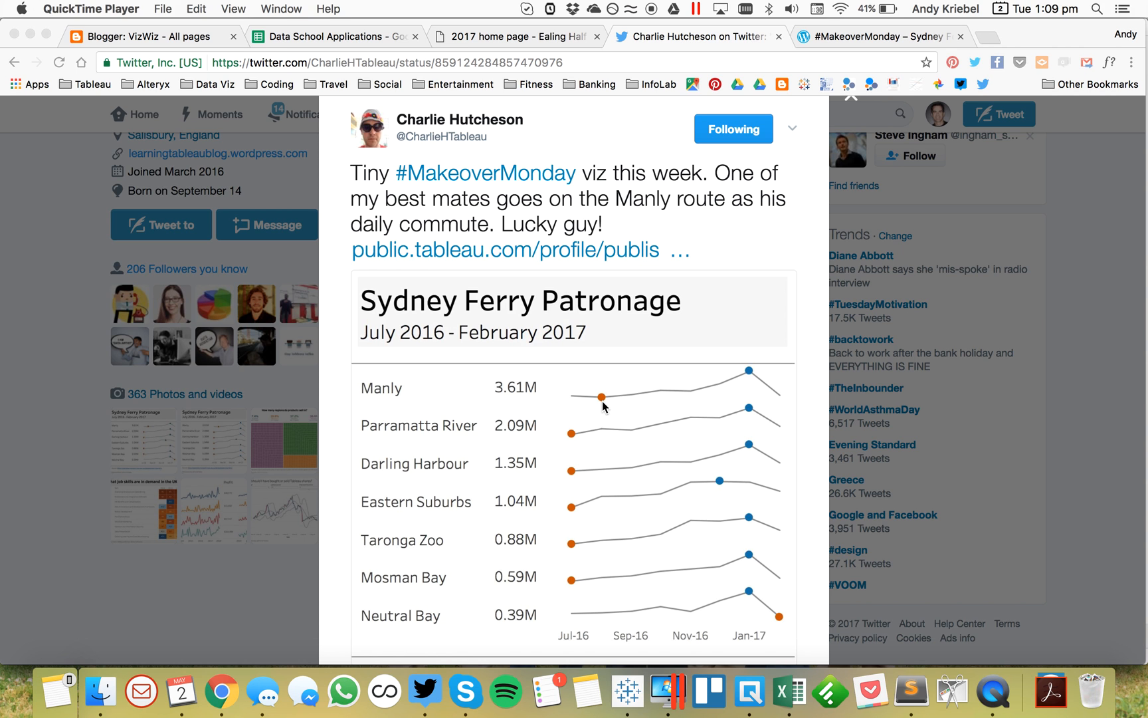
# - Scroll the blog post down to its Min or Max table calculation, then switch to the Sydney Ferries workbook
pyautogui.scroll(-3)
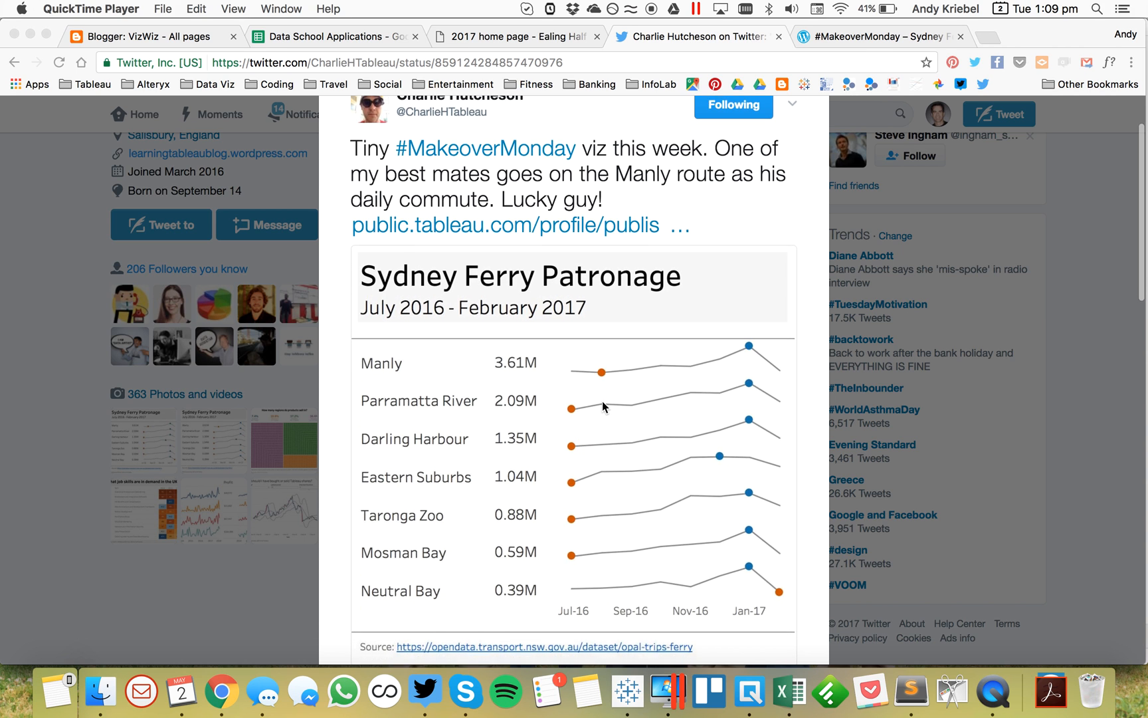
pyautogui.scroll(-3)
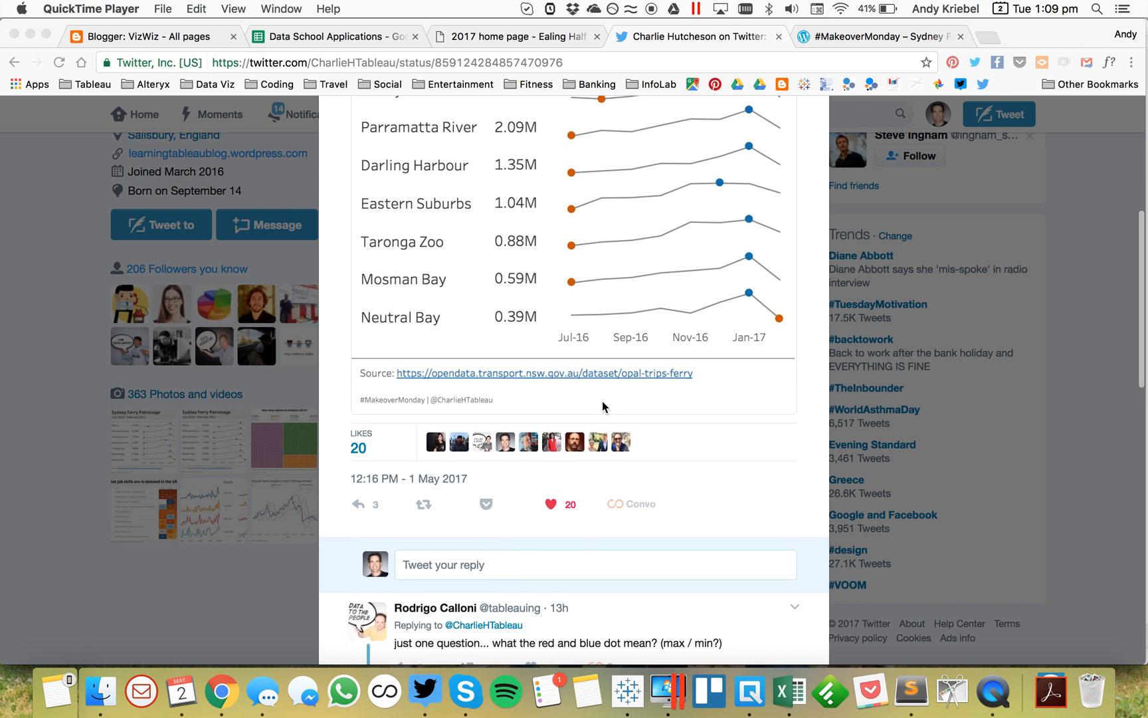
pyautogui.scroll(-3)
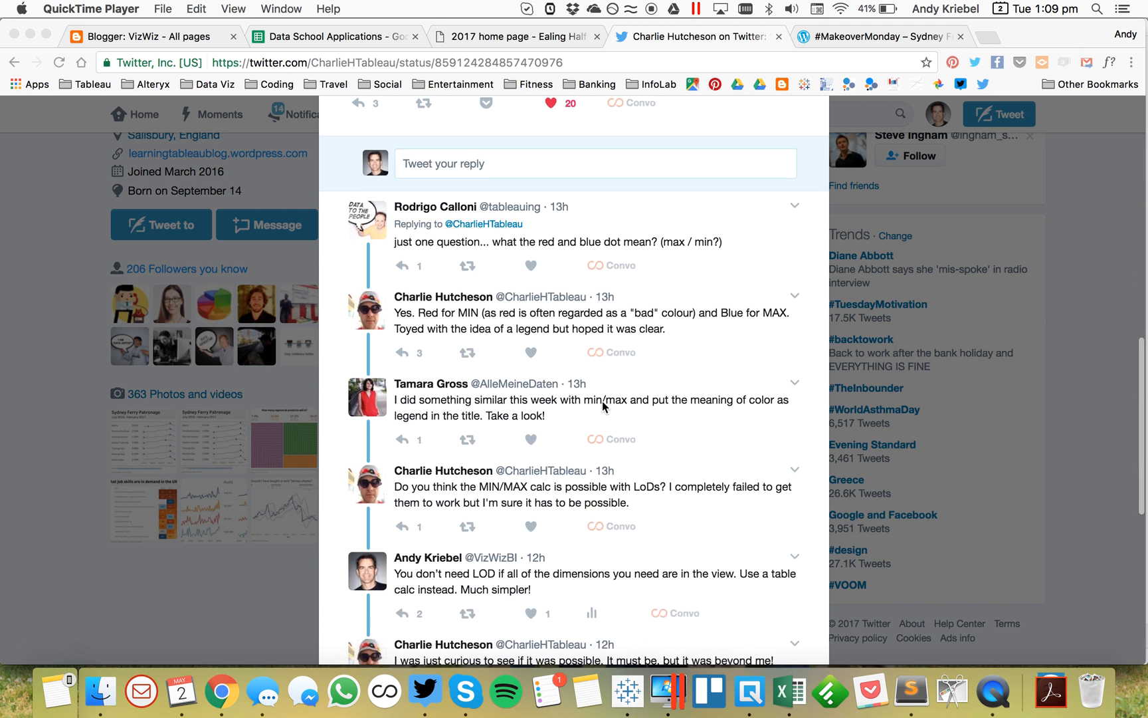
pyautogui.scroll(-3)
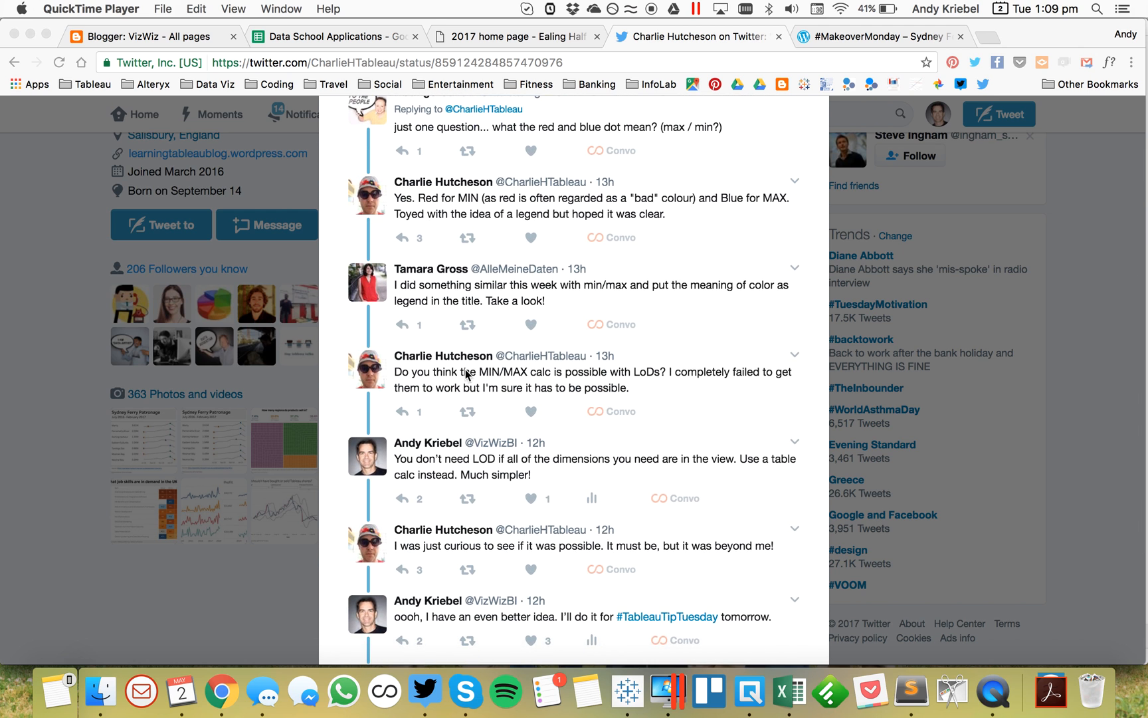
pyautogui.moveTo(513, 375)
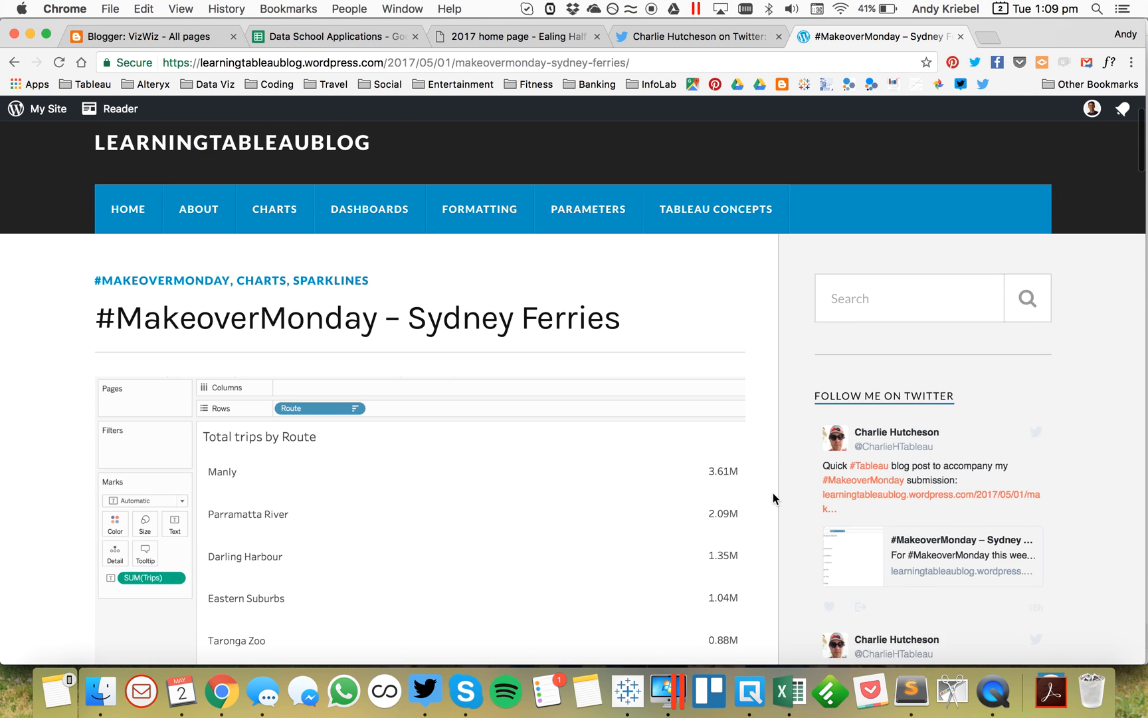
pyautogui.scroll(-3)
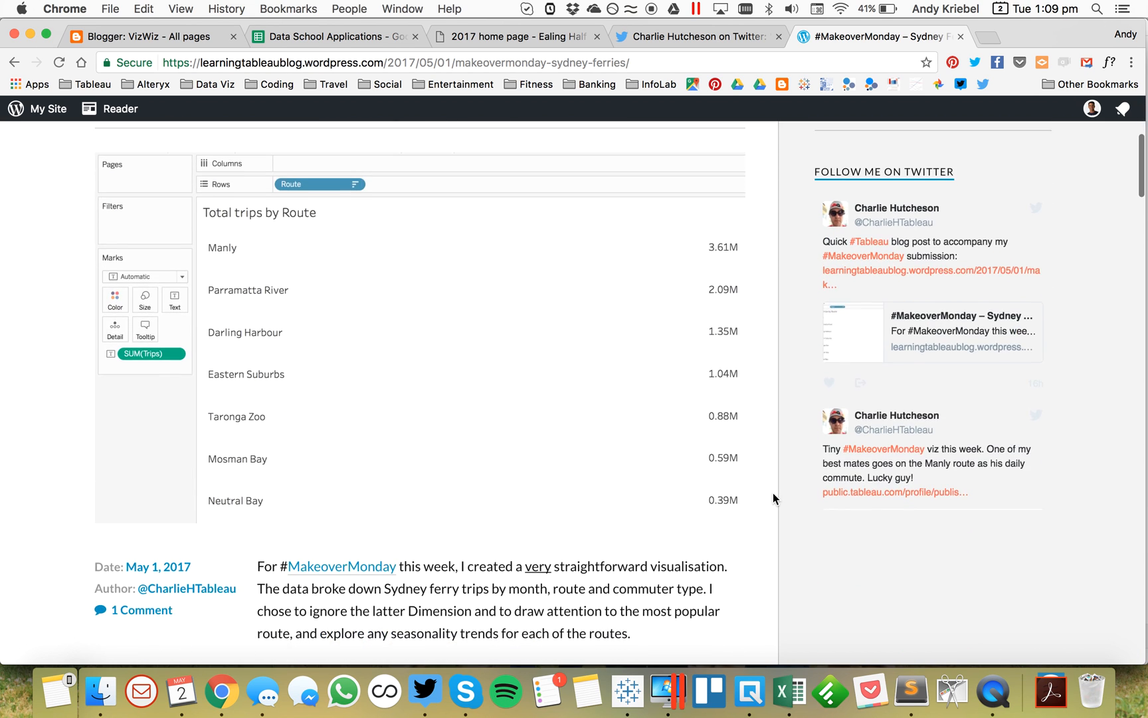
pyautogui.scroll(-3)
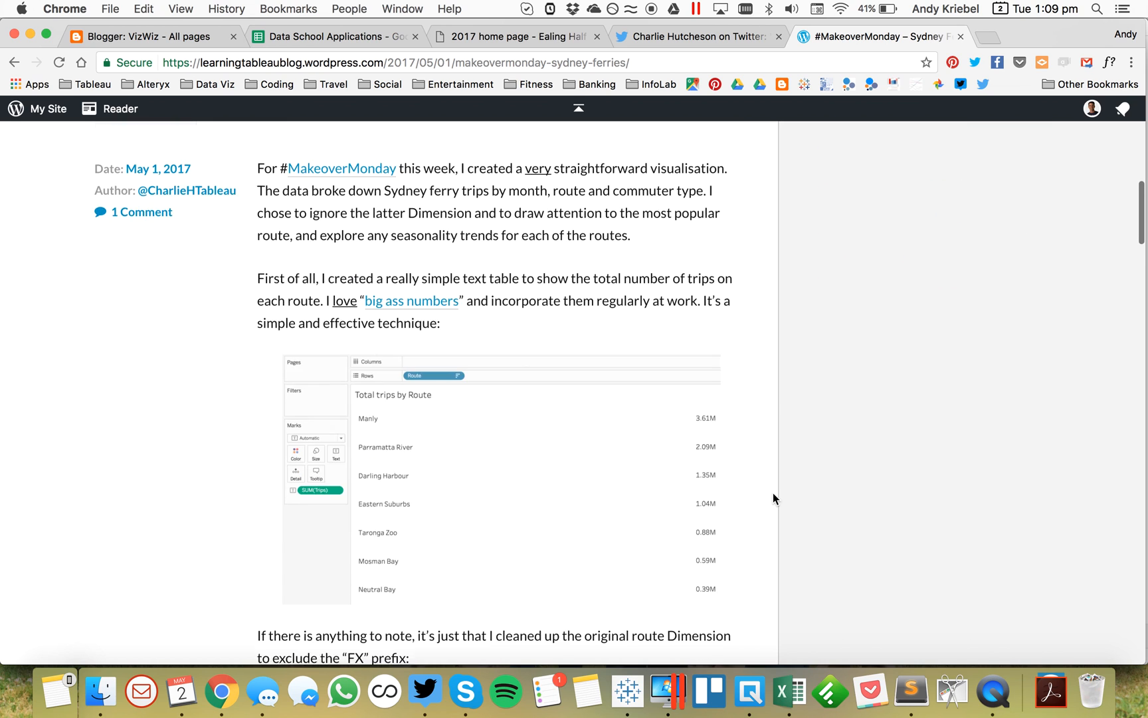
pyautogui.scroll(-3)
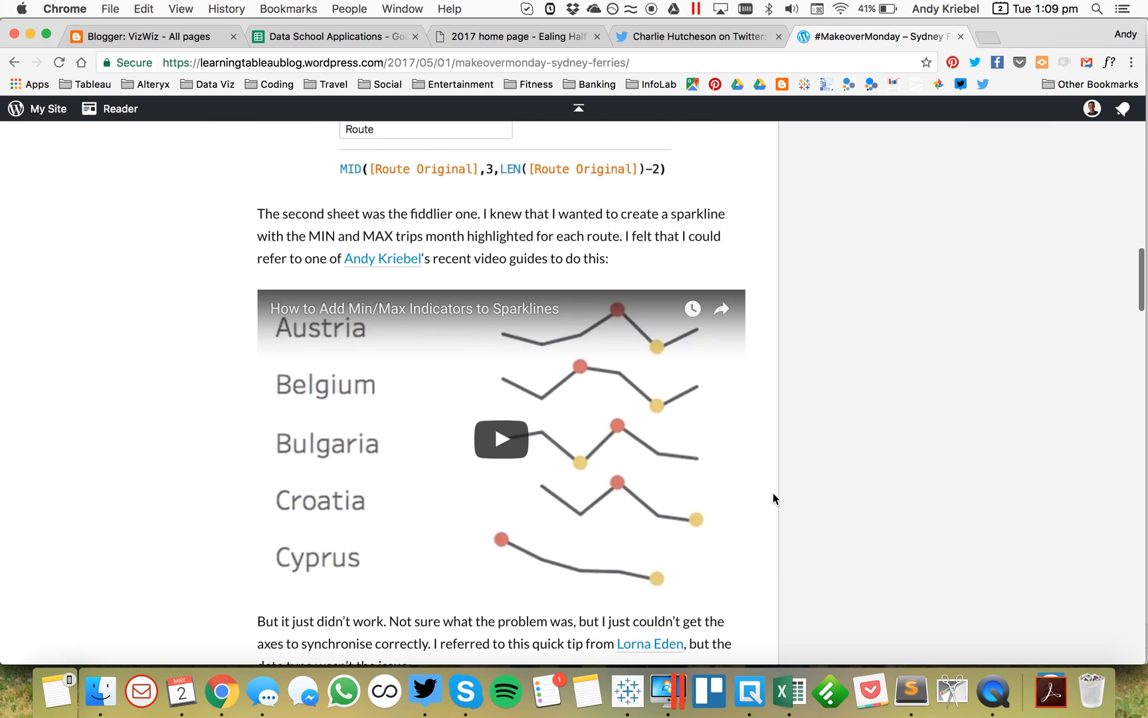
pyautogui.scroll(-3)
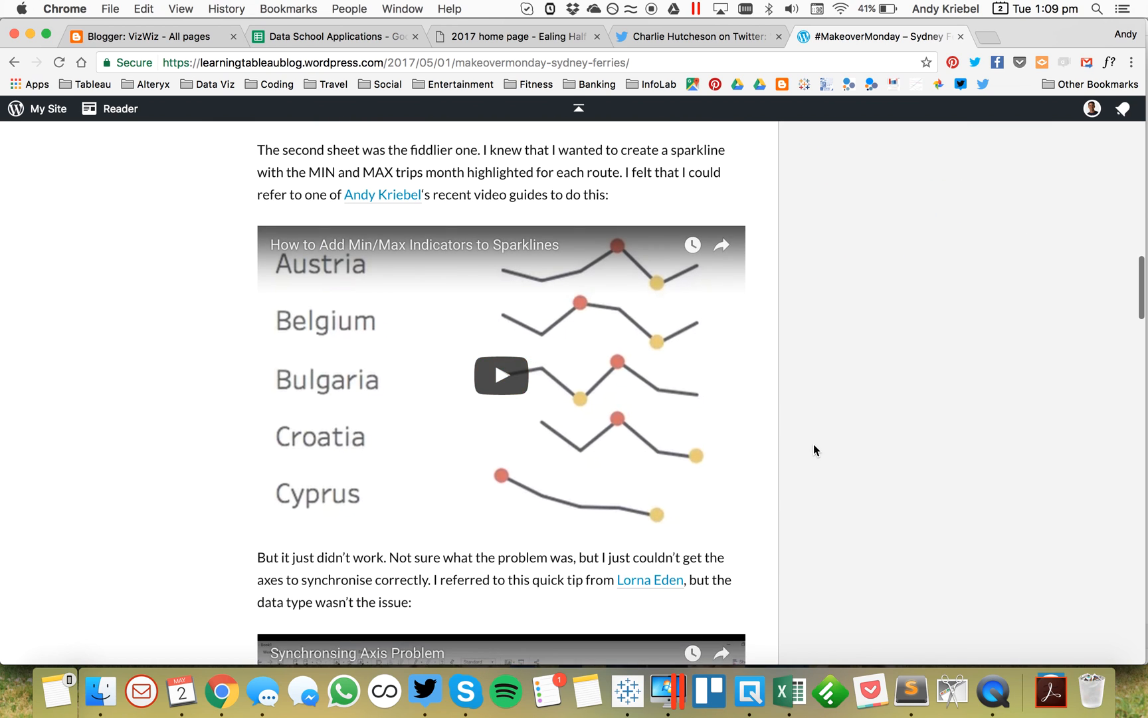
pyautogui.moveTo(784, 453)
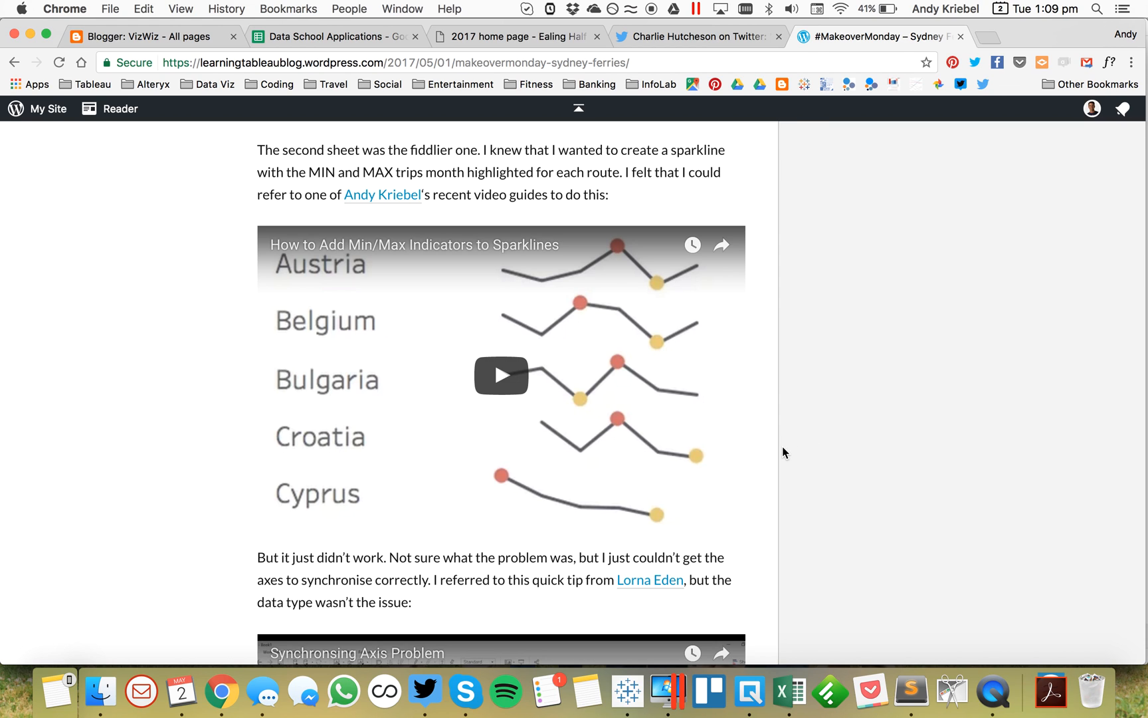
pyautogui.scroll(-3)
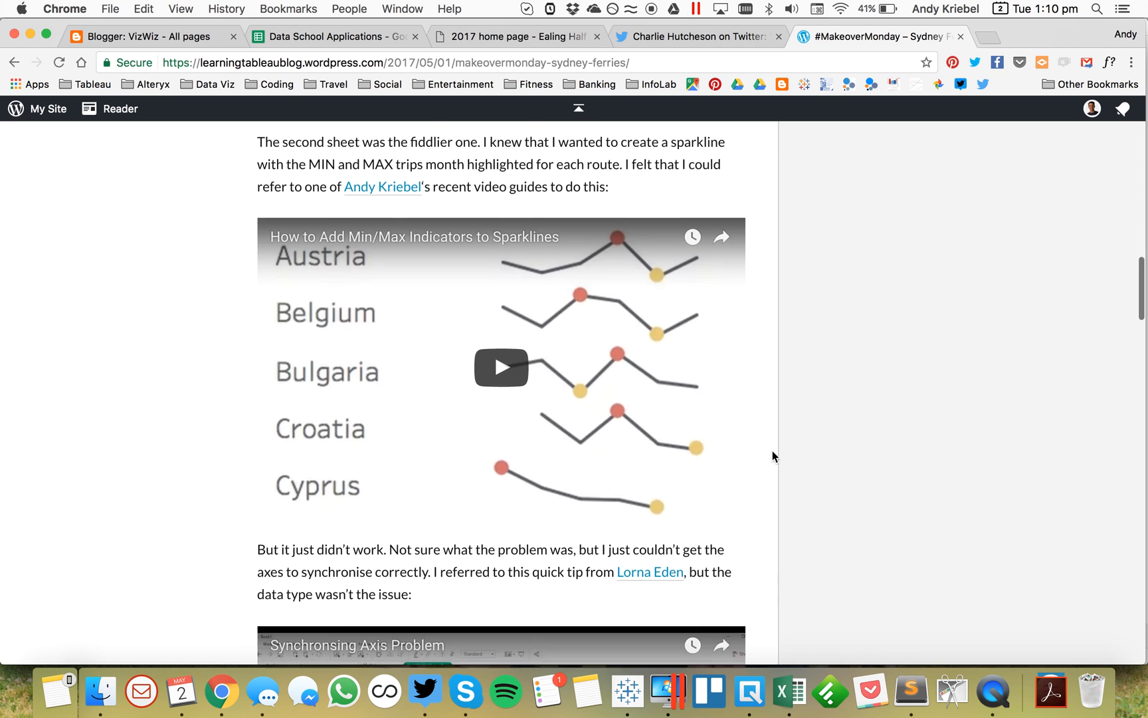
pyautogui.scroll(-3)
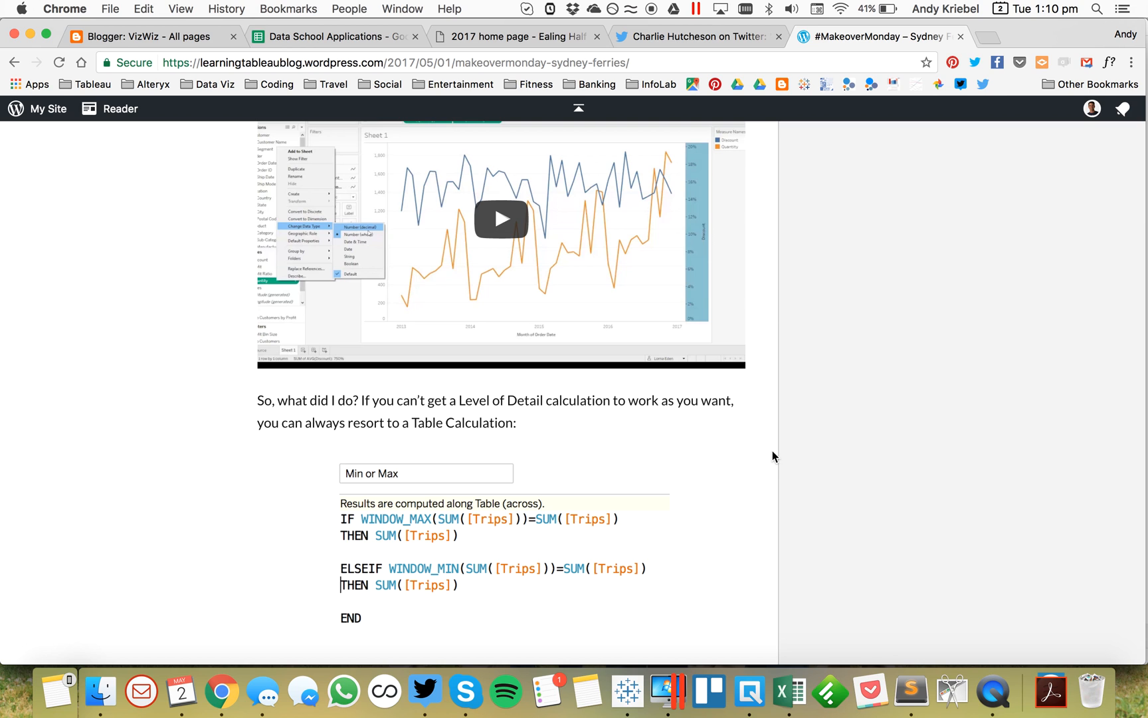
pyautogui.moveTo(626, 669)
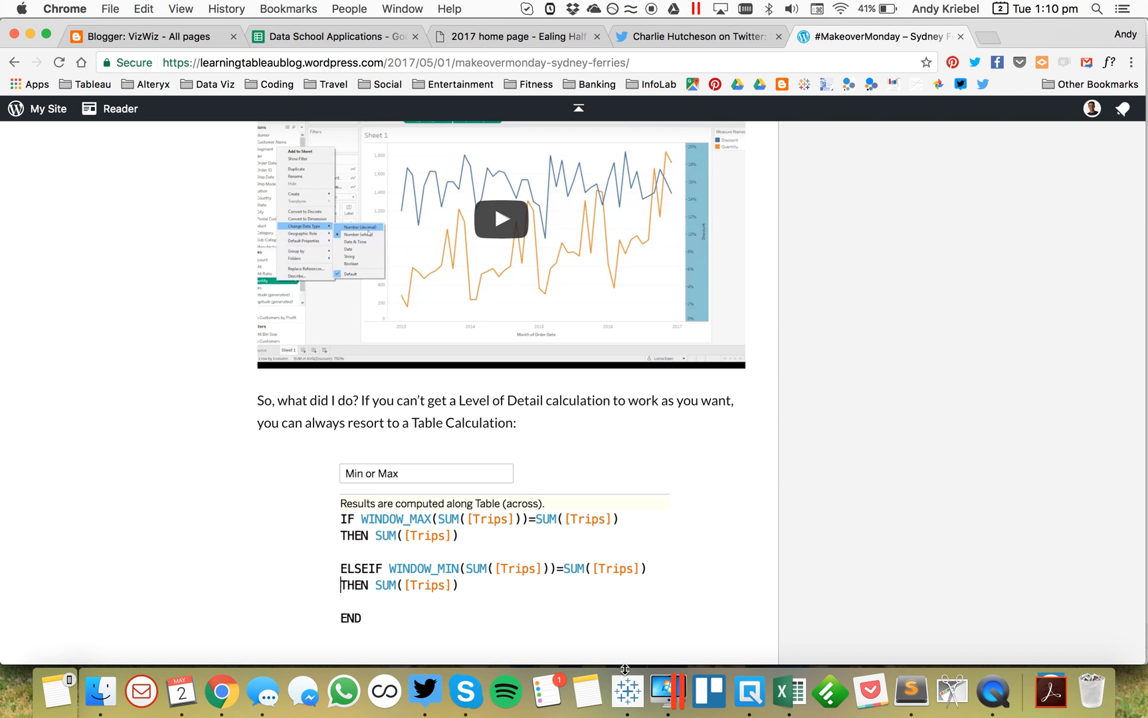
pyautogui.click(665, 691)
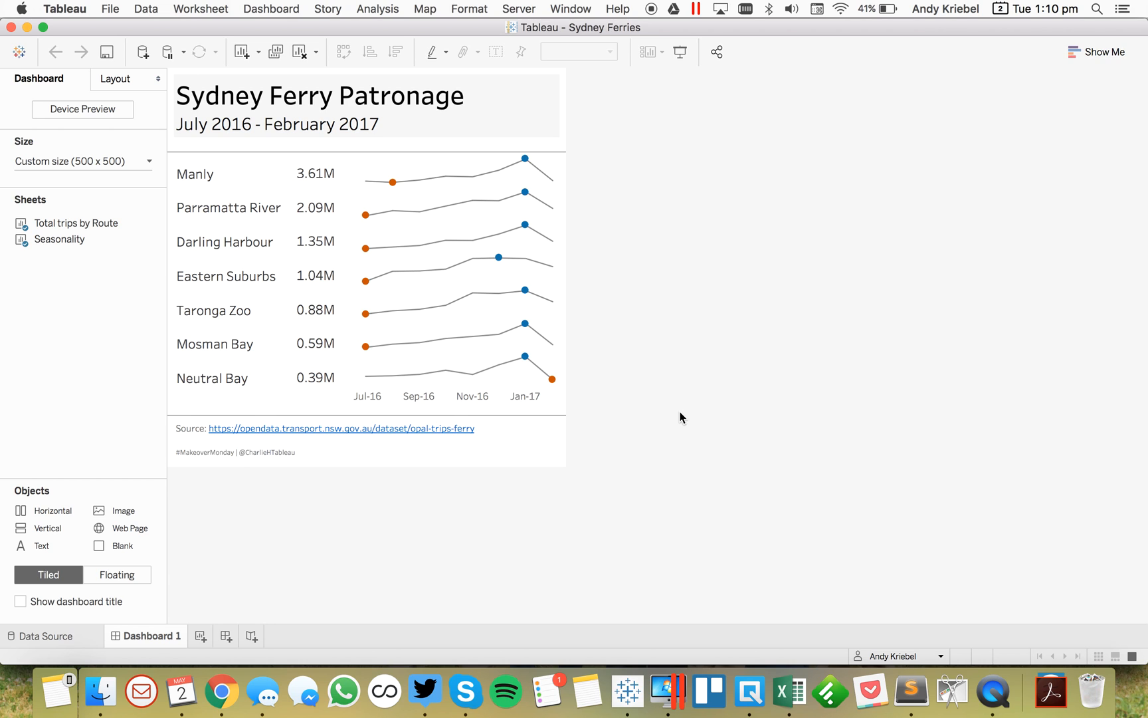
pyautogui.moveTo(392, 182)
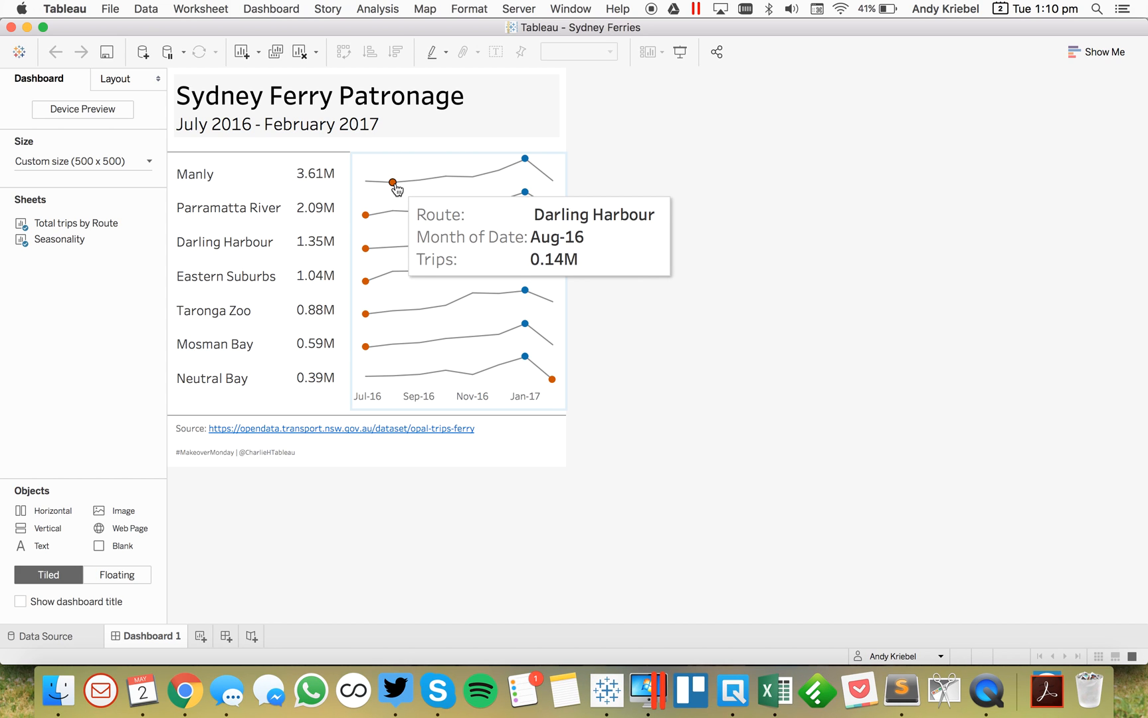
pyautogui.moveTo(368, 192)
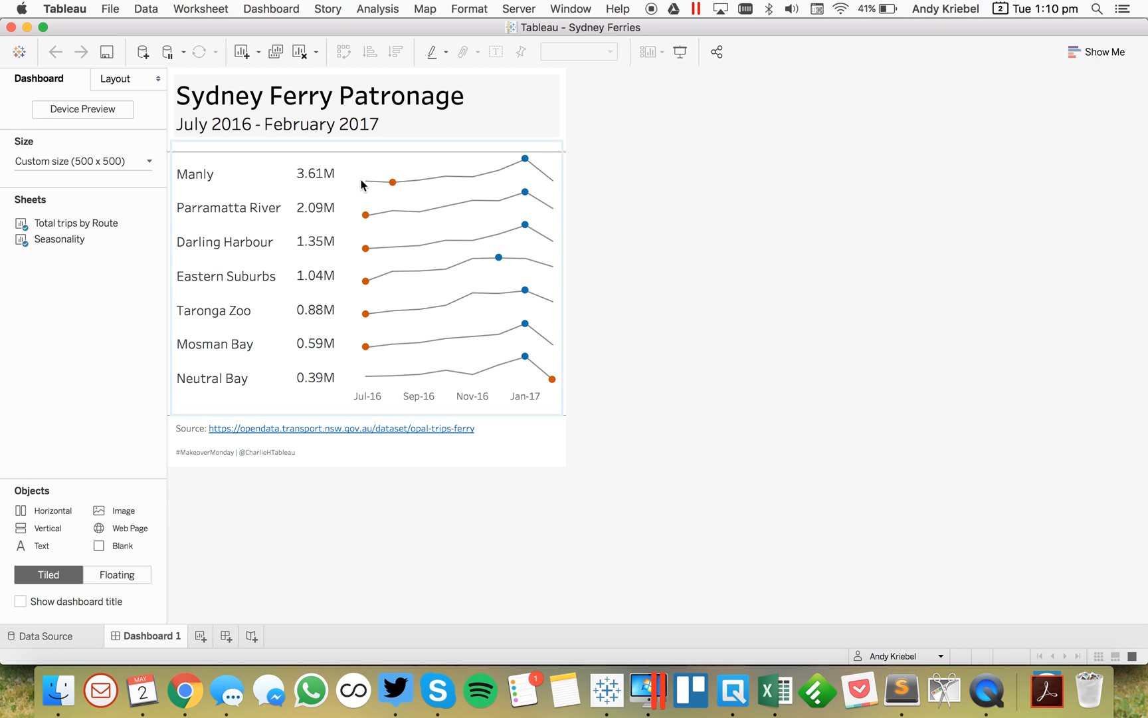
pyautogui.moveTo(392, 183)
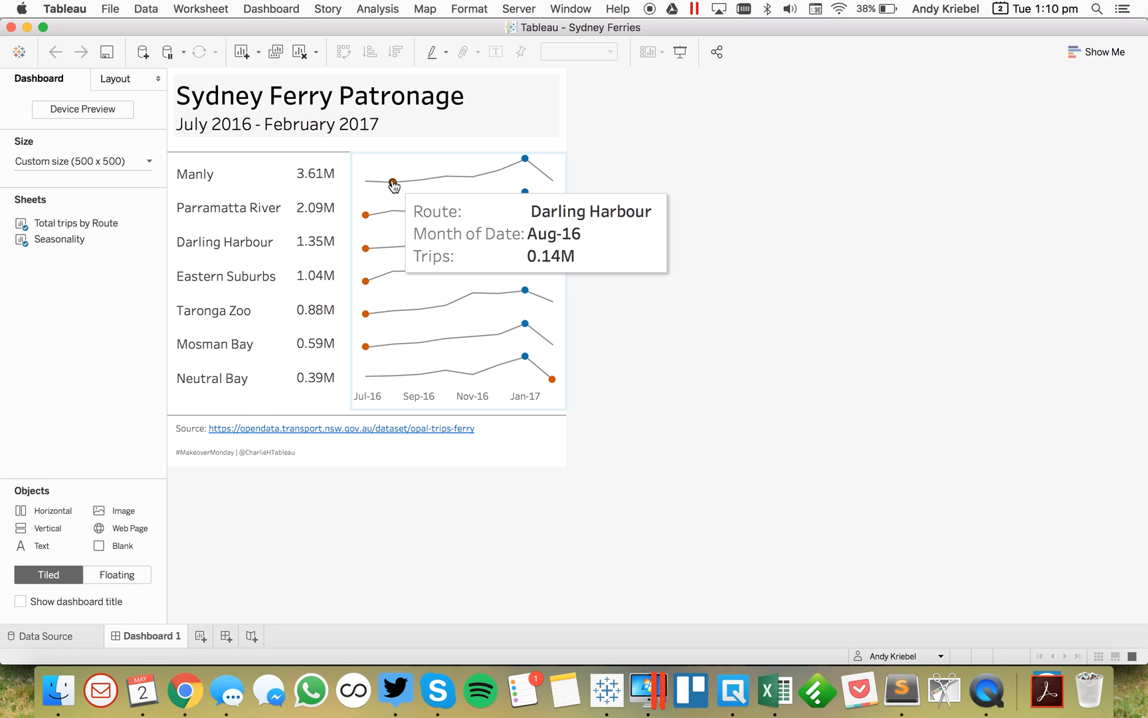
pyautogui.moveTo(256, 188)
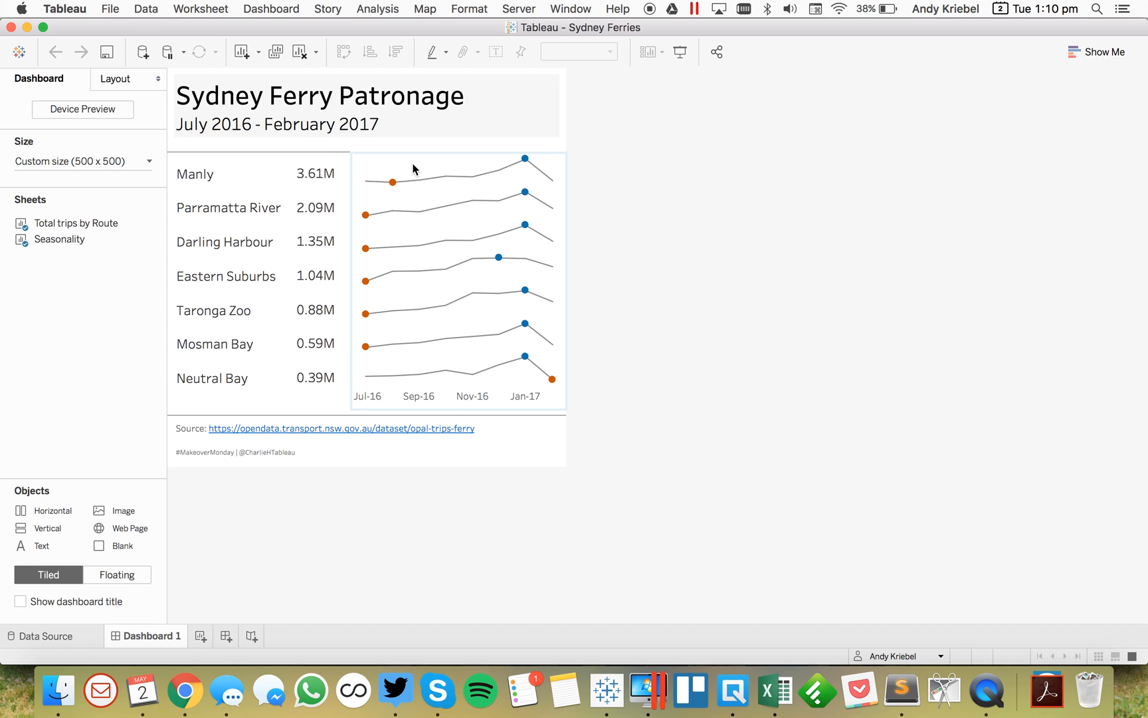
# - Show the Route header on the Seasonality sheet so each sparkline gets its route name
pyautogui.click(159, 239)
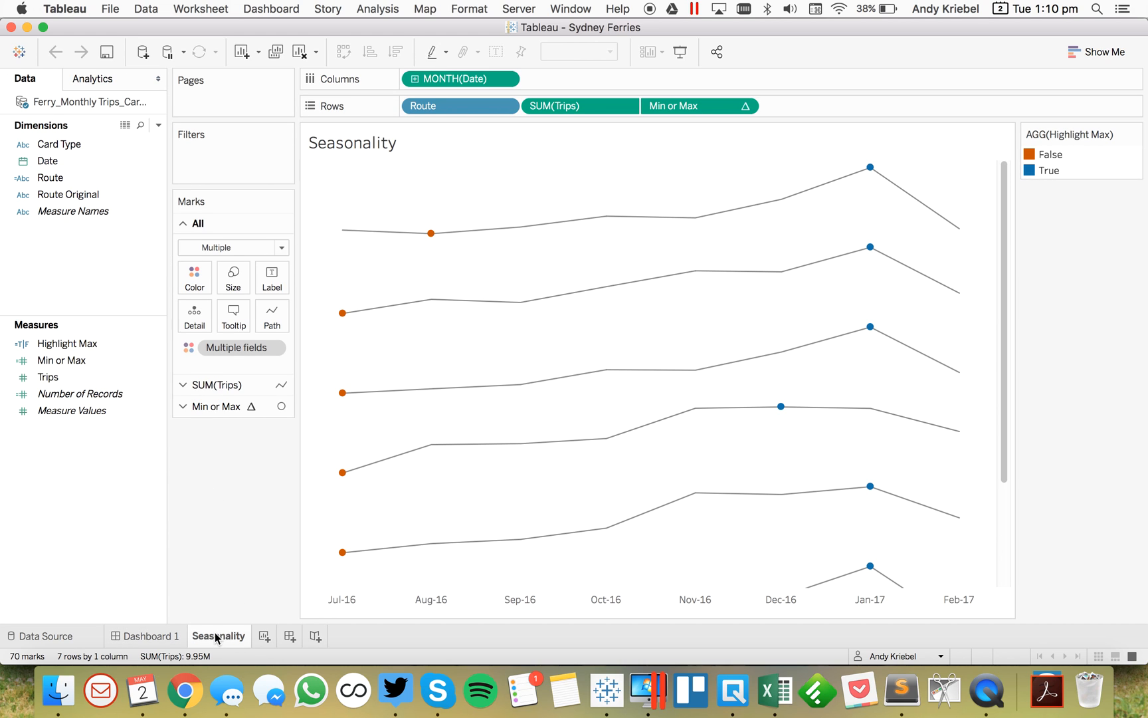
pyautogui.rightClick(218, 635)
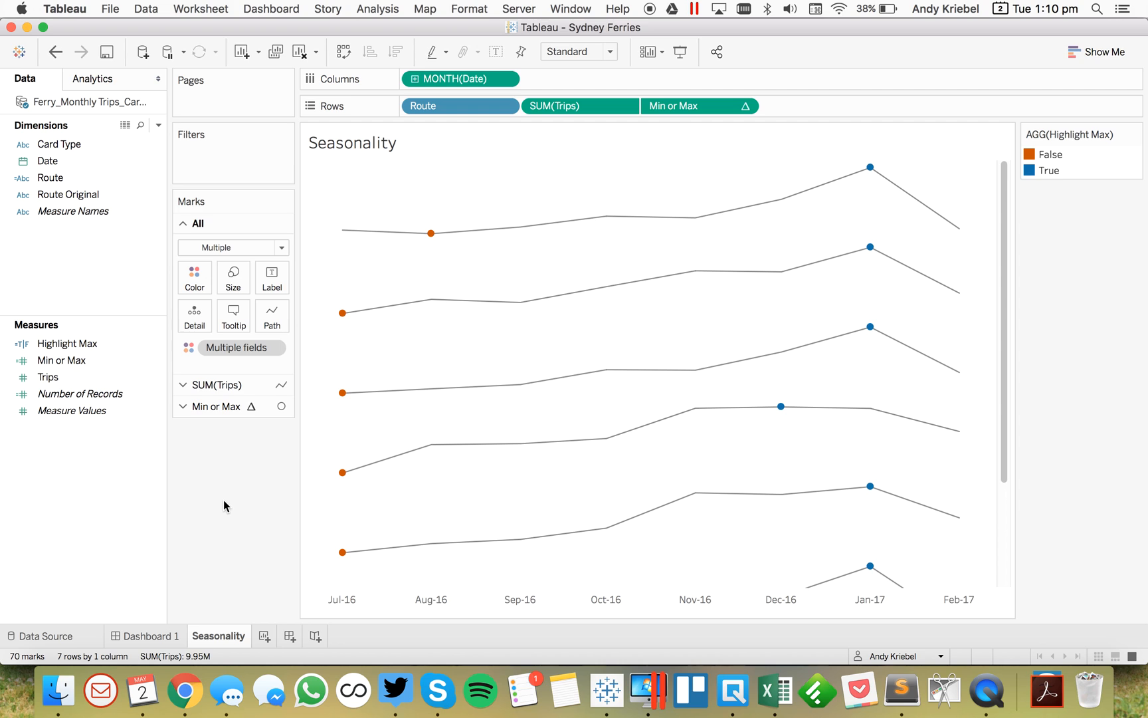
pyautogui.moveTo(109, 482)
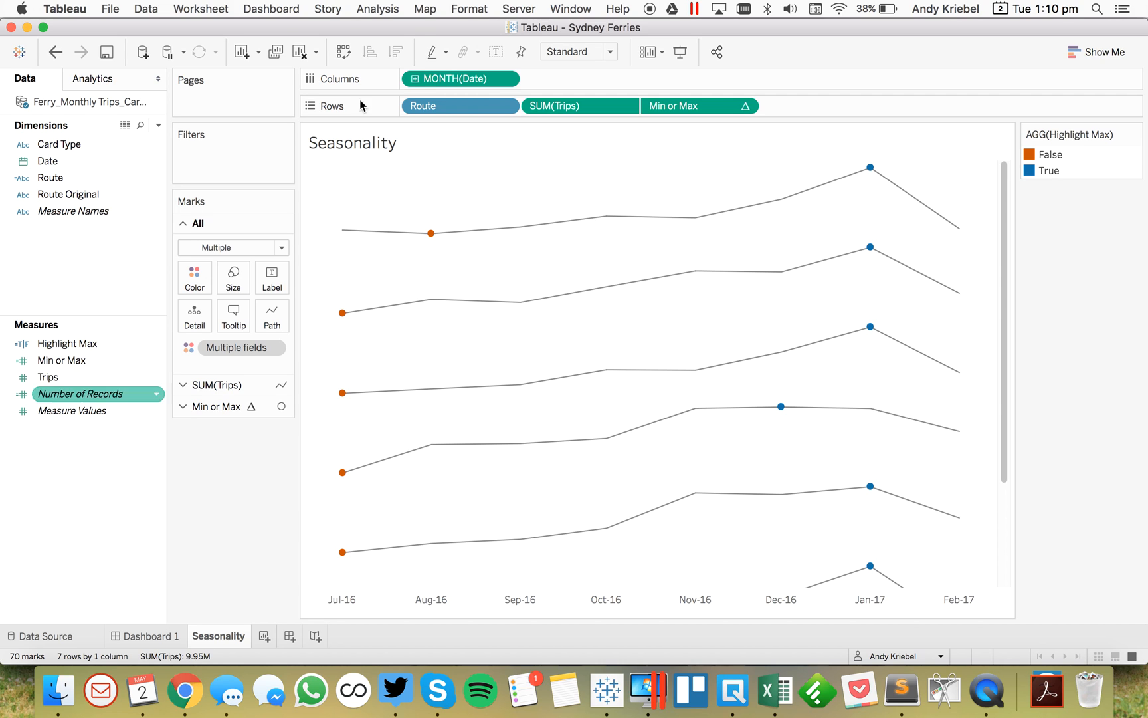
pyautogui.click(462, 105)
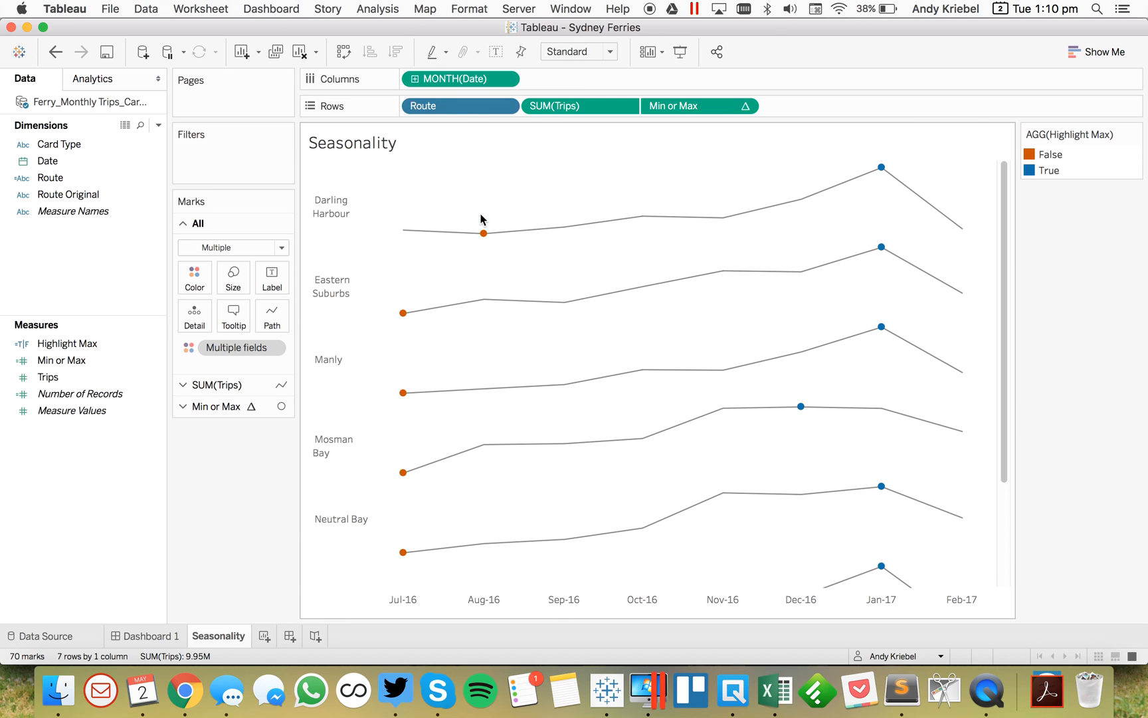
pyautogui.moveTo(236, 499)
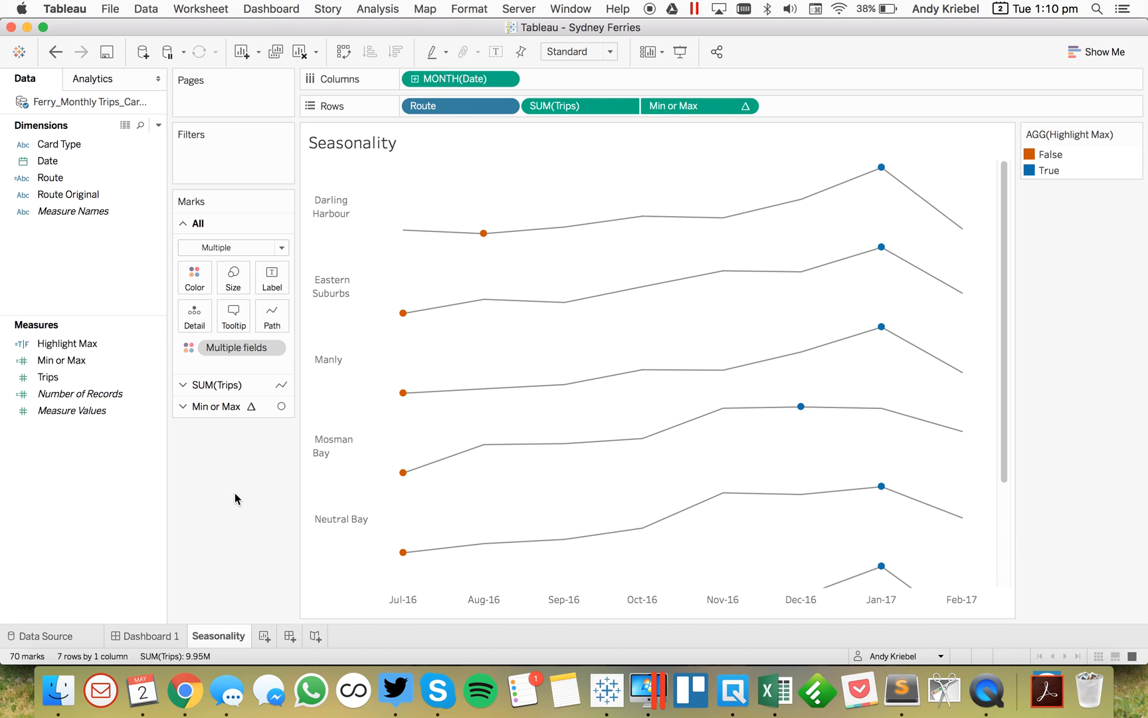
pyautogui.moveTo(378, 423)
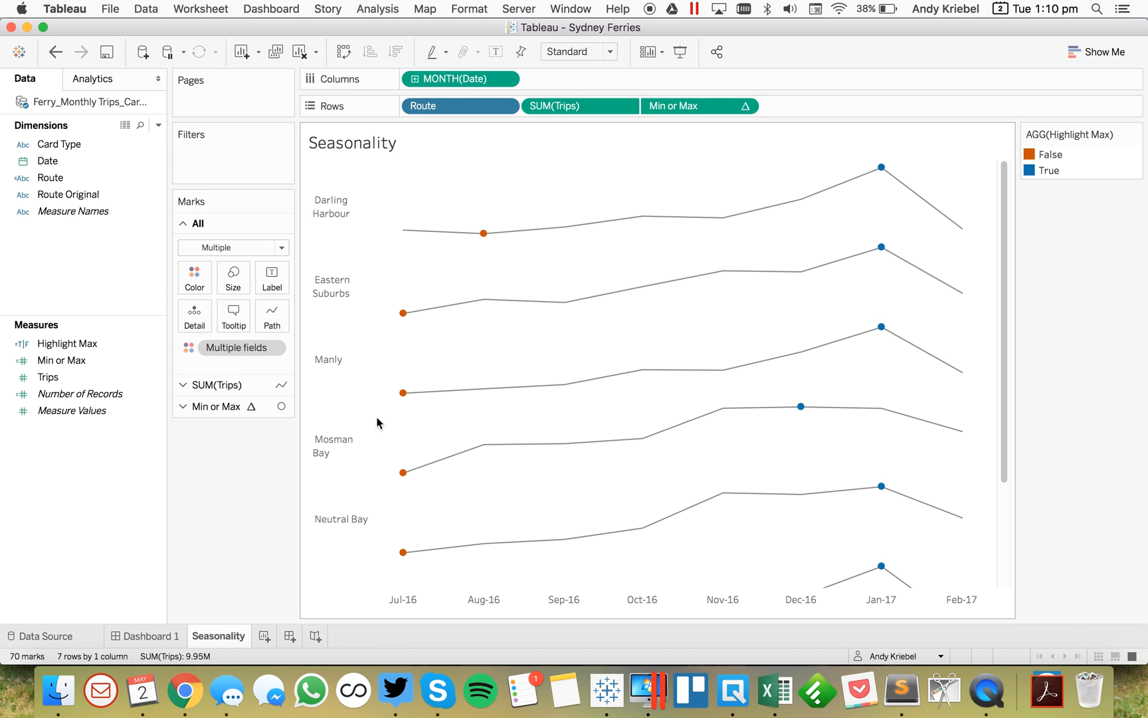
pyautogui.moveTo(232, 545)
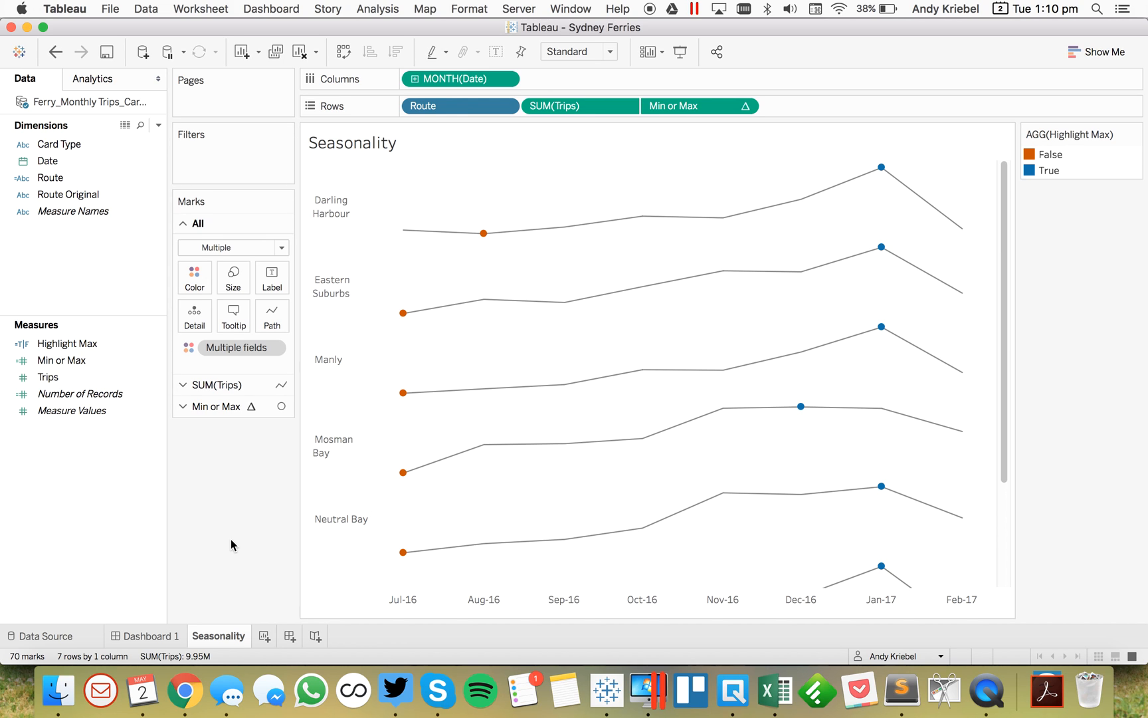
pyautogui.moveTo(125, 334)
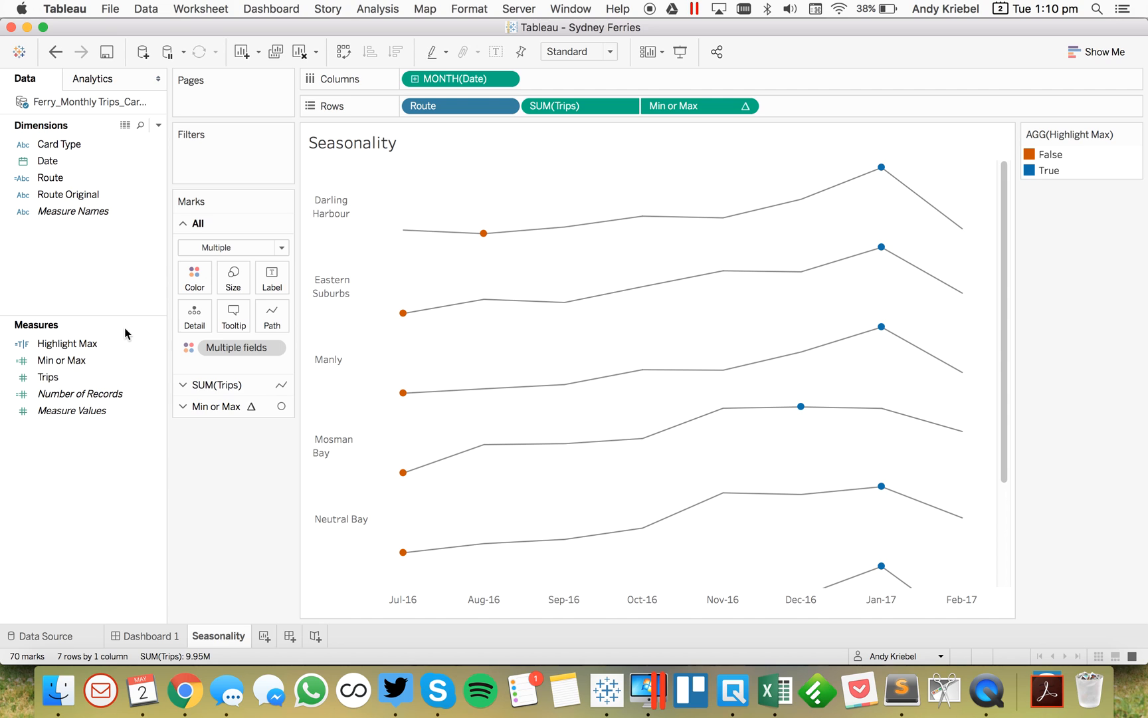
# - Create a Trips per Route calculation with a comment and { FIXED [Route] : SUM([Trips]) }
pyautogui.click(157, 125)
pyautogui.write('Trips per Route')
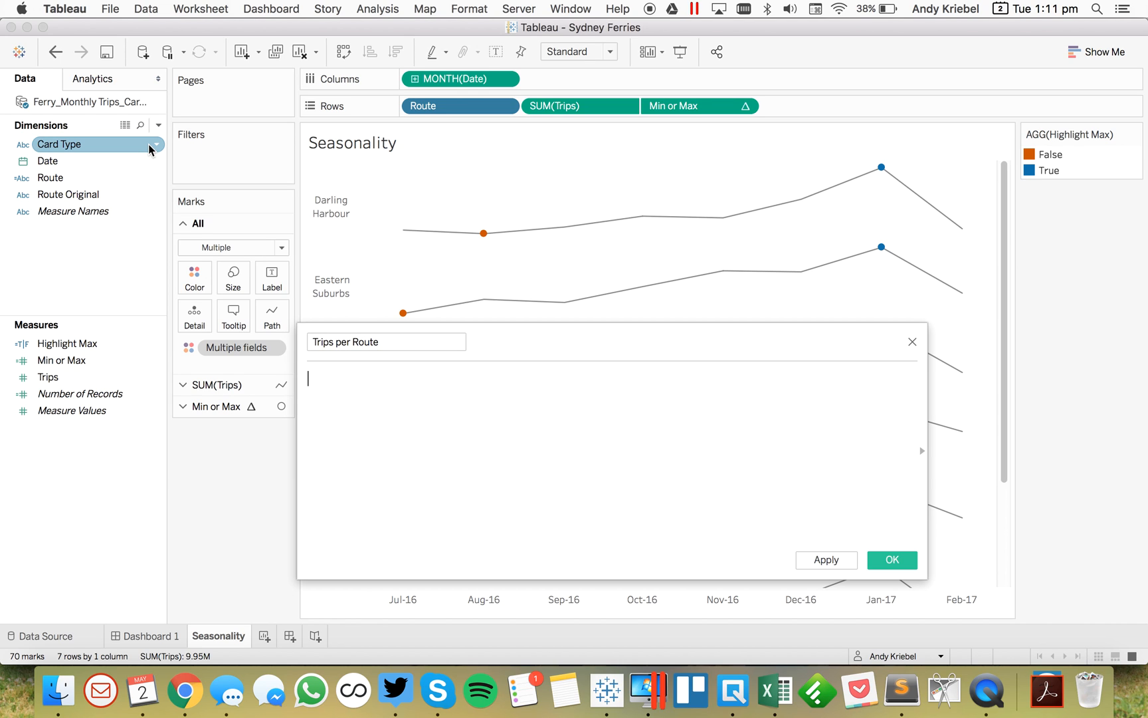
pyautogui.write('// For each route')
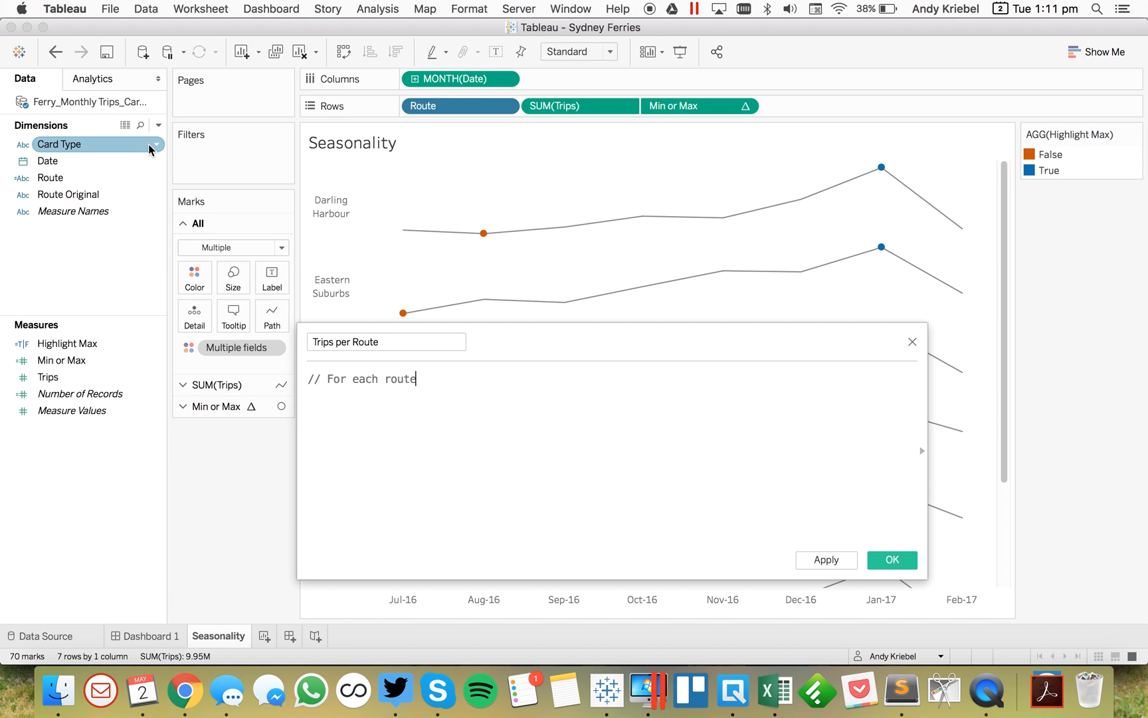
pyautogui.write(', calcualte')
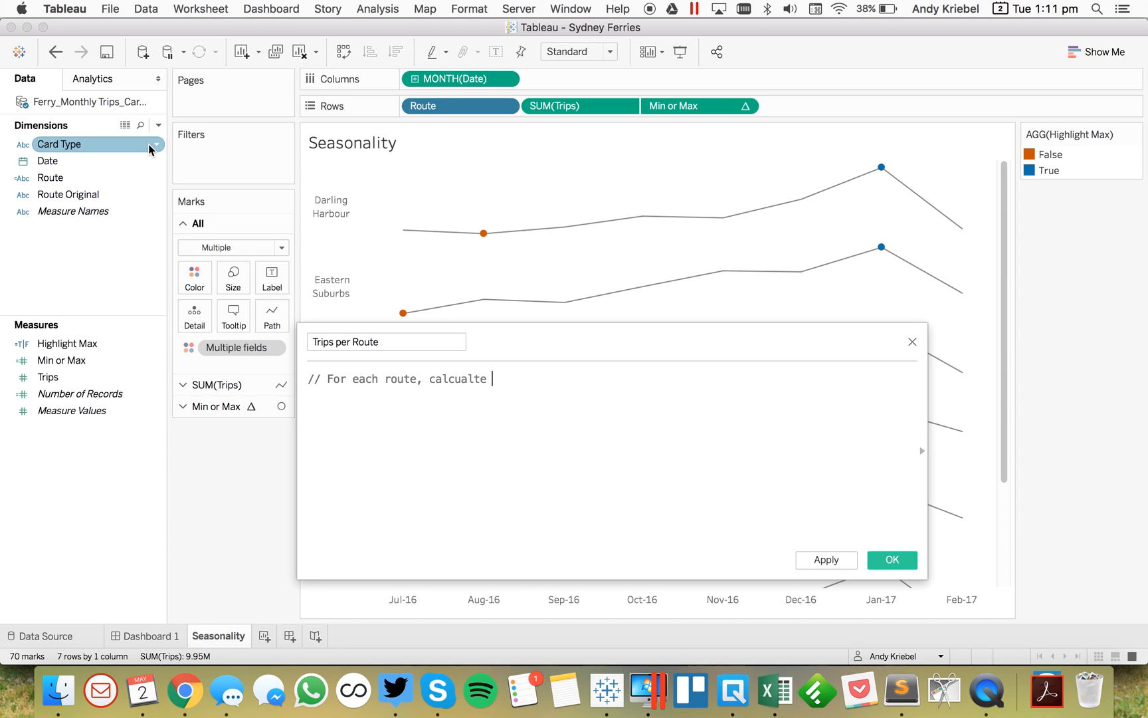
pyautogui.press('Backspace')
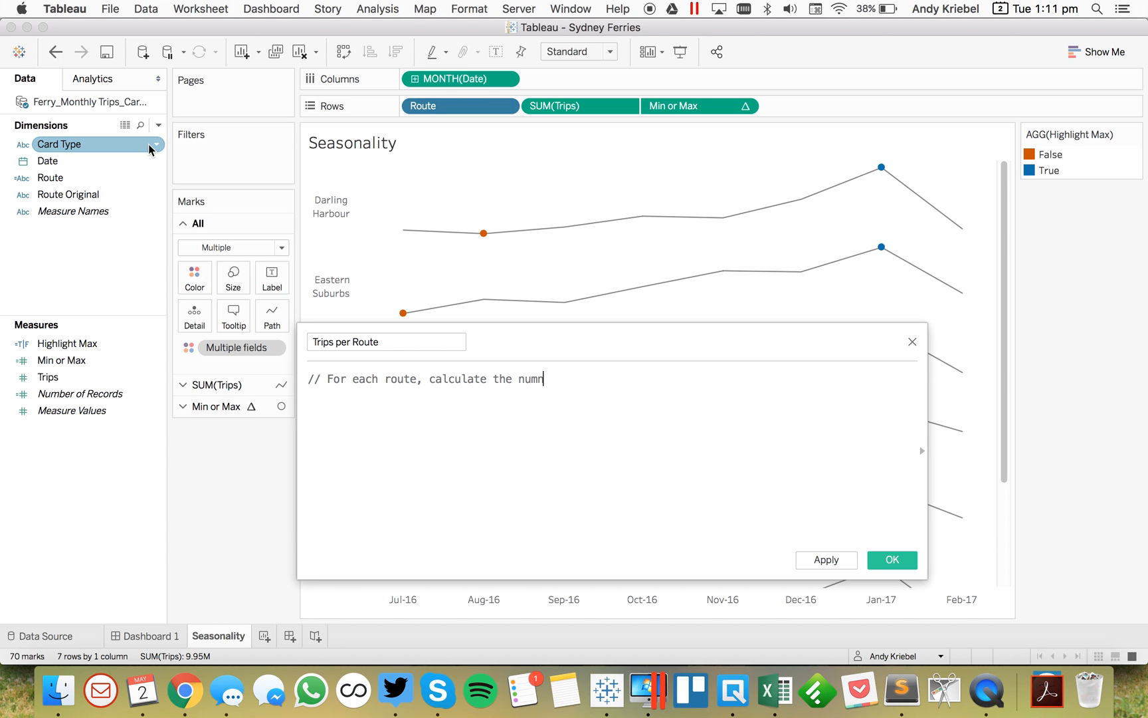
pyautogui.write('er of trips')
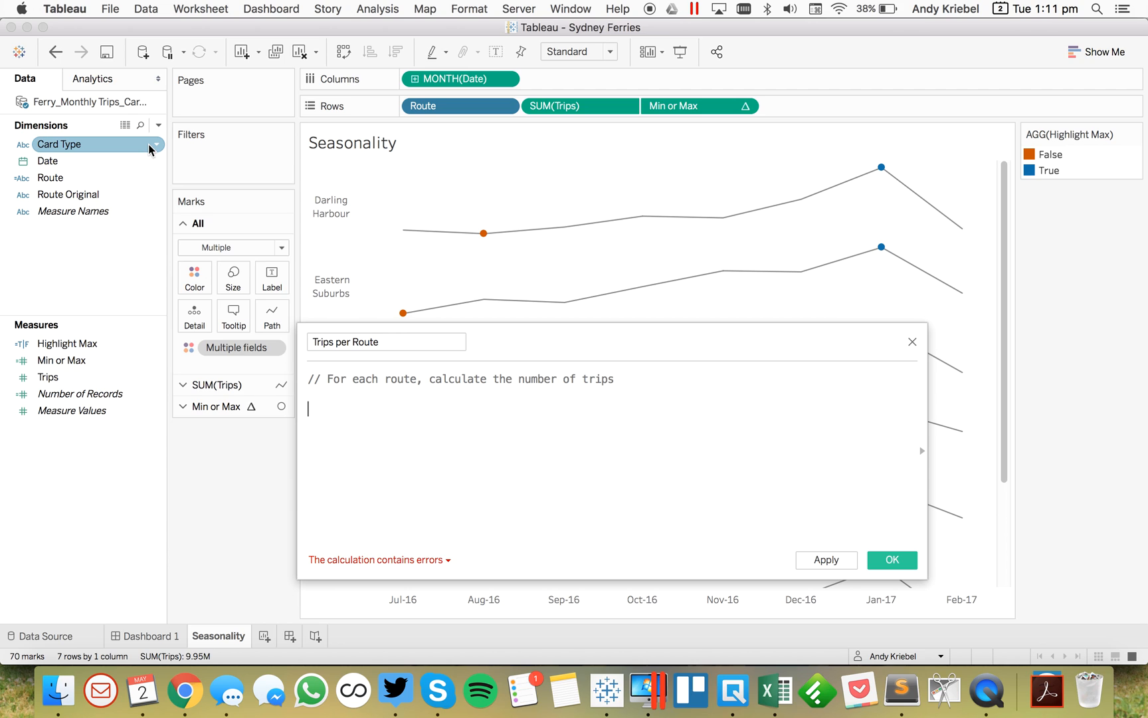
pyautogui.write('{')
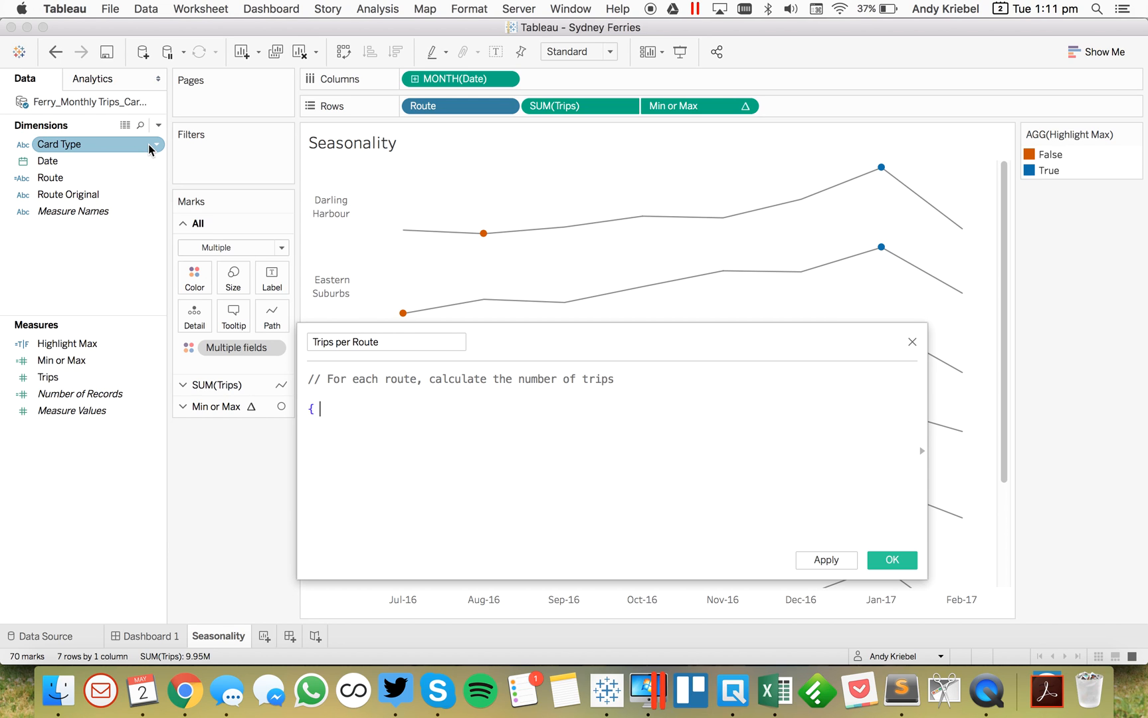
pyautogui.write('fixed')
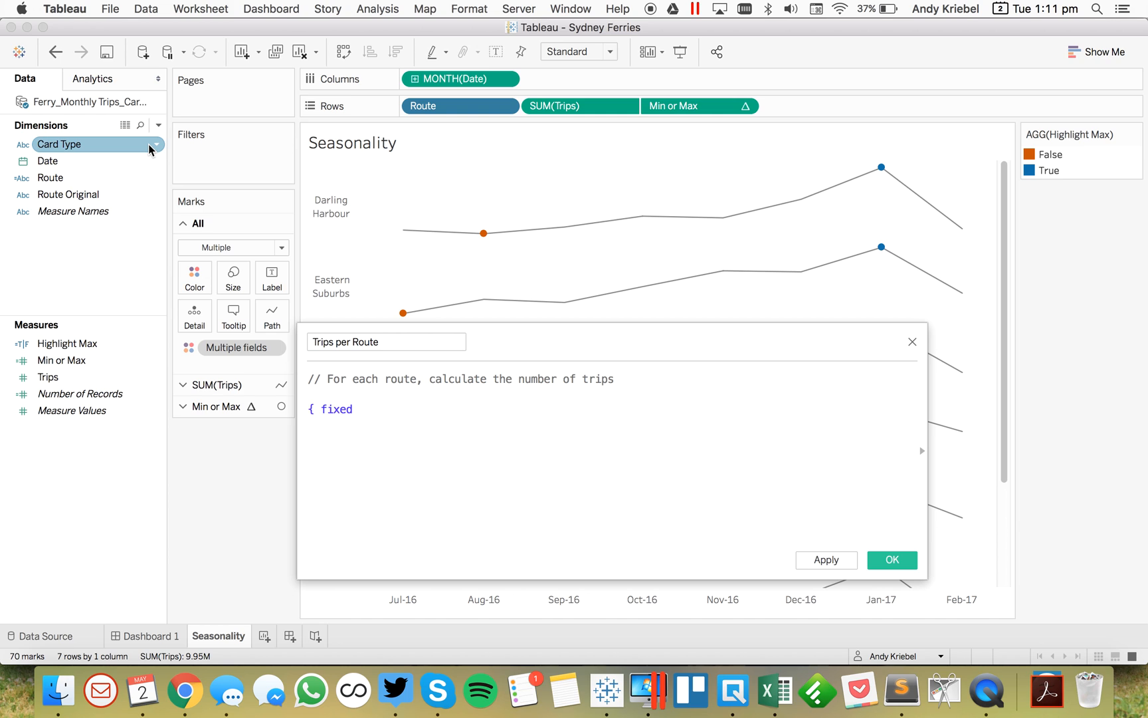
pyautogui.write('FIXED')
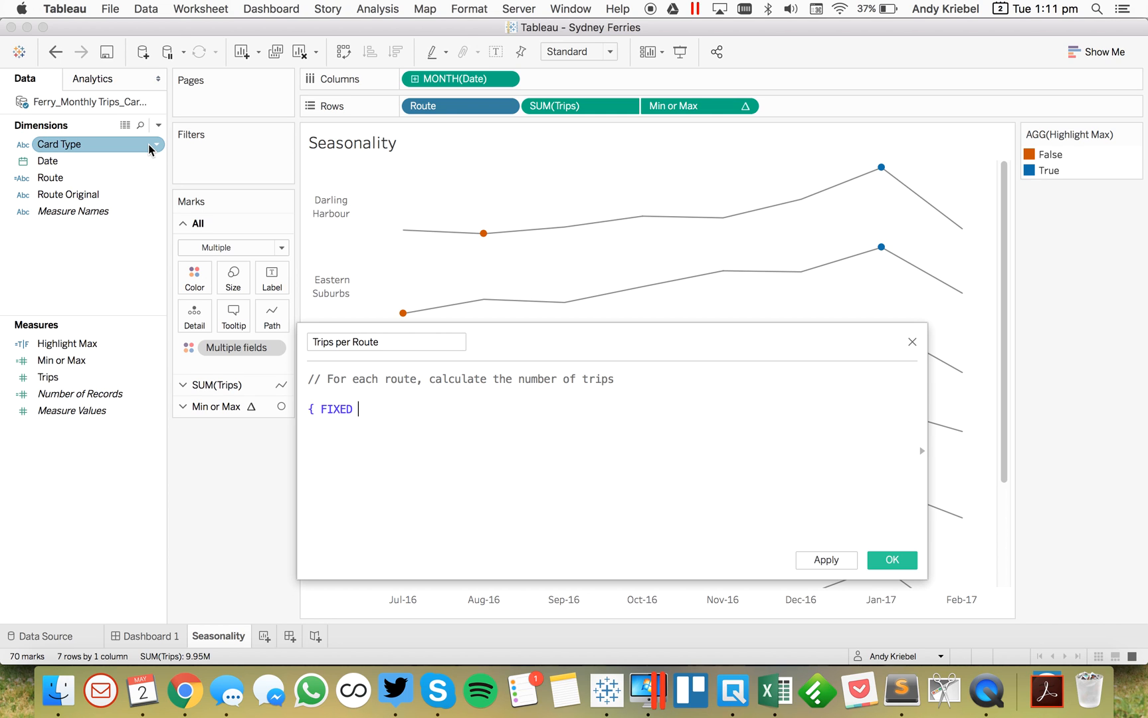
pyautogui.write('rou')
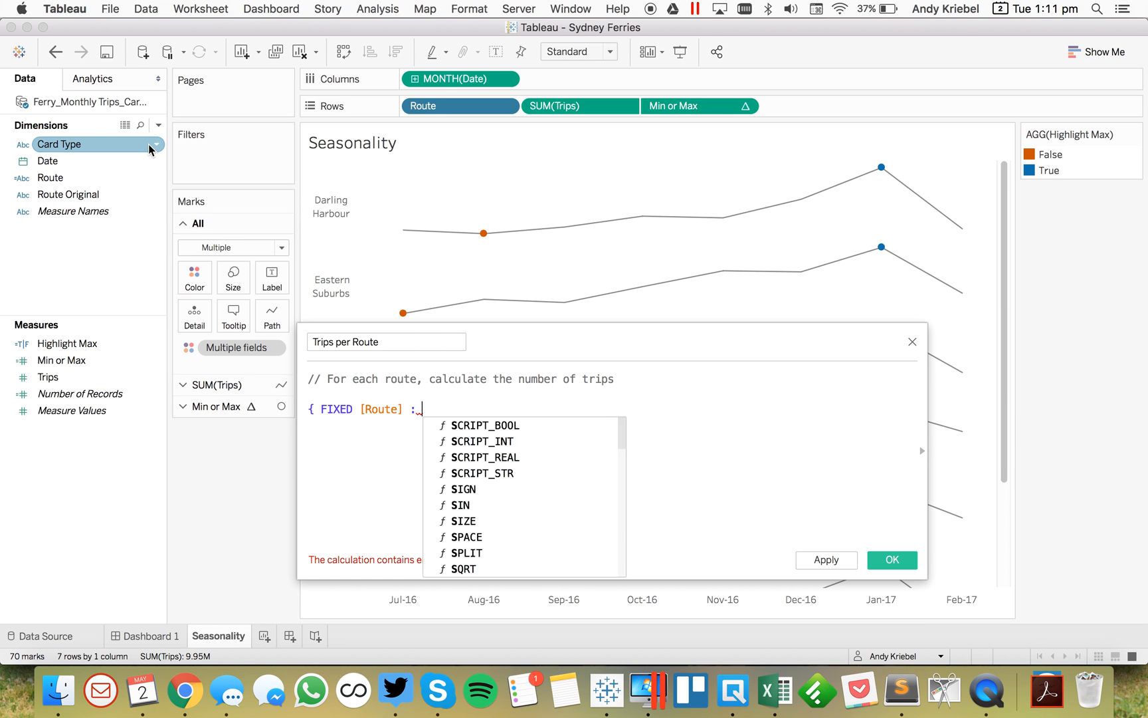
pyautogui.write('SUM(')
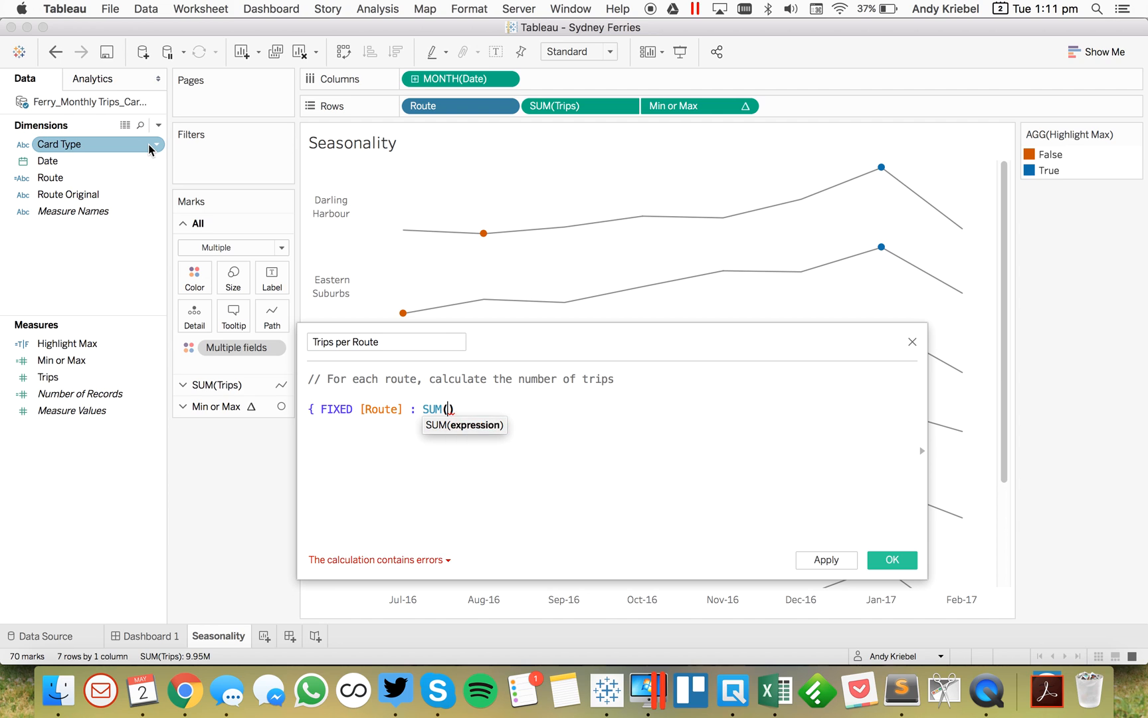
pyautogui.write('[Trips]')
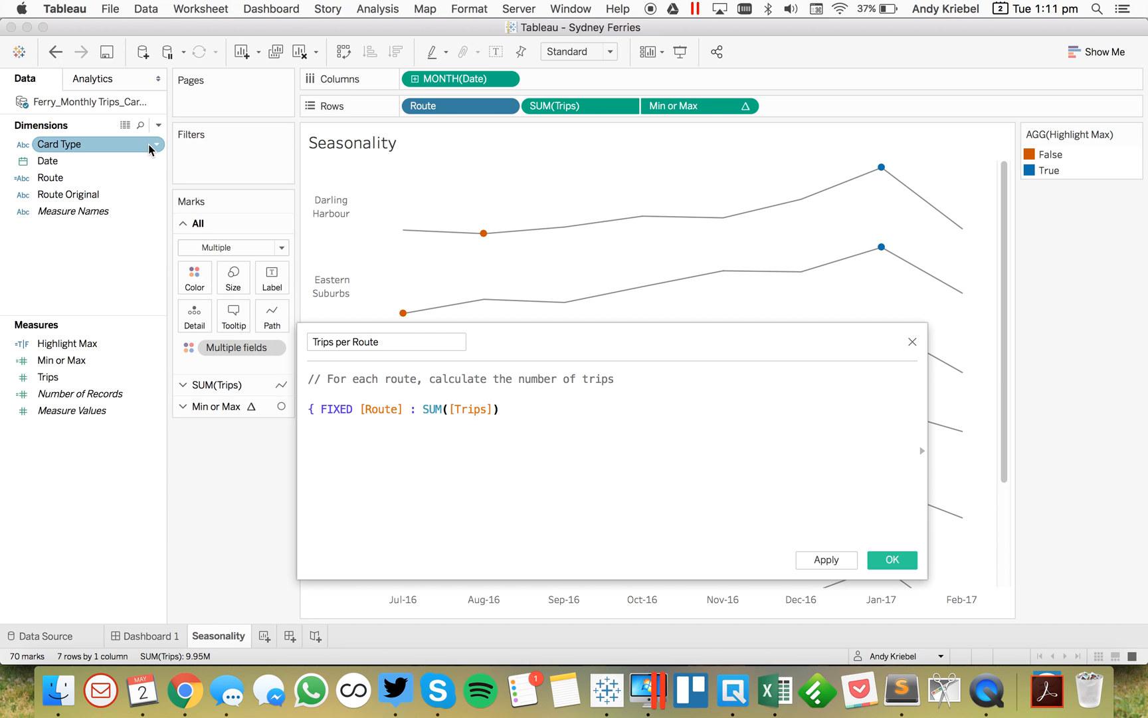
pyautogui.write('}')
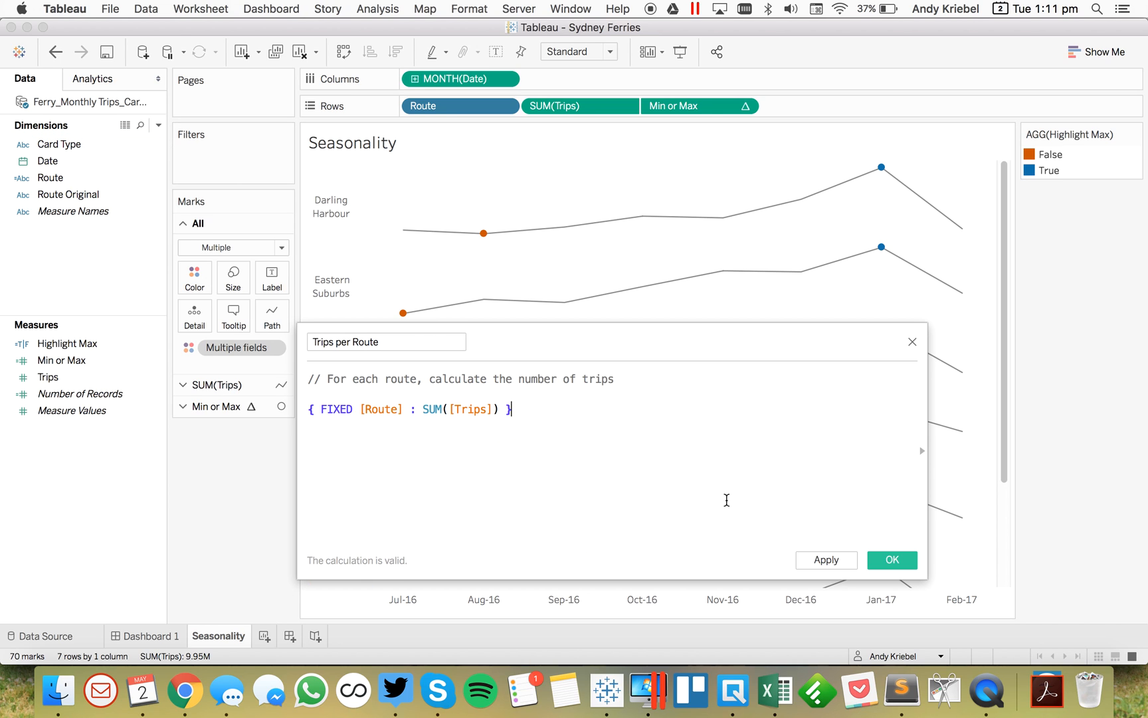
# - Save Trips per Route and place it on Rows before Trips to show each route's total
pyautogui.click(890, 560)
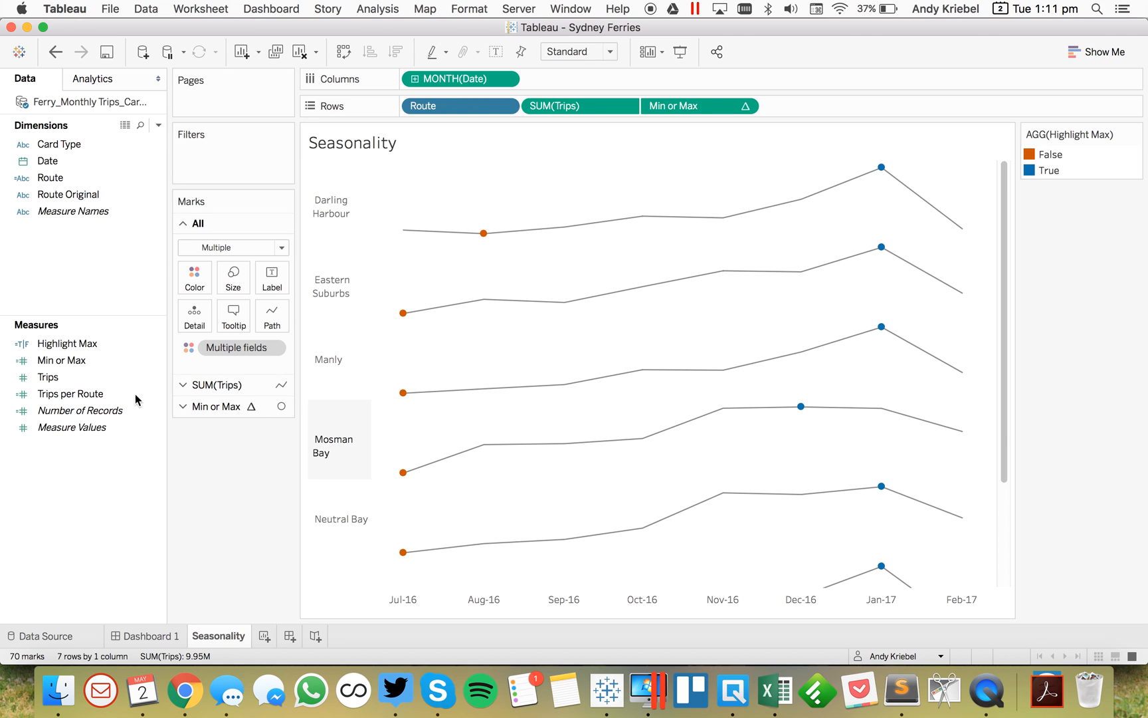
pyautogui.rightClick(69, 393)
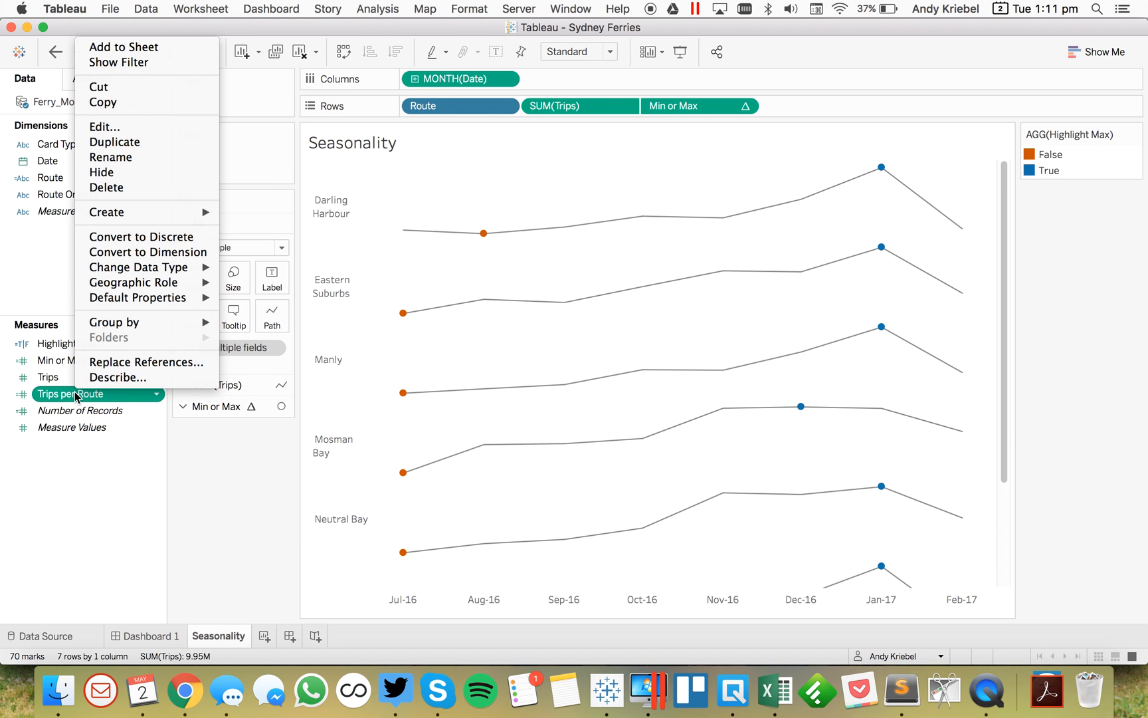
pyautogui.moveTo(139, 237)
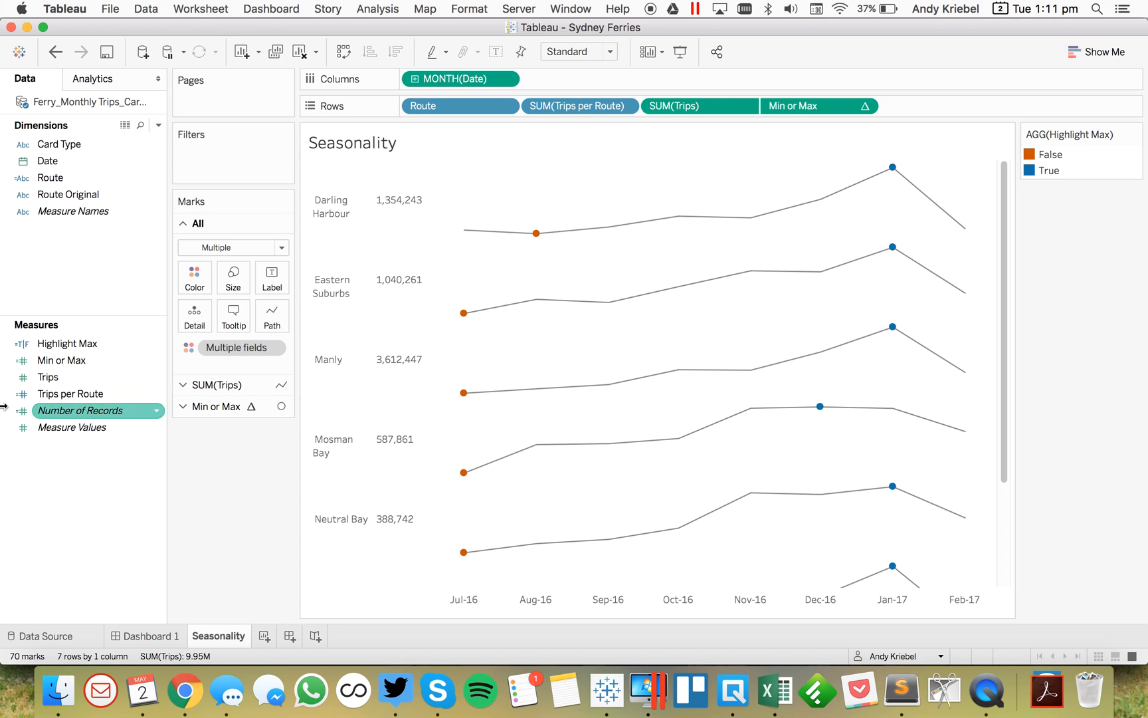
pyautogui.rightClick(47, 393)
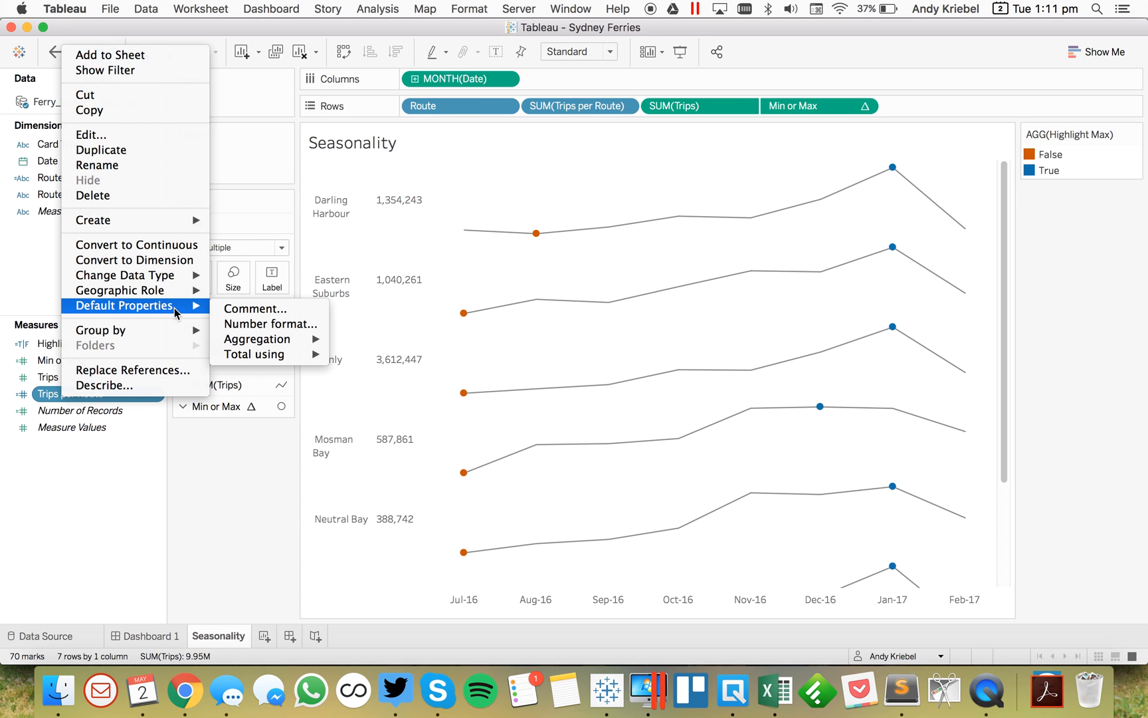
# - Set the default number format of Trips per Route to custom millions, e.g. 1.4M
pyautogui.click(270, 325)
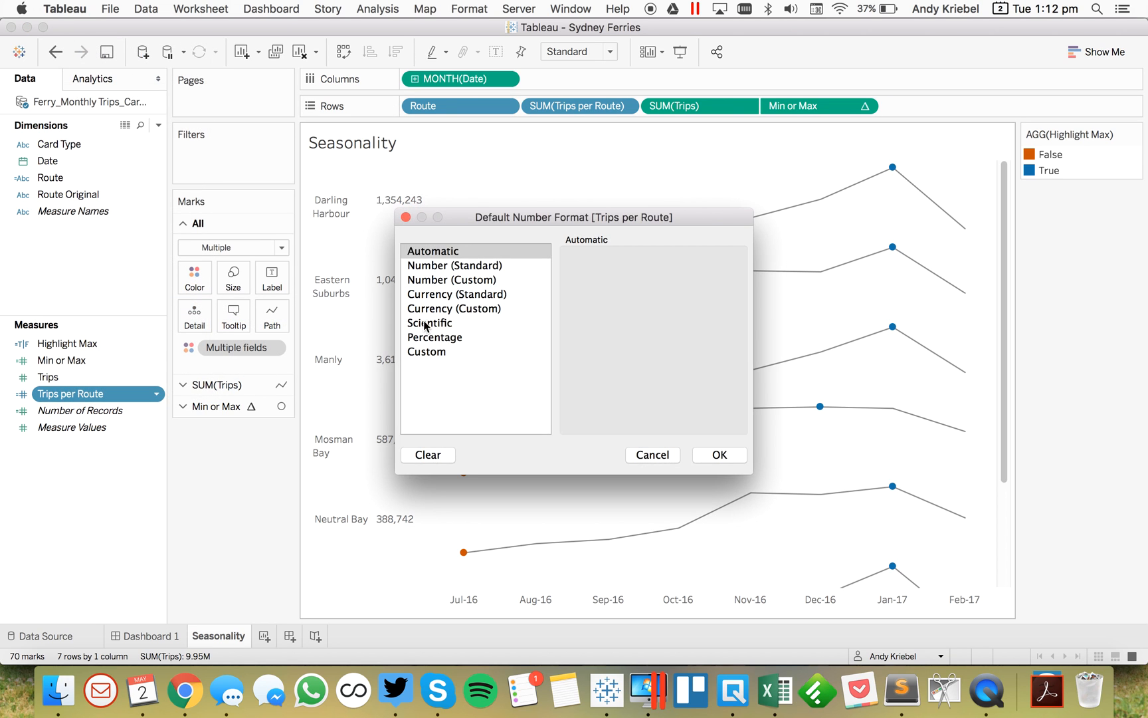
pyautogui.click(452, 279)
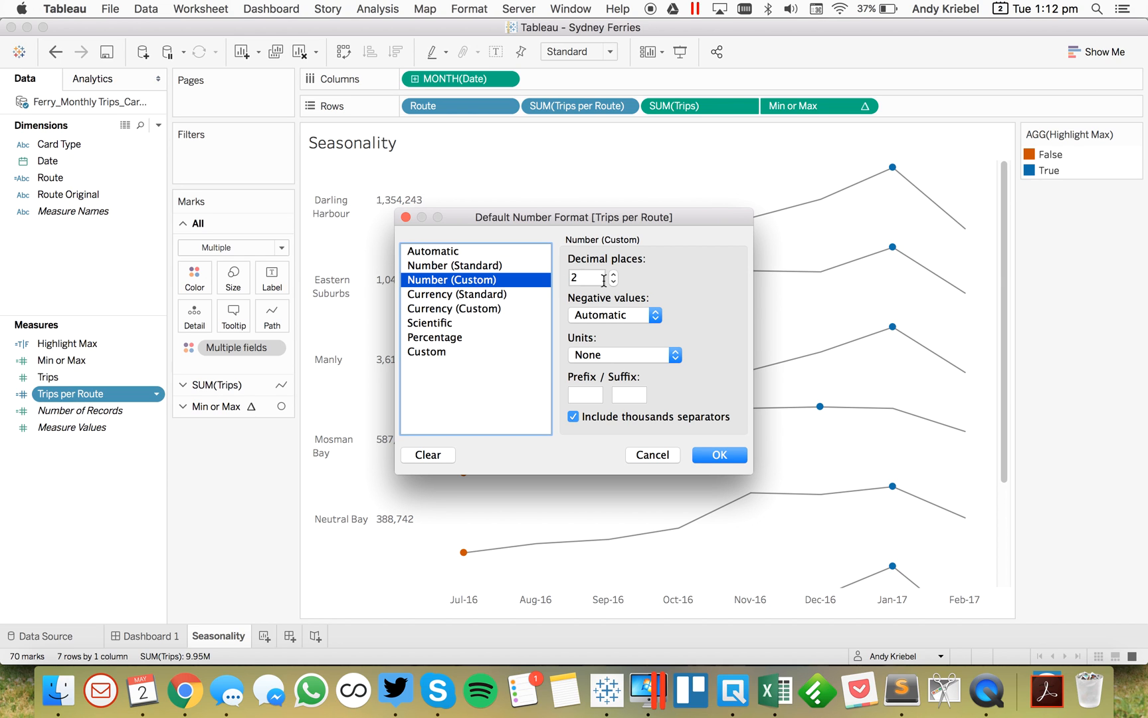
pyautogui.click(623, 355)
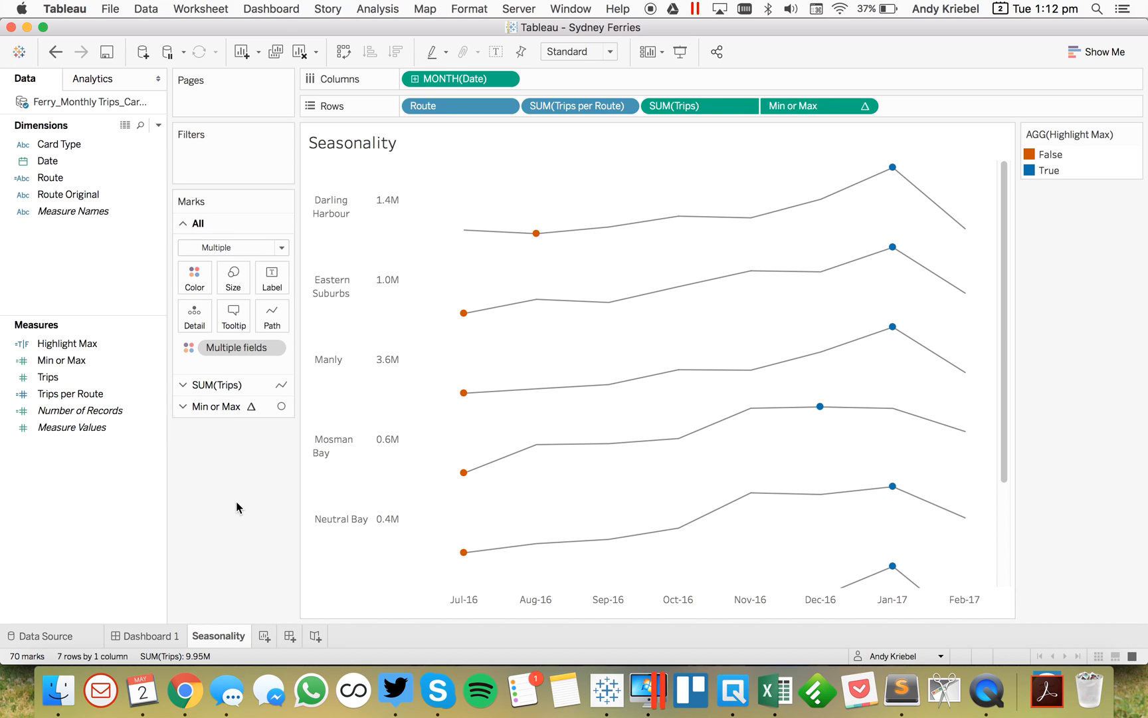
pyautogui.moveTo(593, 310)
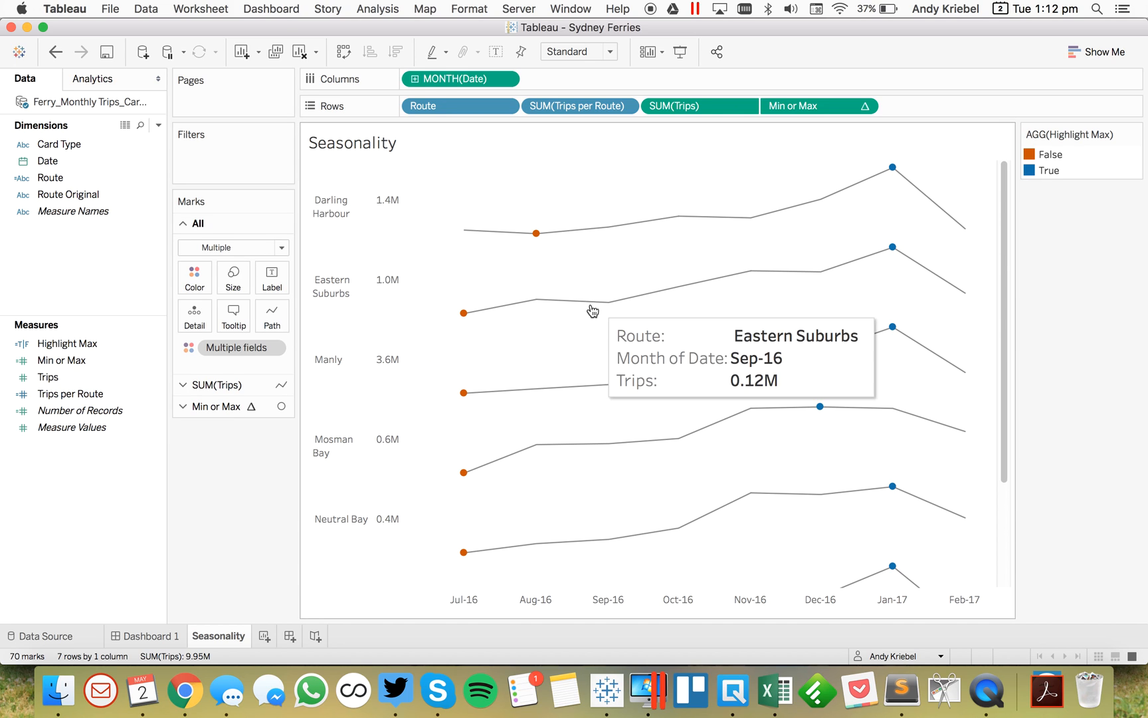
# - Reformat the route header font and sort routes by total trips descending, Manly first
pyautogui.rightClick(337, 199)
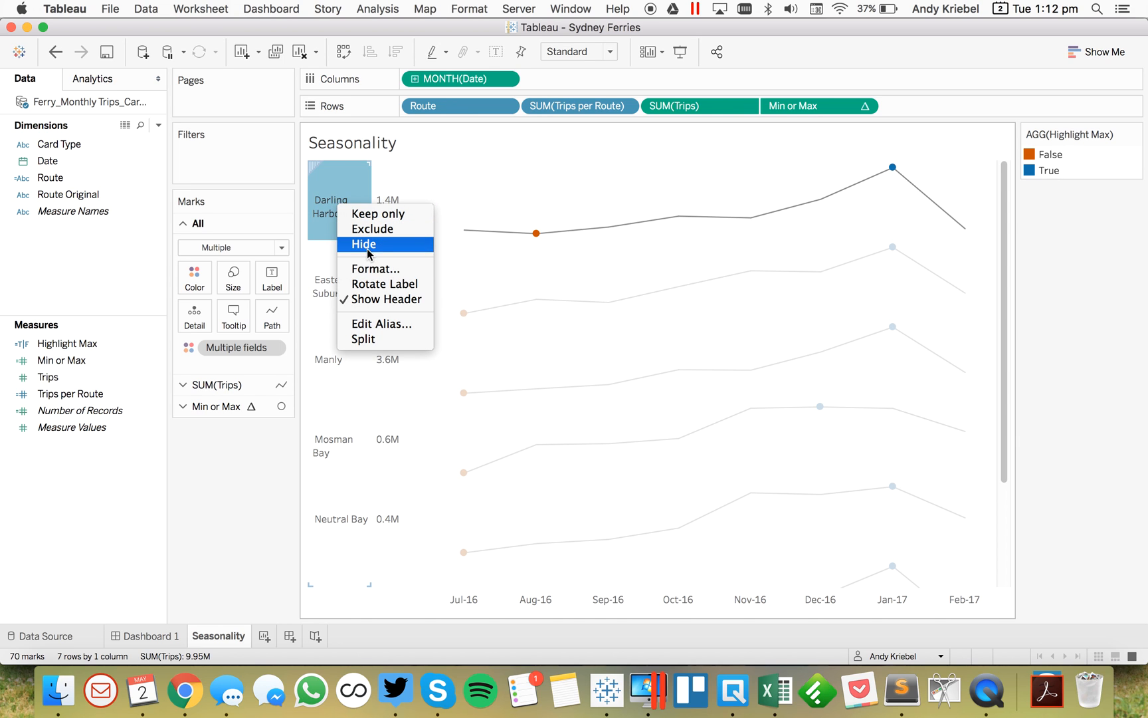
pyautogui.click(376, 268)
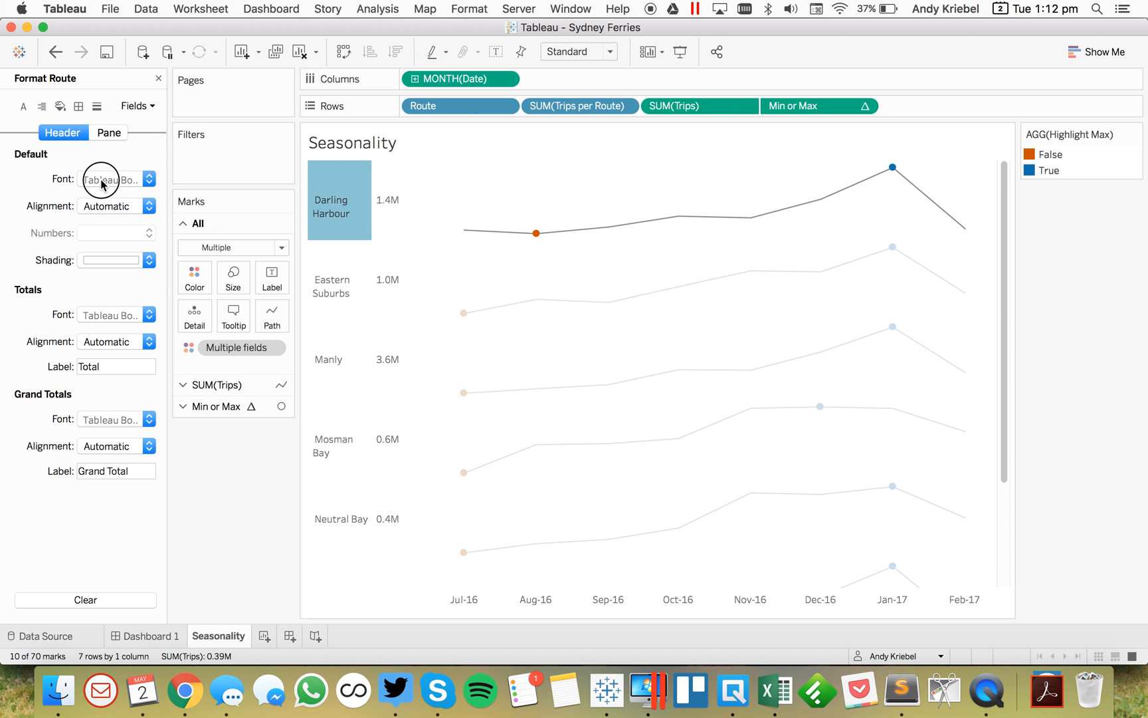
pyautogui.click(113, 178)
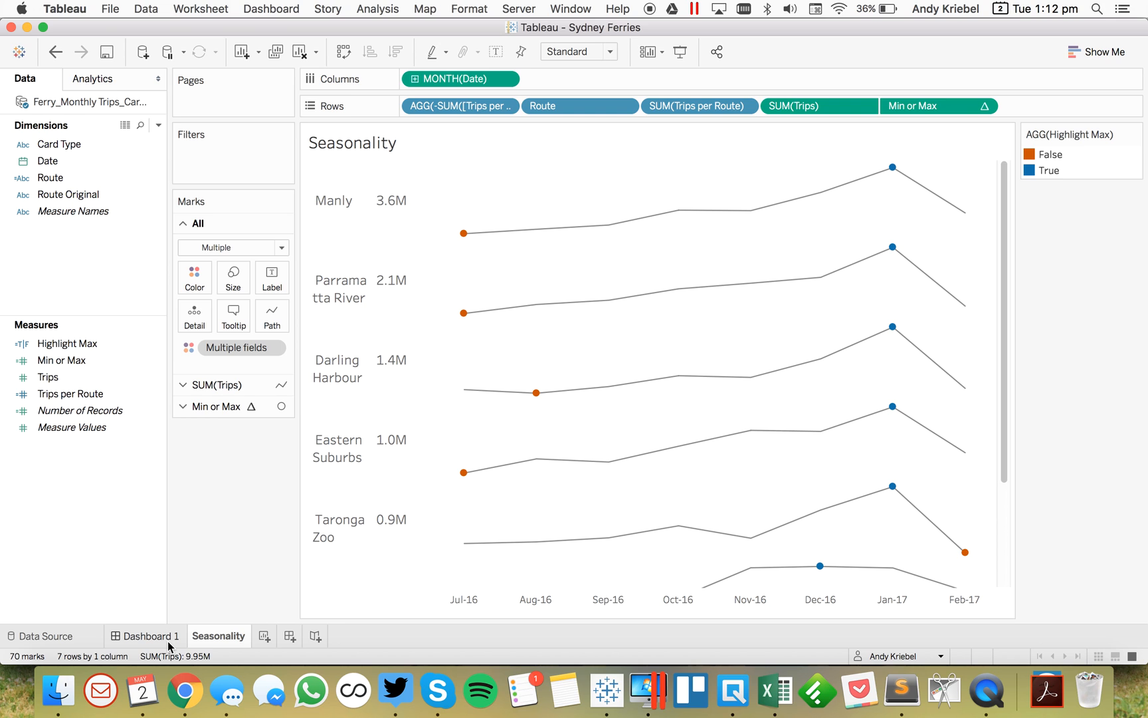
# - Remove the Total trips by Route sheet from Dashboard 1 and widen the route name column
pyautogui.click(149, 636)
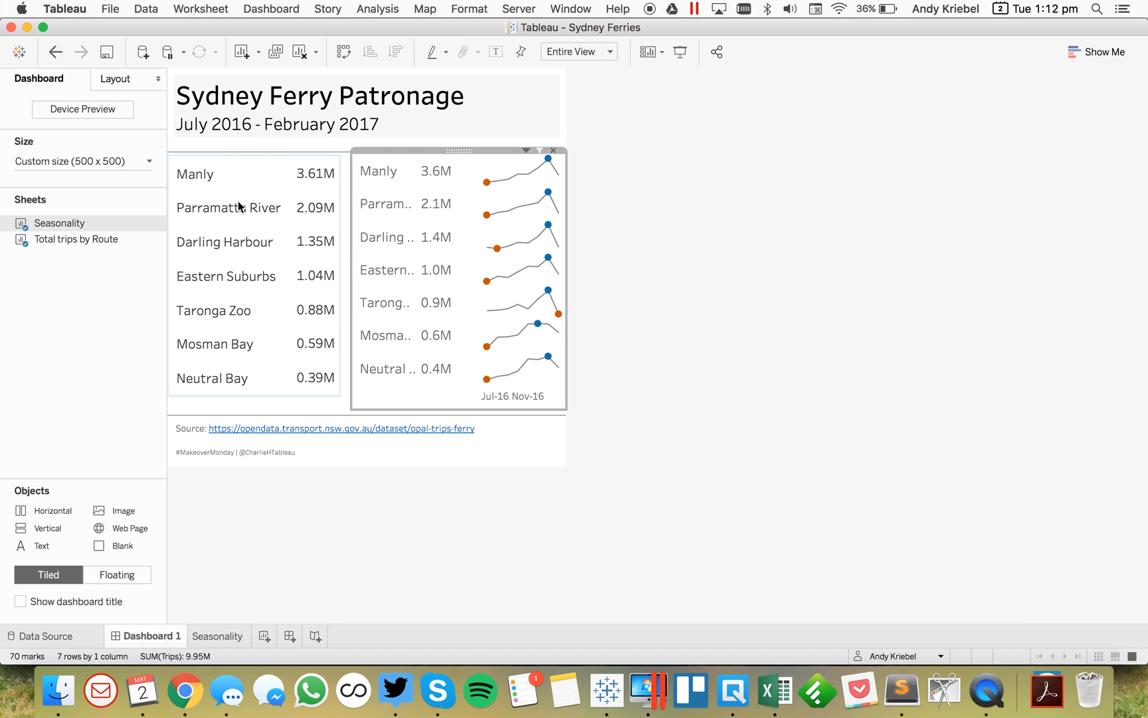
pyautogui.click(227, 161)
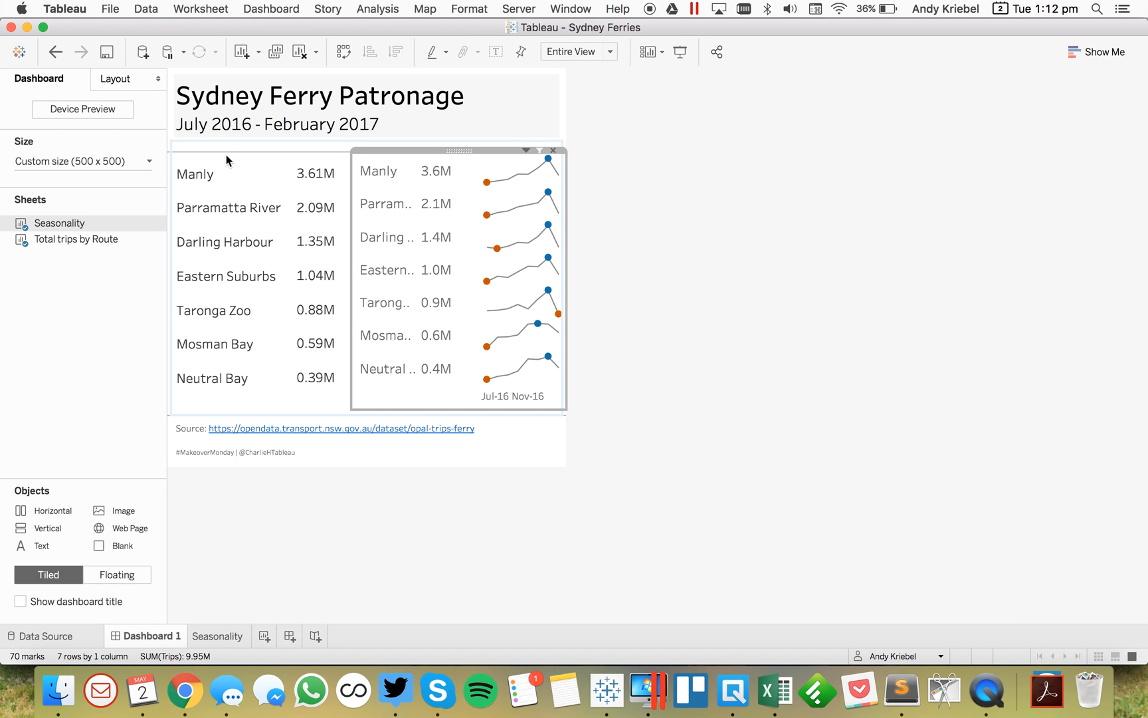
pyautogui.click(195, 174)
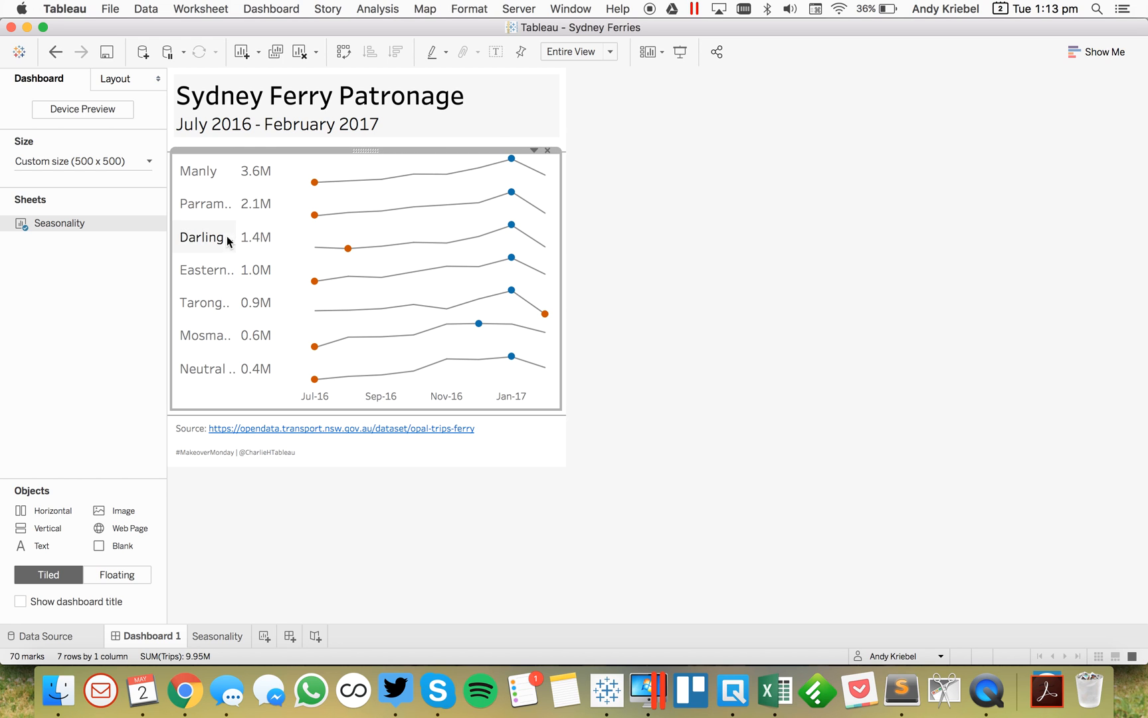
pyautogui.moveTo(277, 237)
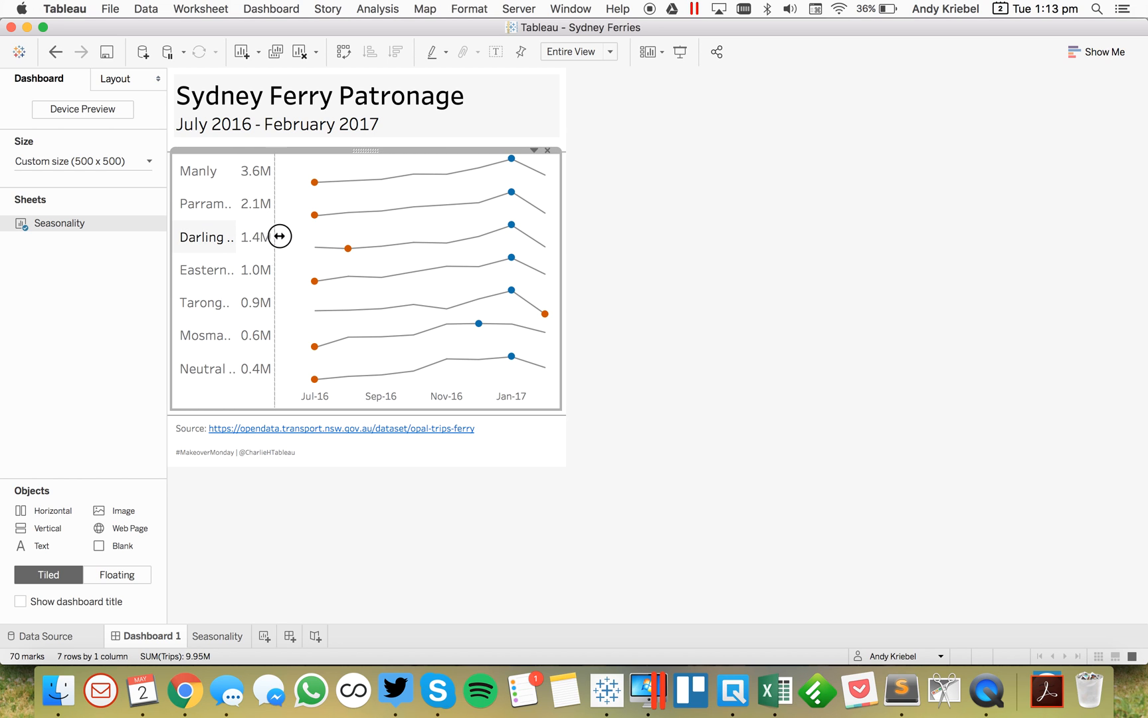
pyautogui.moveTo(279, 235); pyautogui.dragTo(300, 236)
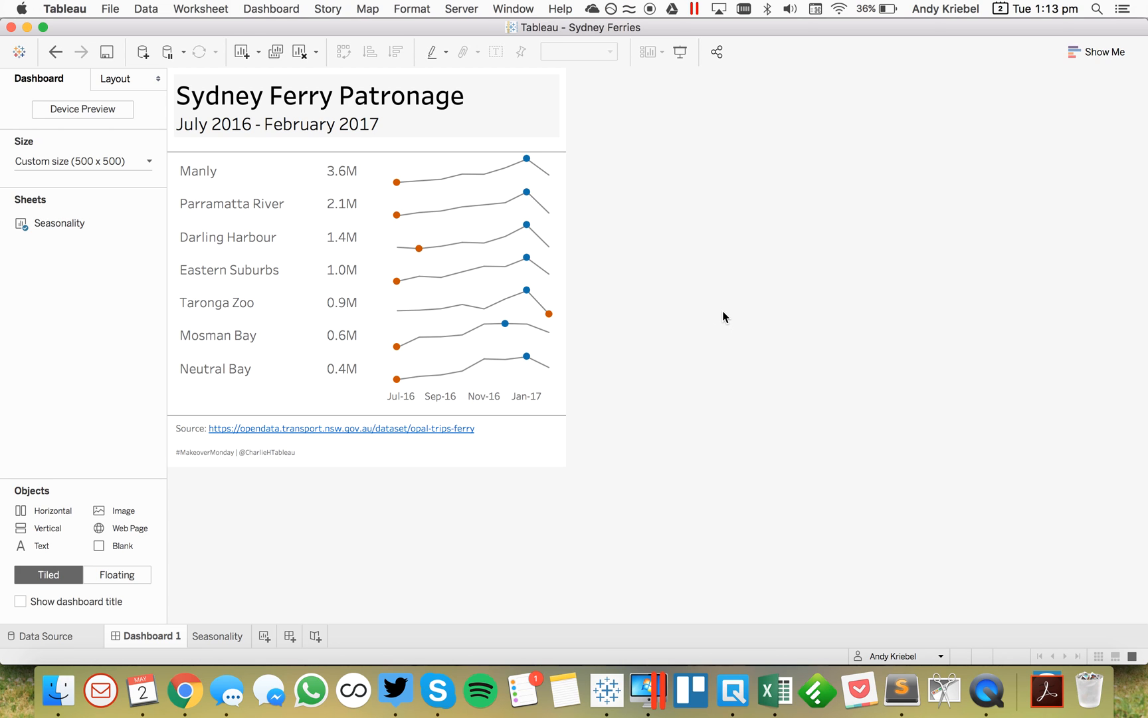
pyautogui.moveTo(526, 160)
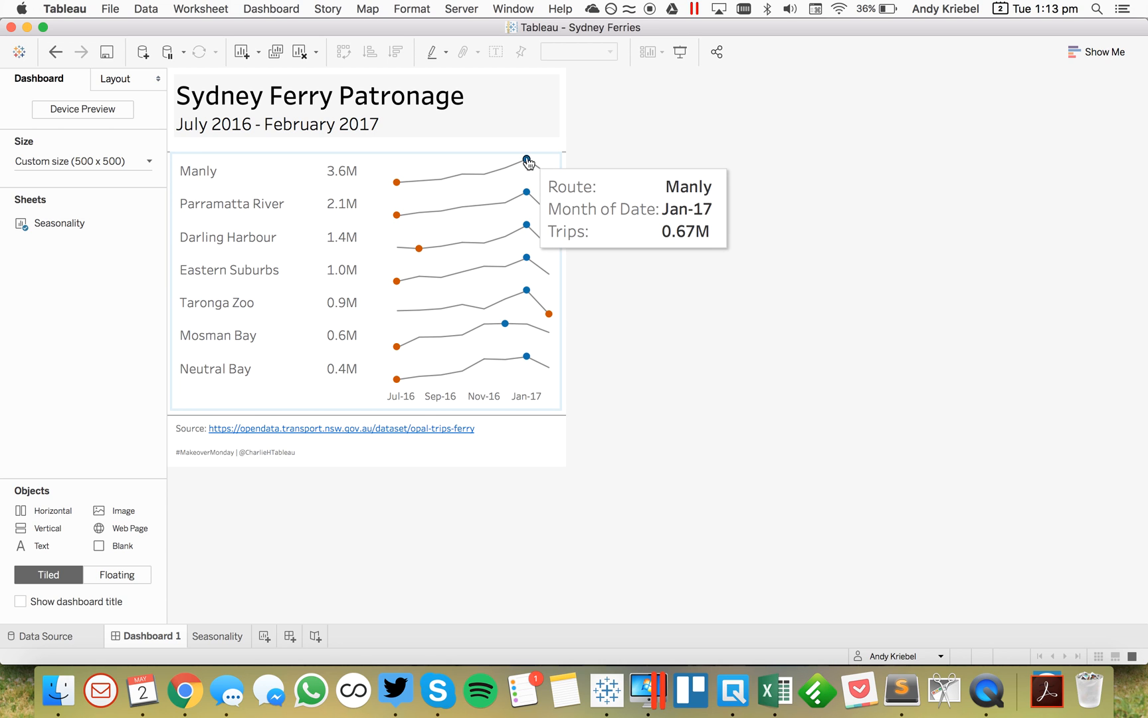
pyautogui.click(218, 635)
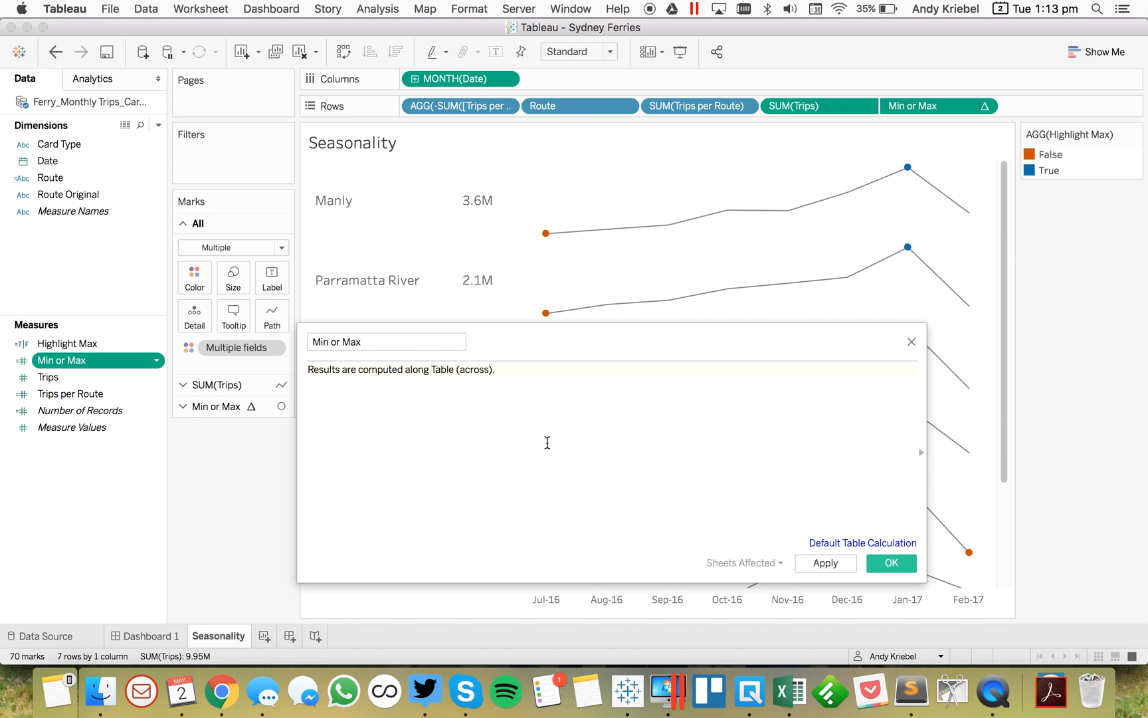
# - Begin Min or Max as { FIXED [Route] with a comment 'For each route and month, calculate number of trips'
pyautogui.write('{ FIXED')
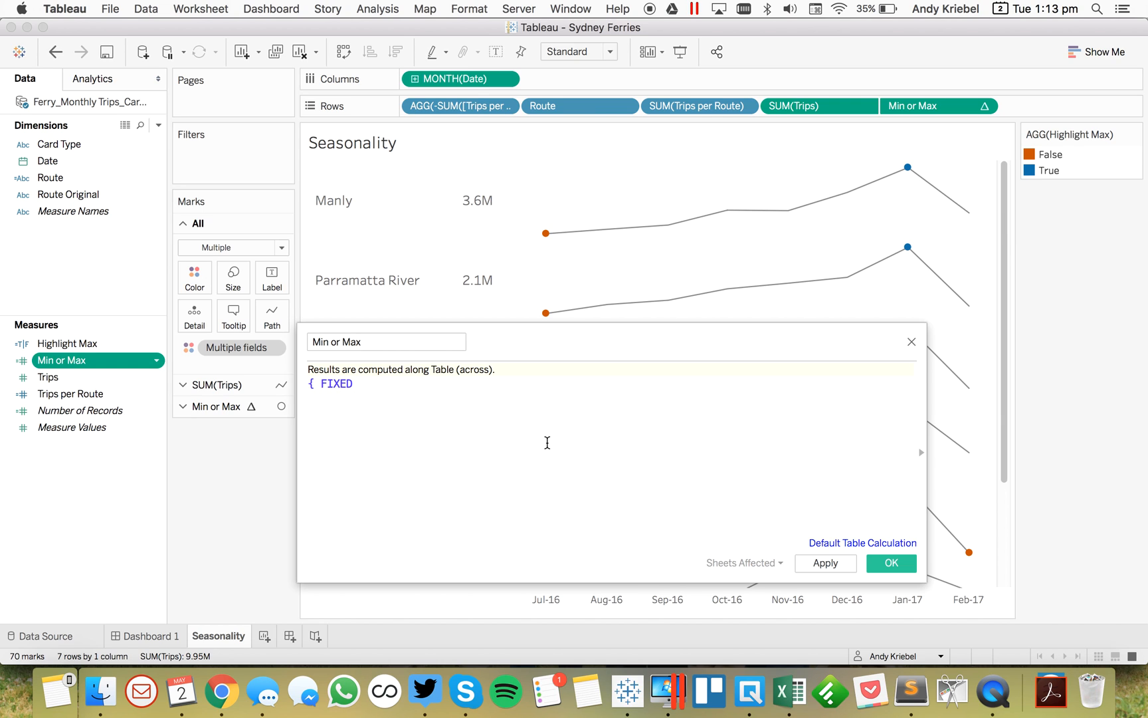
pyautogui.write('route')
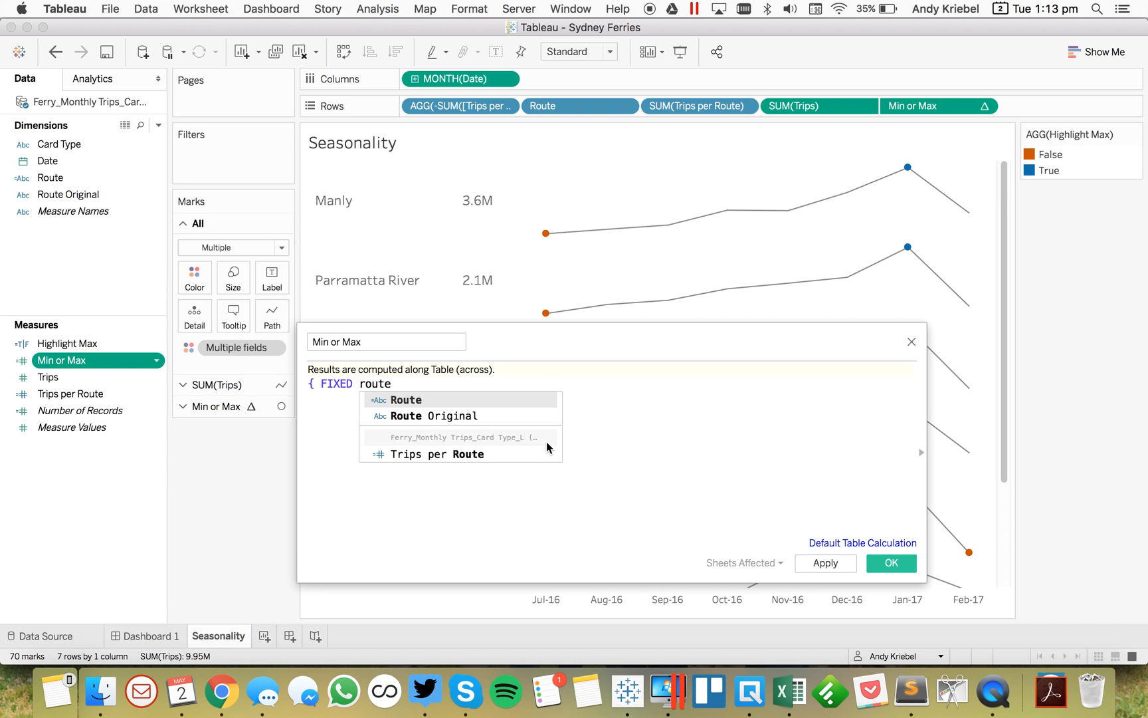
pyautogui.click(405, 398)
pyautogui.write('//')
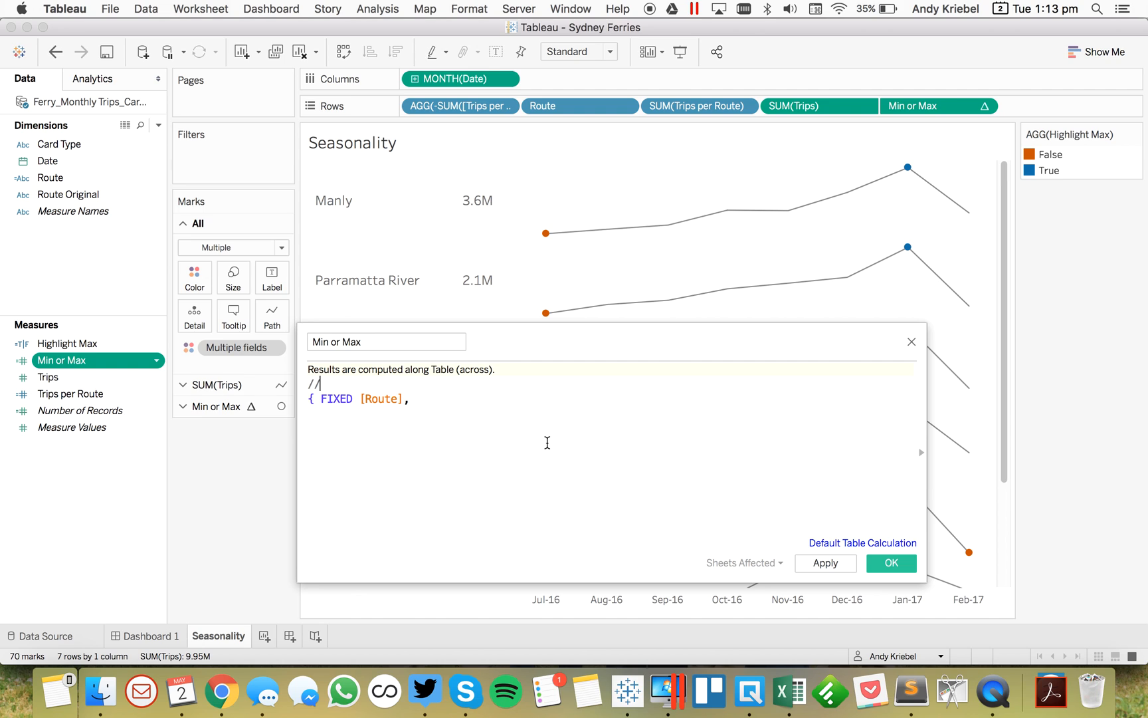
pyautogui.write('For each')
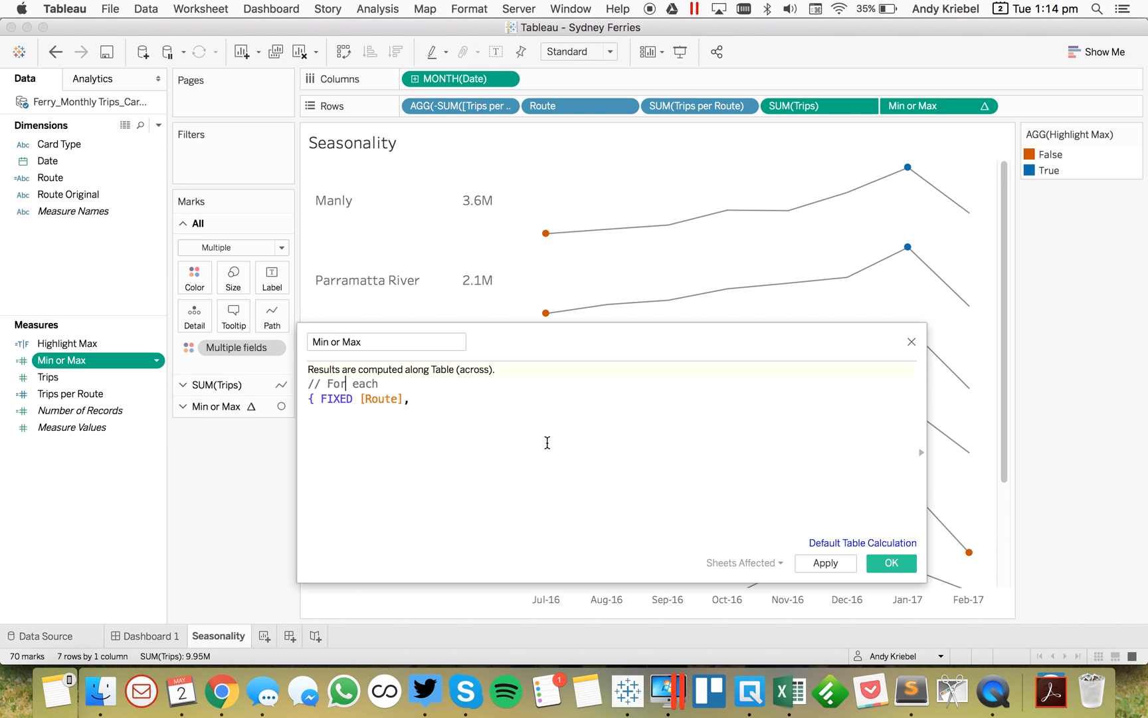
pyautogui.write('route')
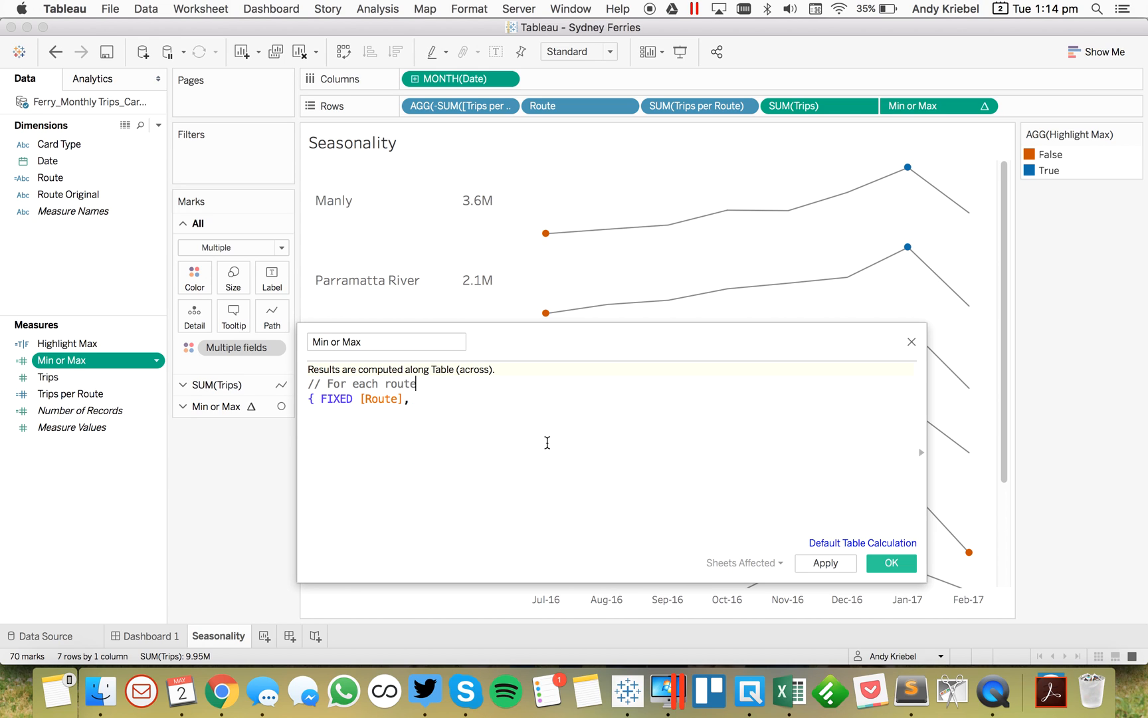
pyautogui.write('and month,')
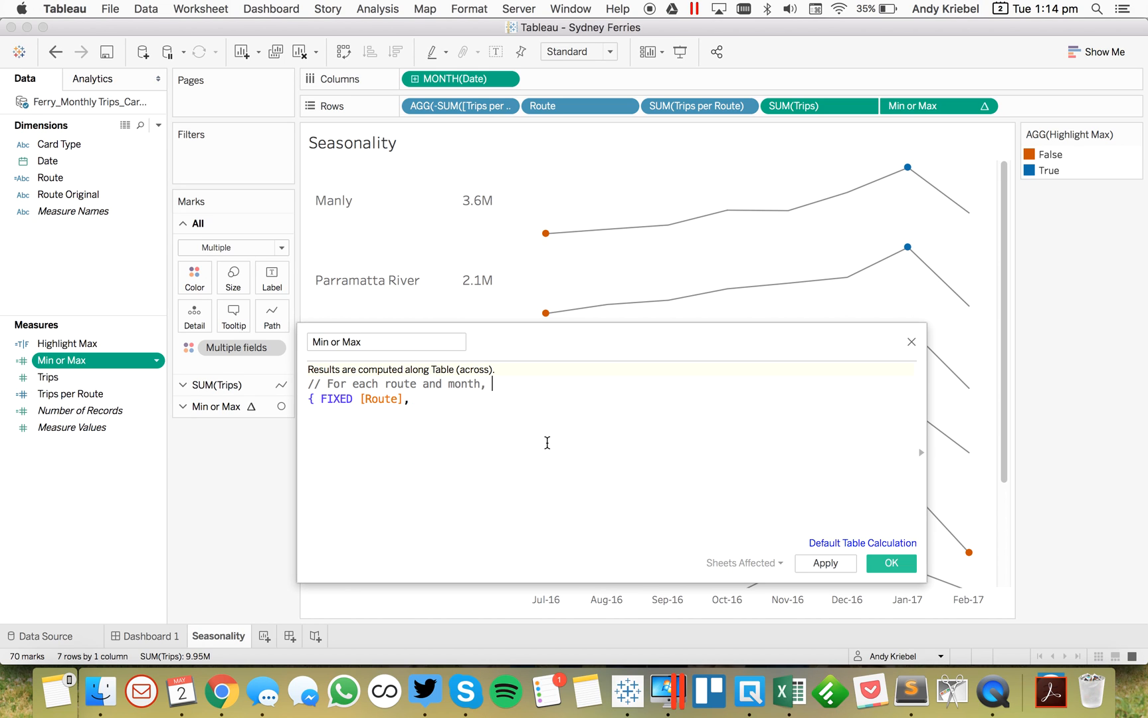
pyautogui.write('cacua')
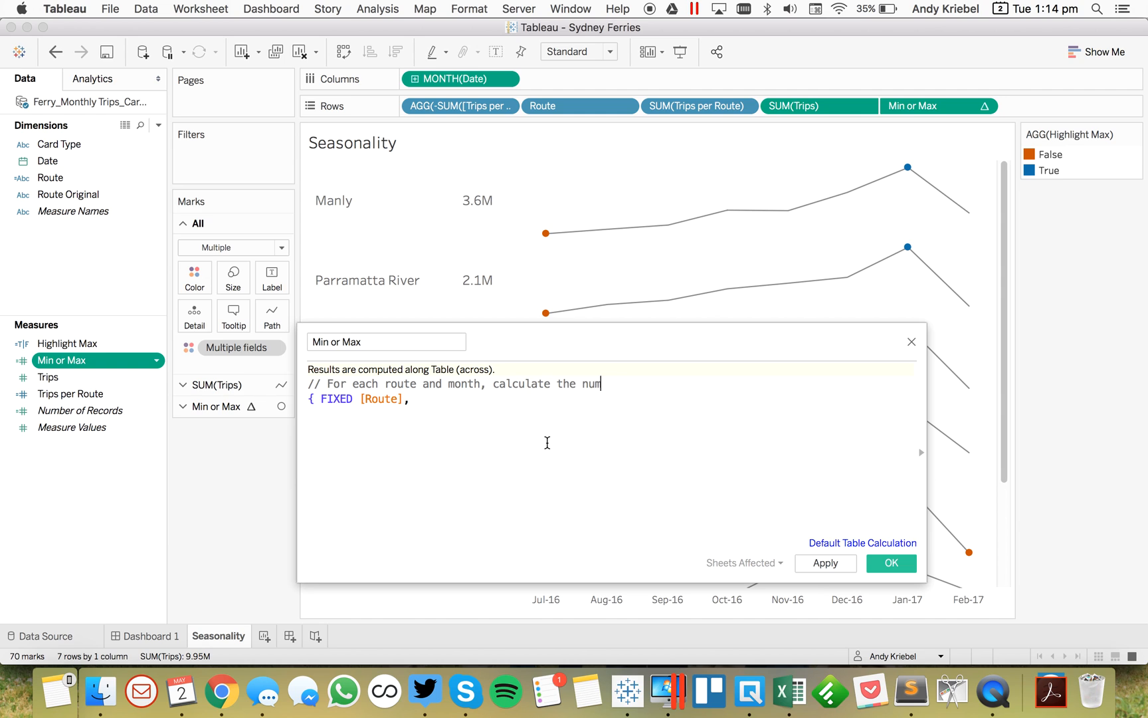
pyautogui.write('ber of trips')
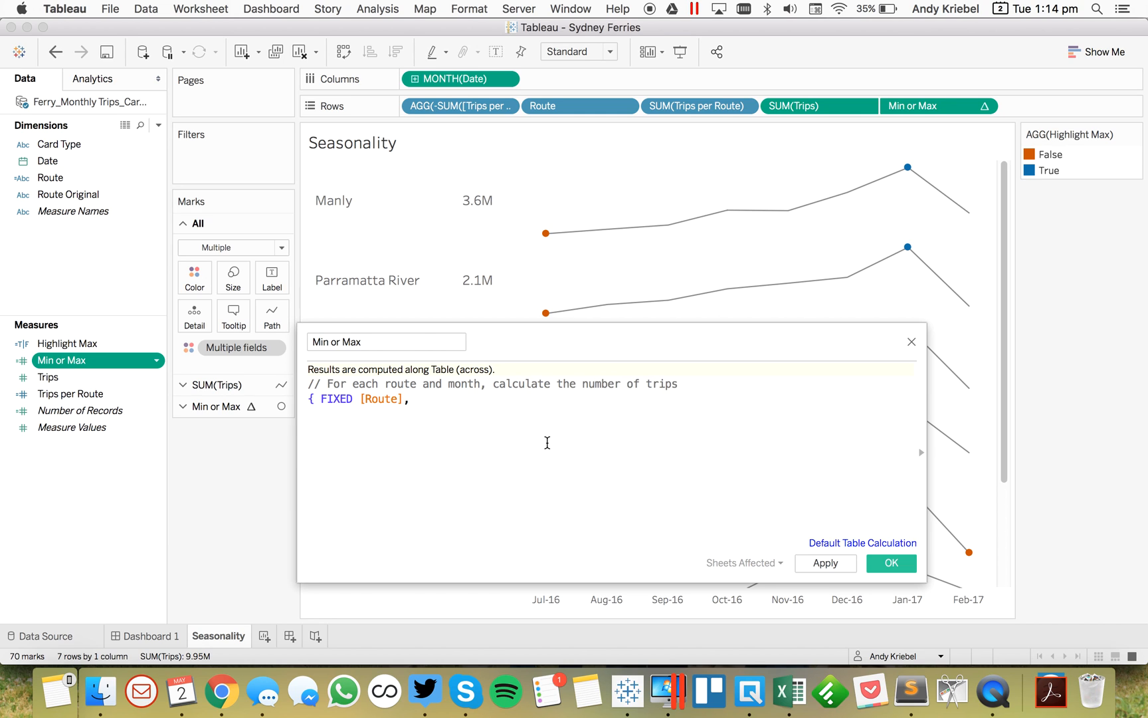
pyautogui.write('date')
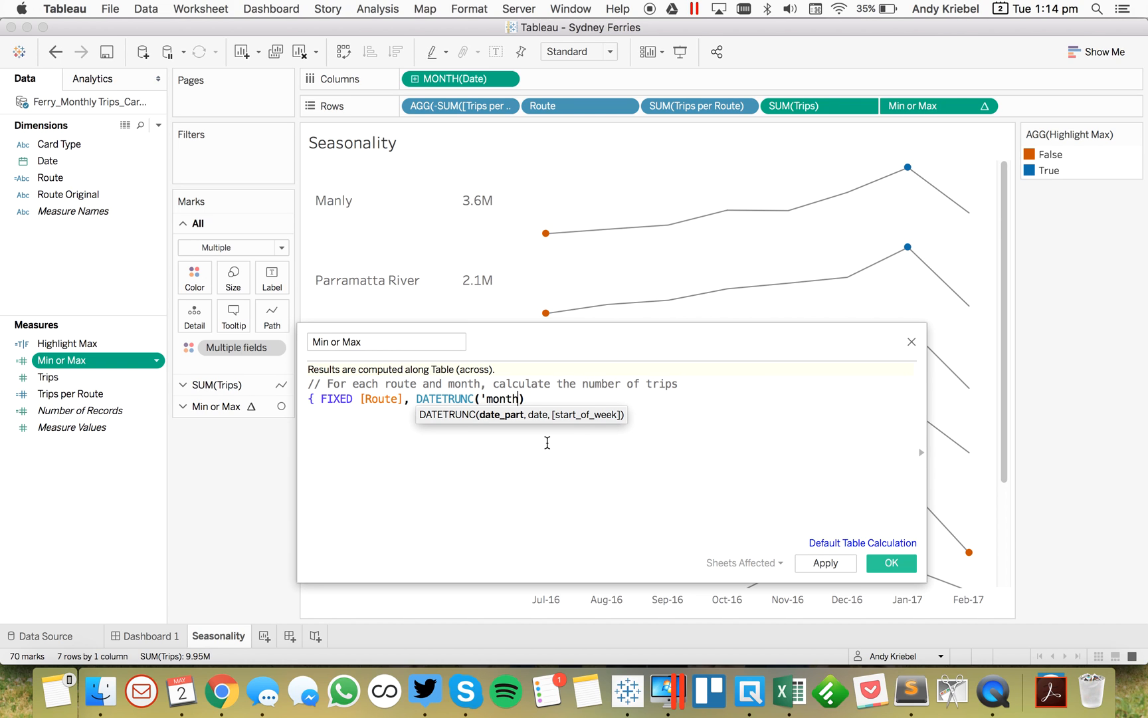
# - Complete it as DATETRUNC('month',[Date]) : SUM([Trips]) } and save the calculation
pyautogui.write(',[Date]')
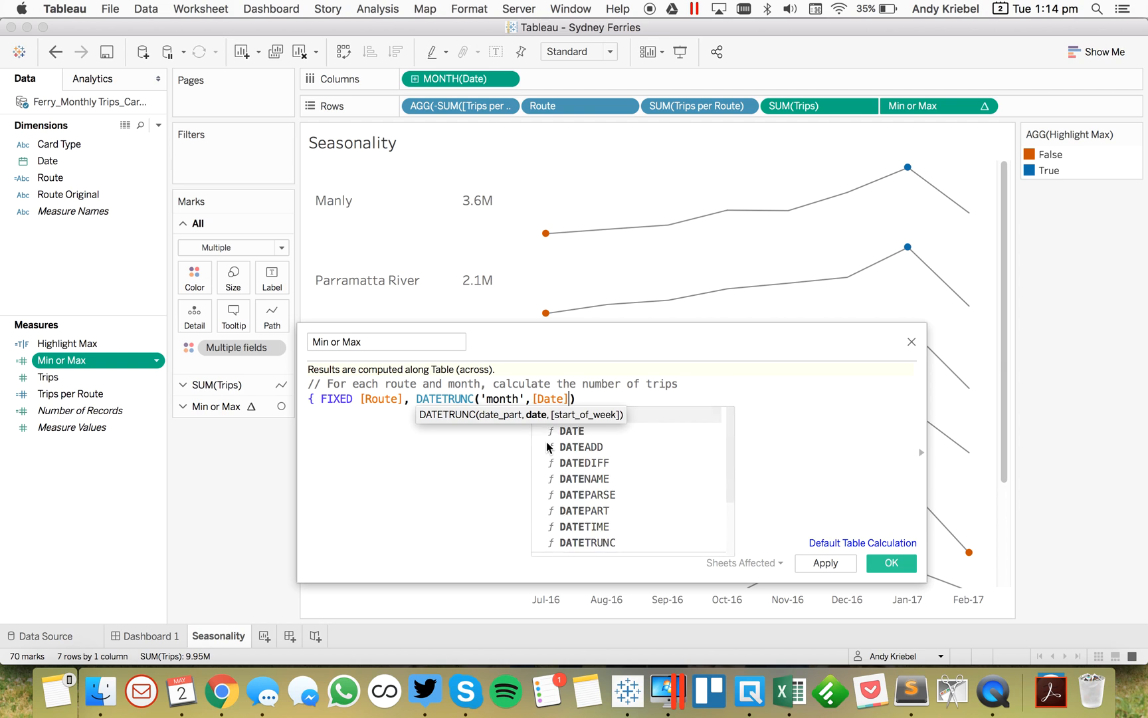
pyautogui.write(':')
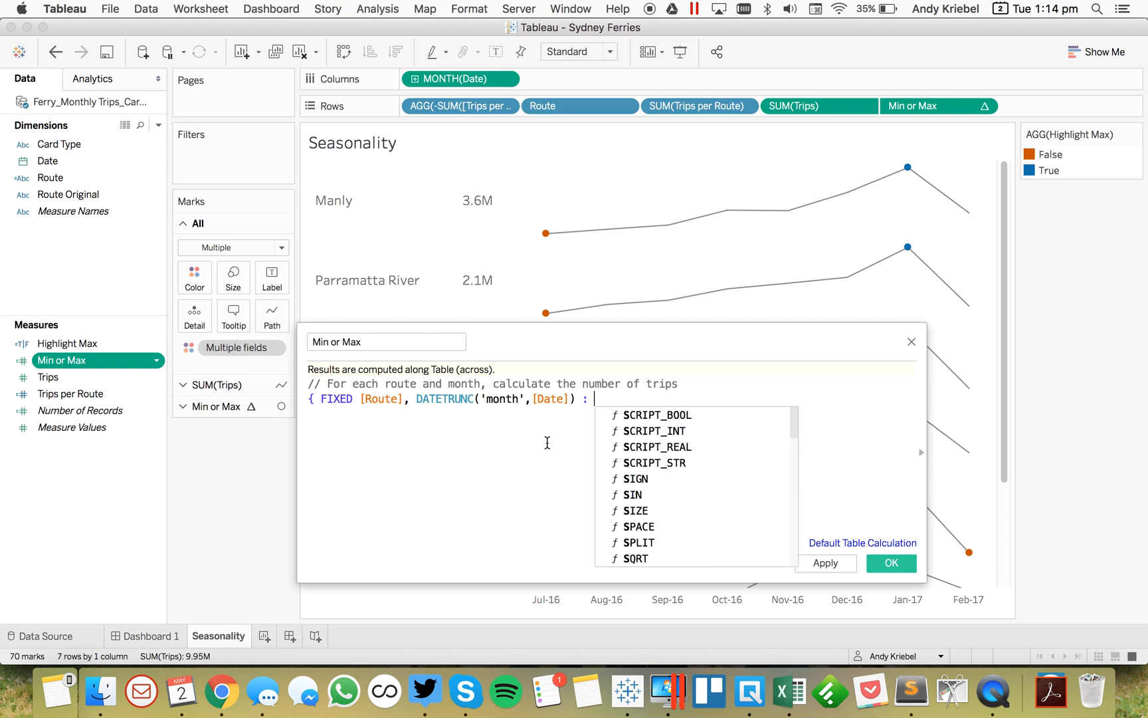
pyautogui.write('SUM(trip')
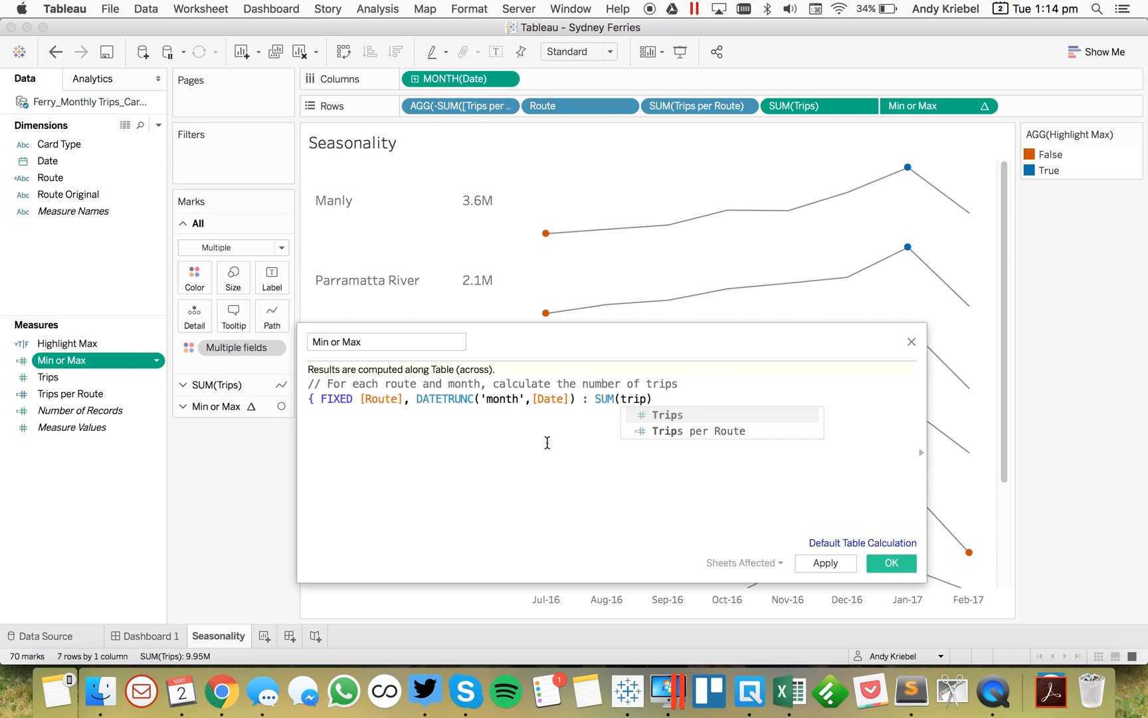
pyautogui.click(667, 415)
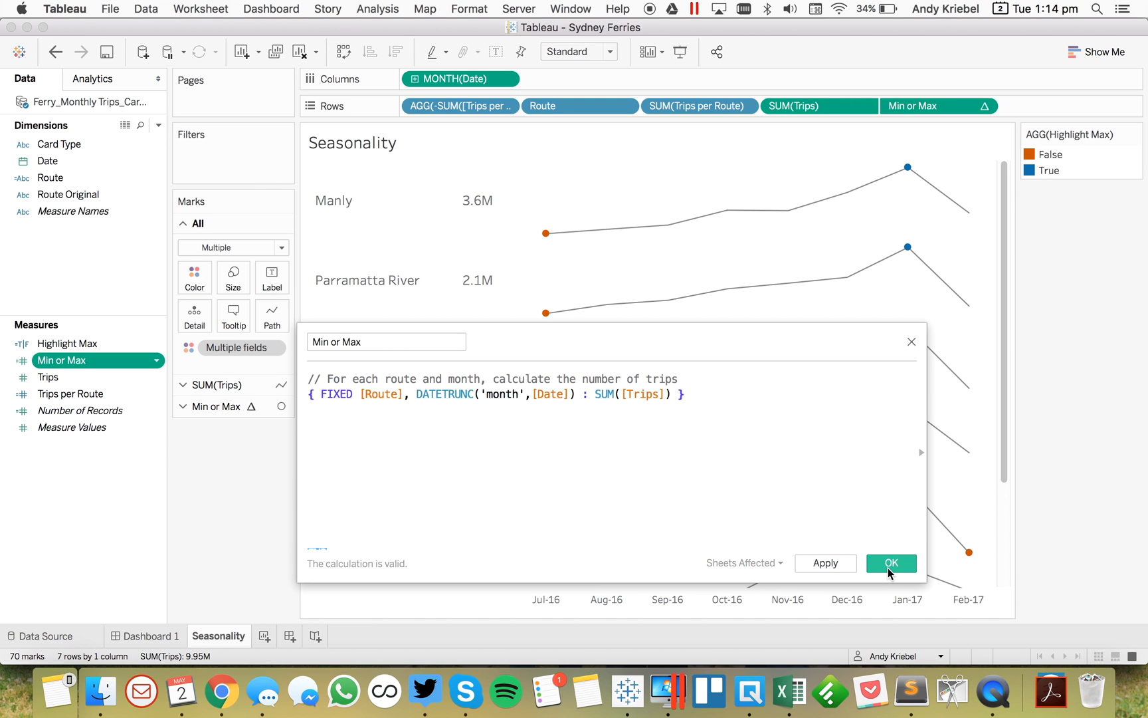
pyautogui.click(891, 563)
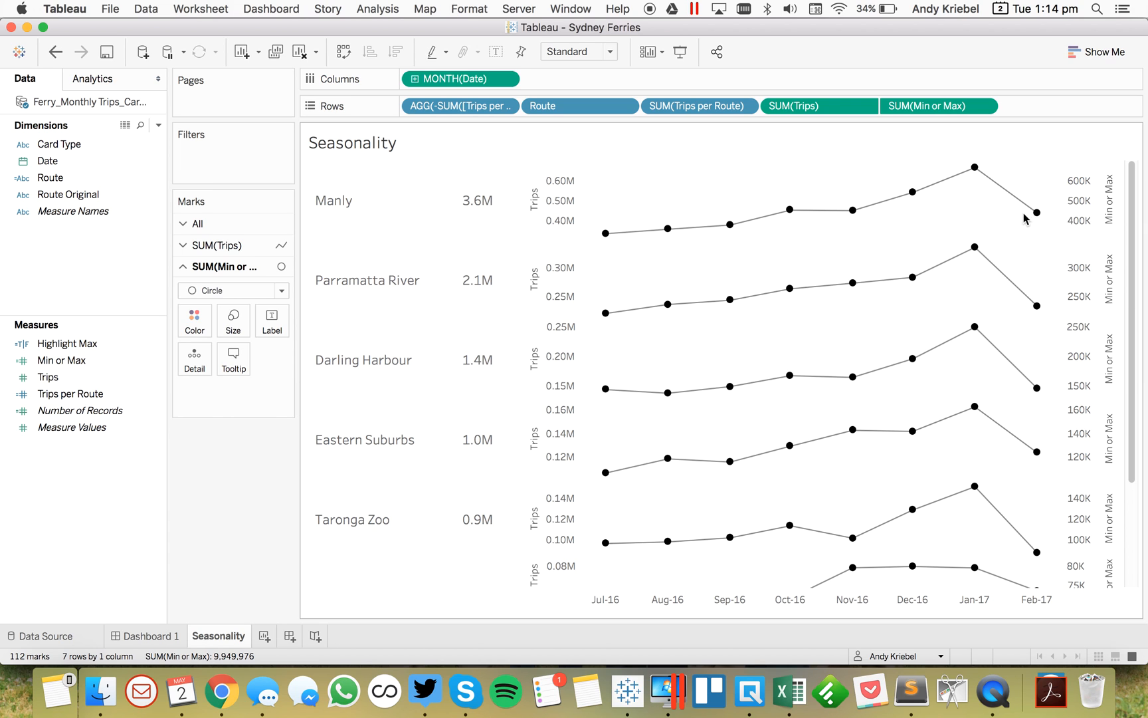
# - Confirm the Min or Max axis is a synchronized dual axis, then select the Min or Max field
pyautogui.rightClick(1091, 190)
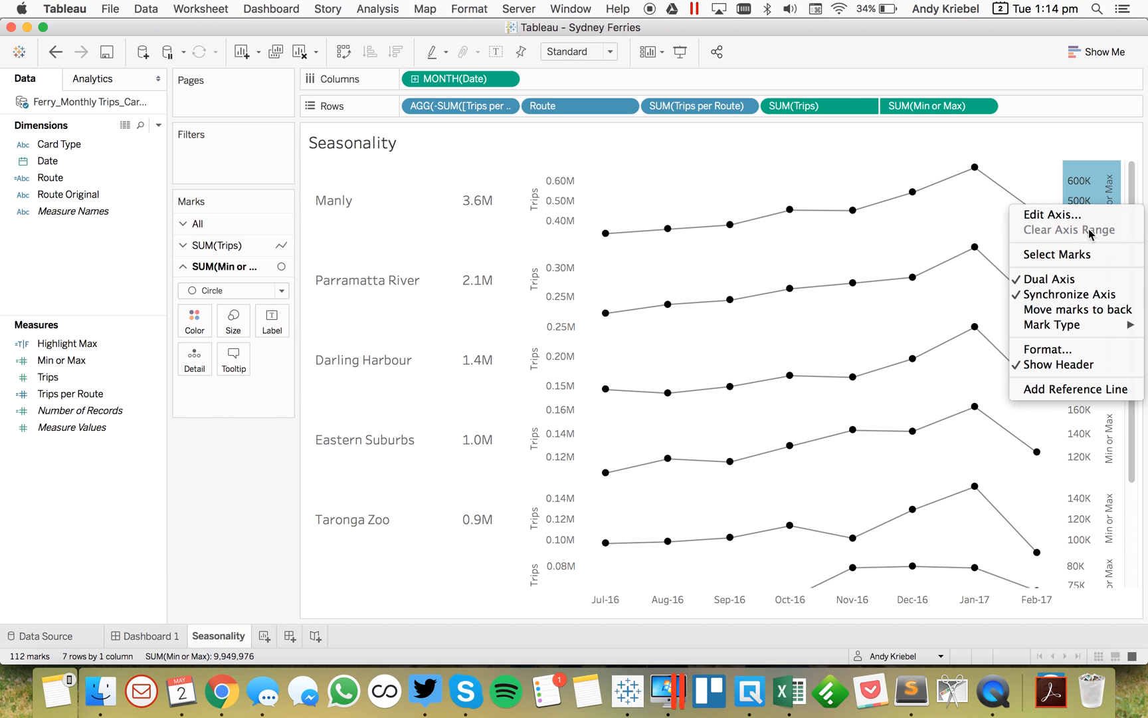
pyautogui.click(1066, 229)
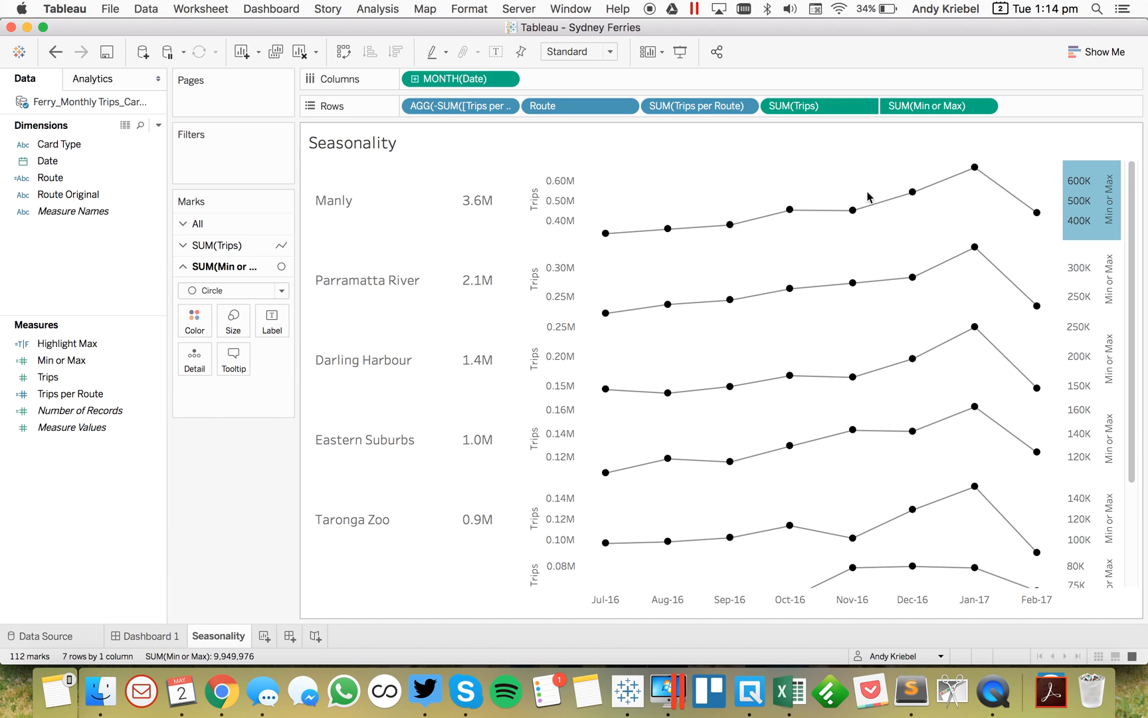
pyautogui.click(61, 361)
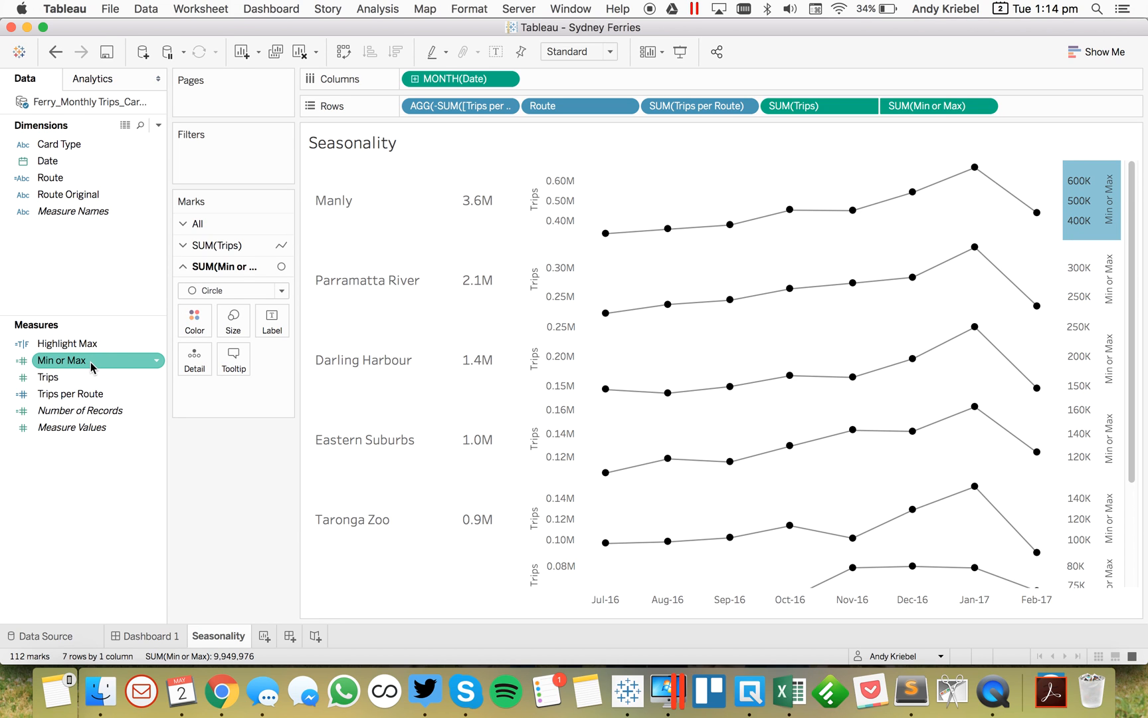
# - Reopen Min or Max and extend its comment: 'Then, for each route, calculate' on a second line
pyautogui.rightClick(61, 360)
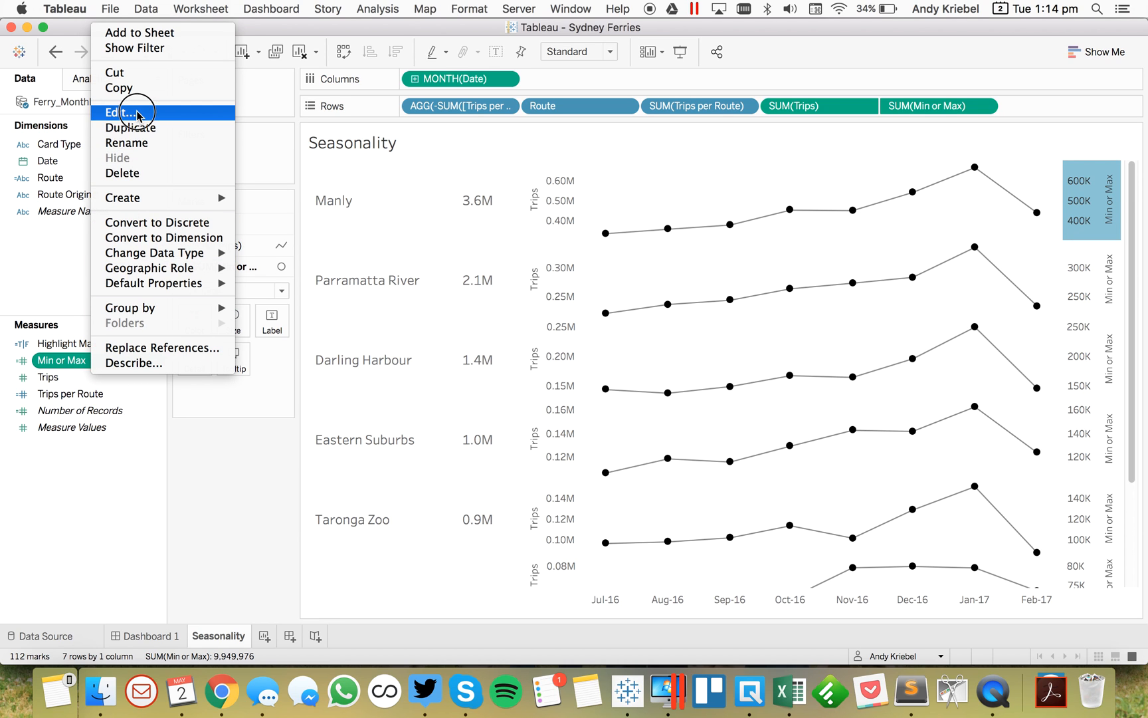
pyautogui.click(124, 112)
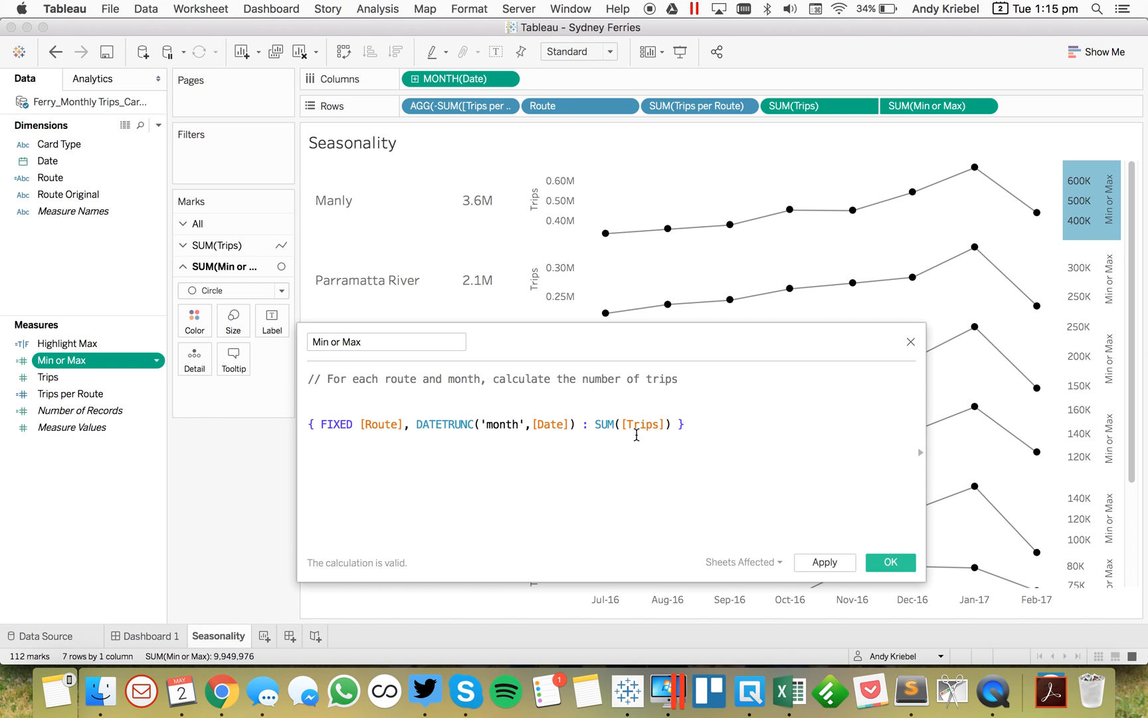
pyautogui.write('. Then,')
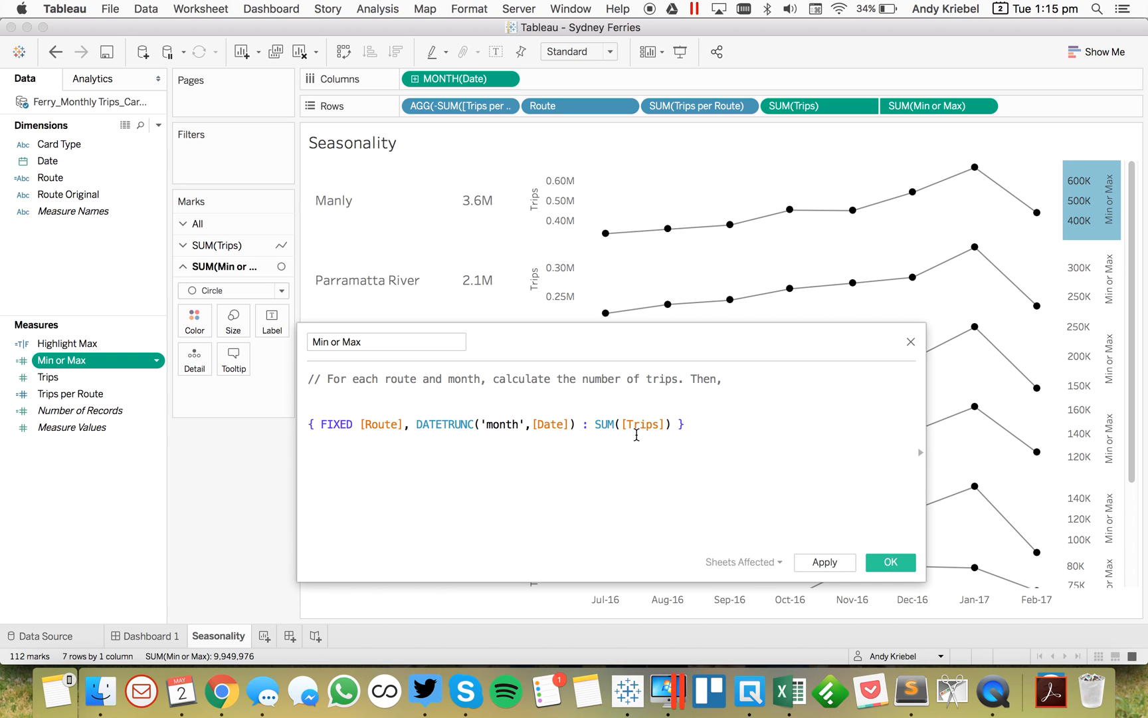
pyautogui.write('for each router')
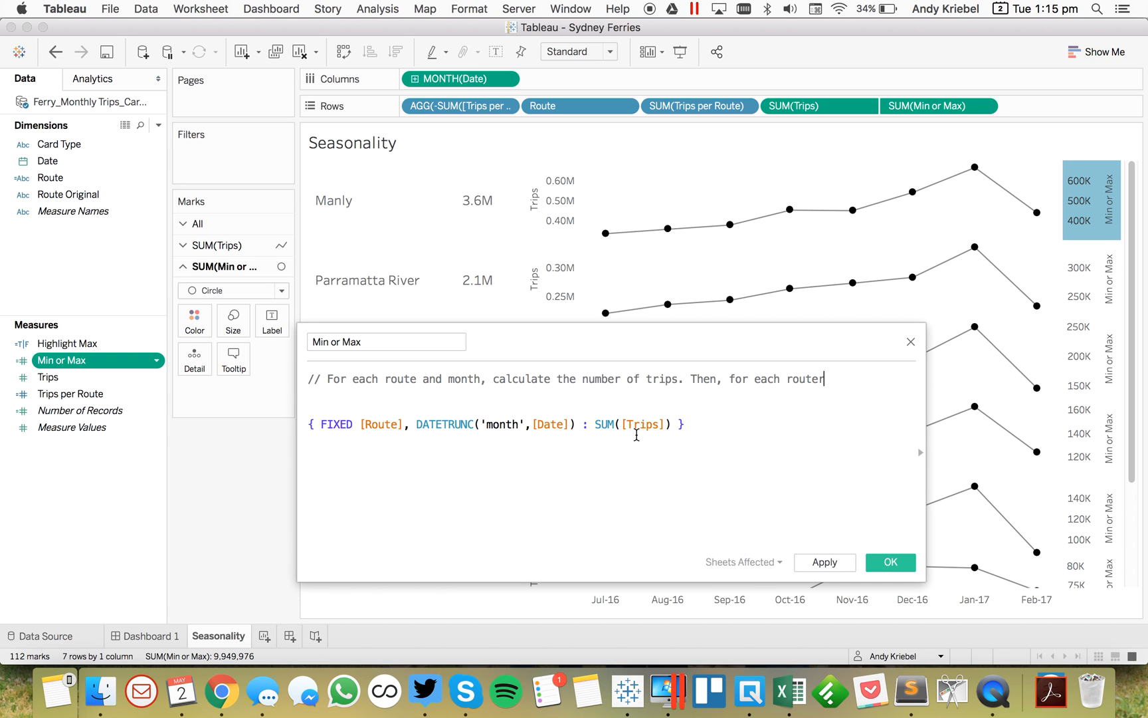
pyautogui.write(', calcualte')
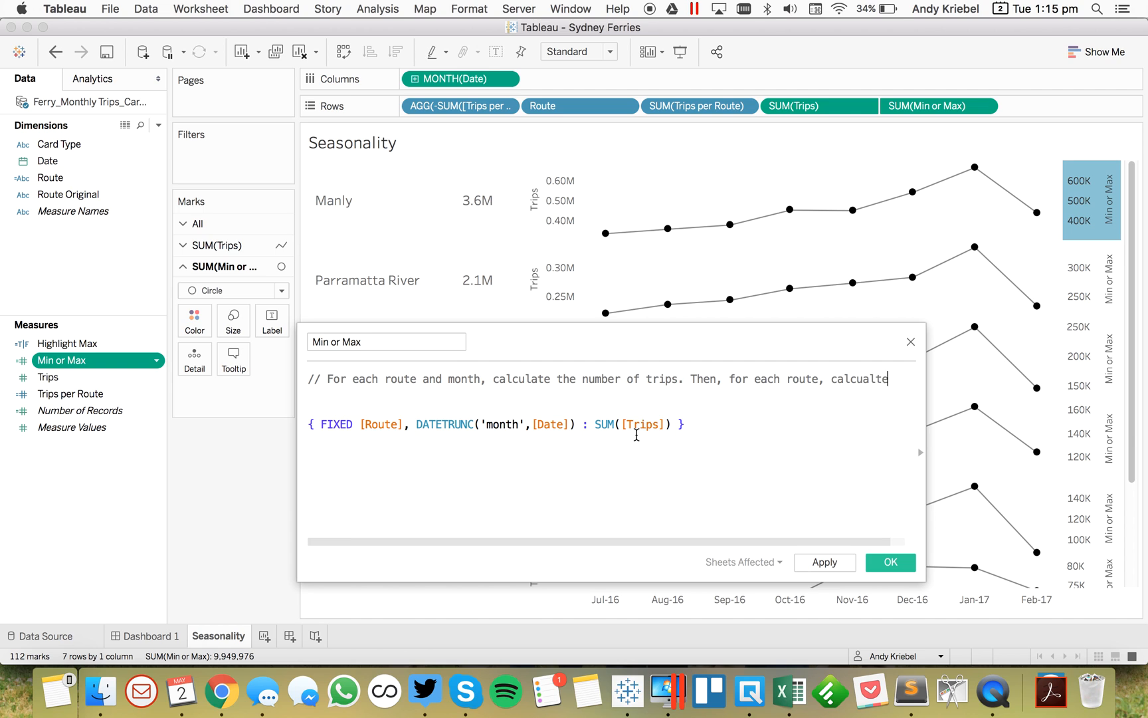
pyautogui.press('Backspace')
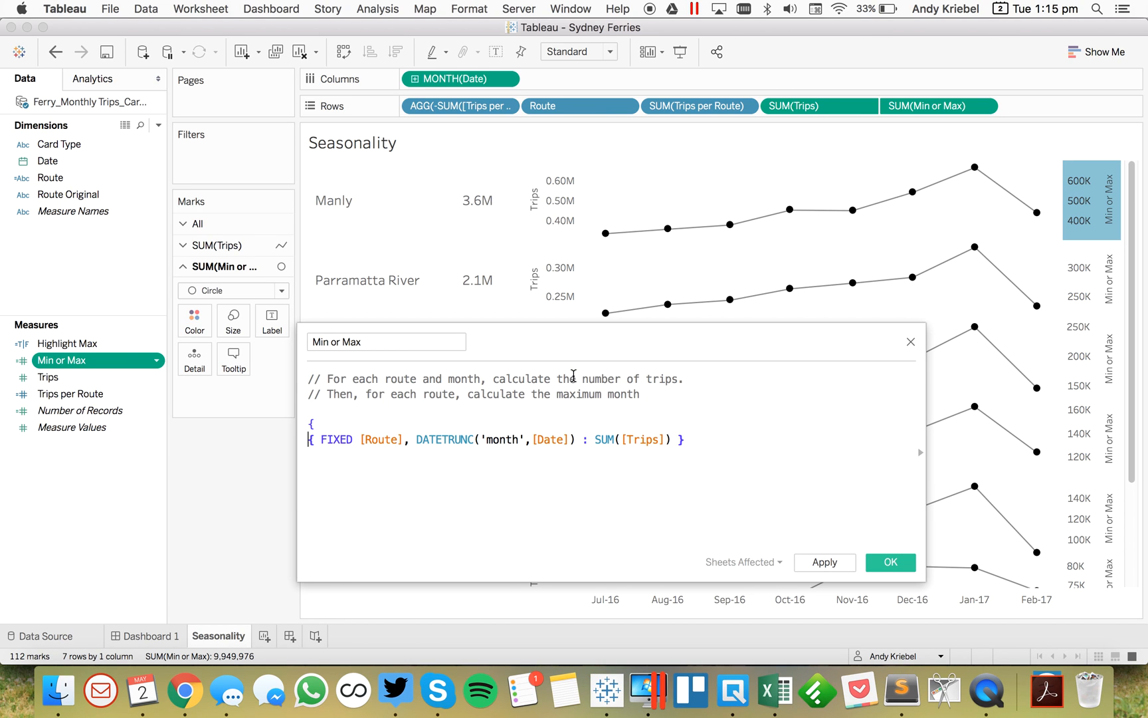
# - Wrap the monthly sum as {FIXED [Route] : MAX(...)} to return each route's highest month
pyautogui.write('MAX(')
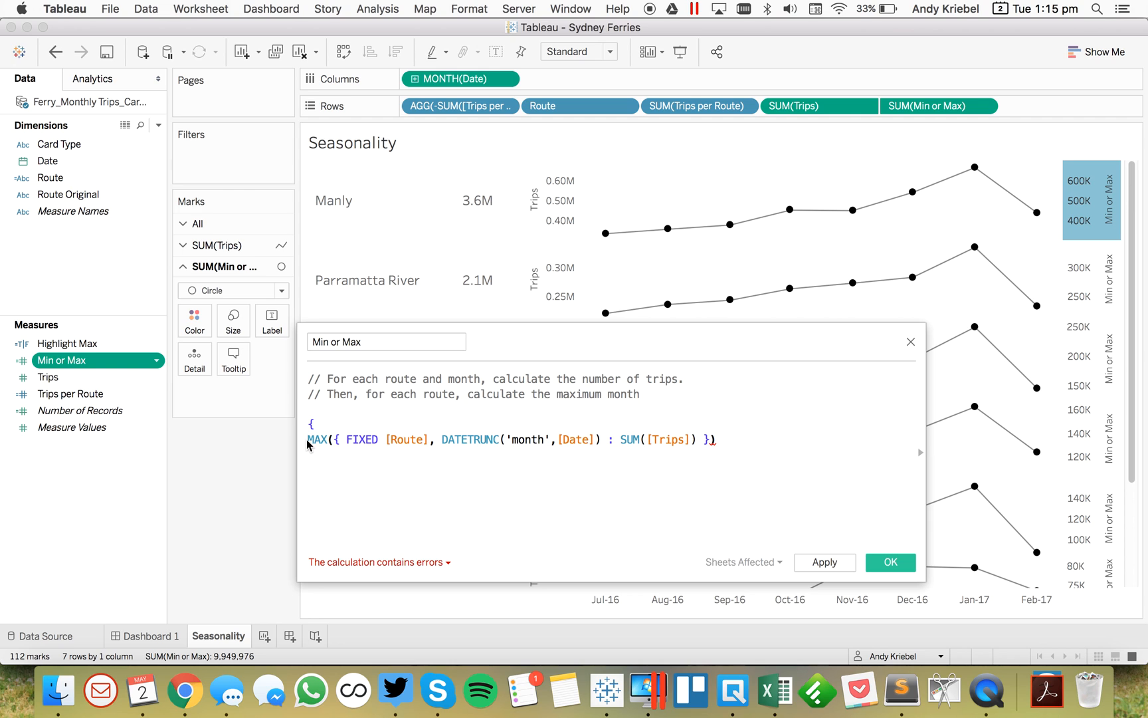
pyautogui.moveTo(748, 226)
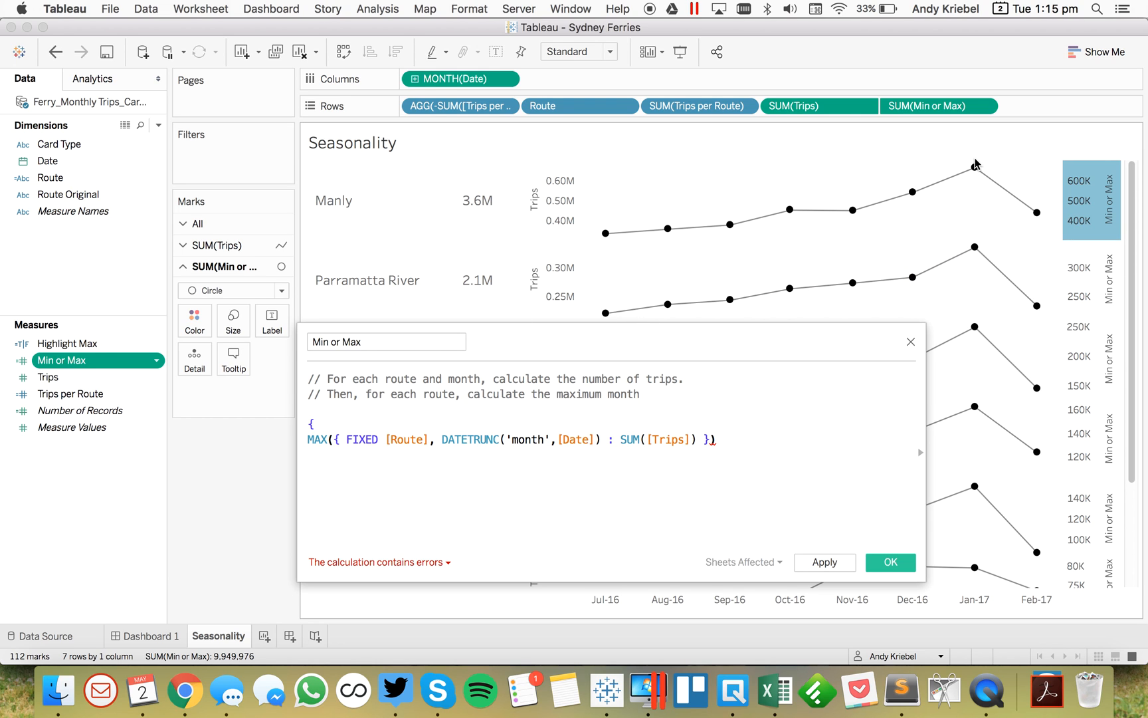
pyautogui.moveTo(348, 441)
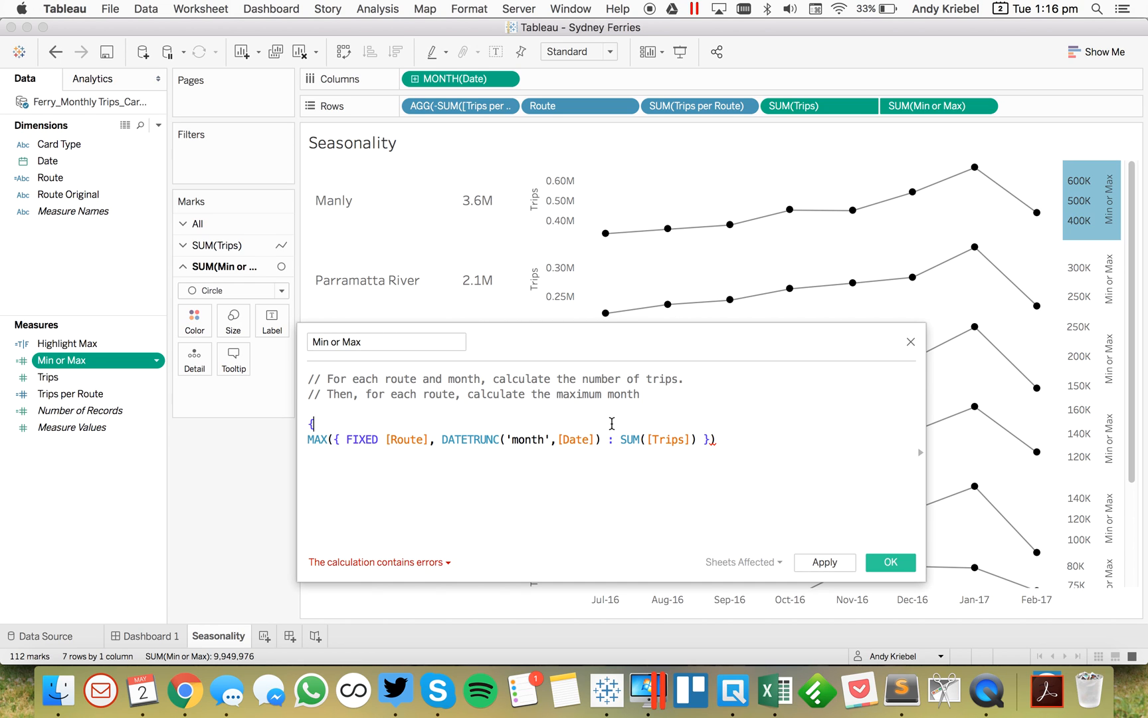
pyautogui.write('FIXED')
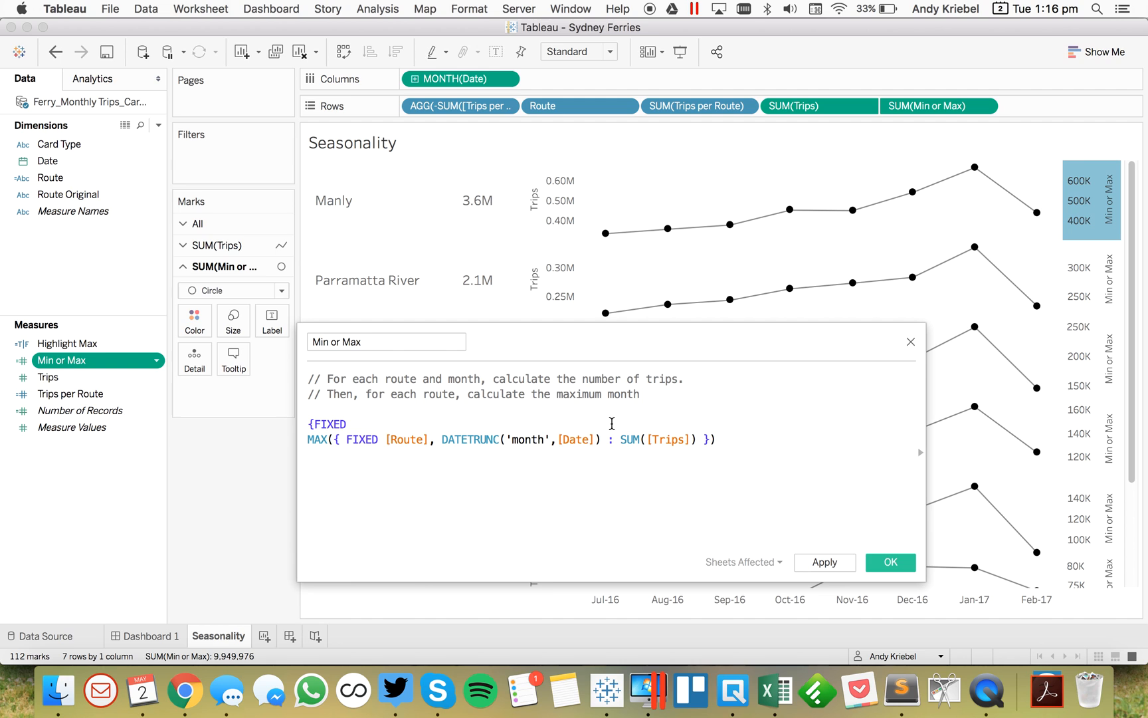
pyautogui.write('[Route]')
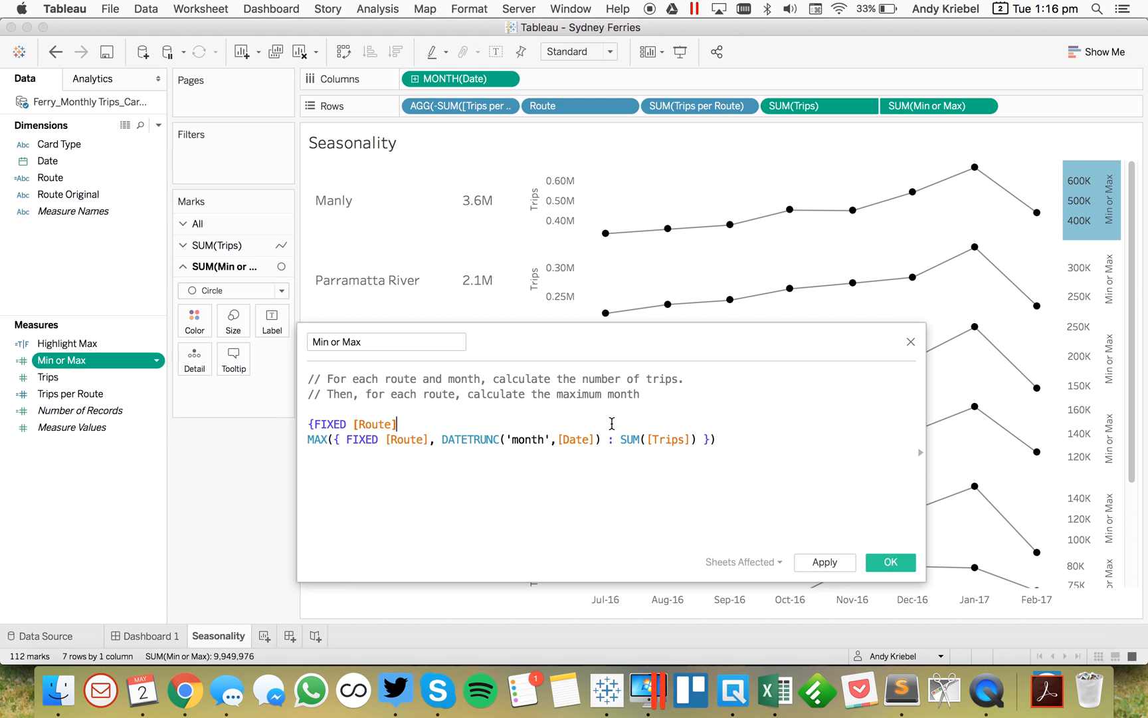
pyautogui.write(':')
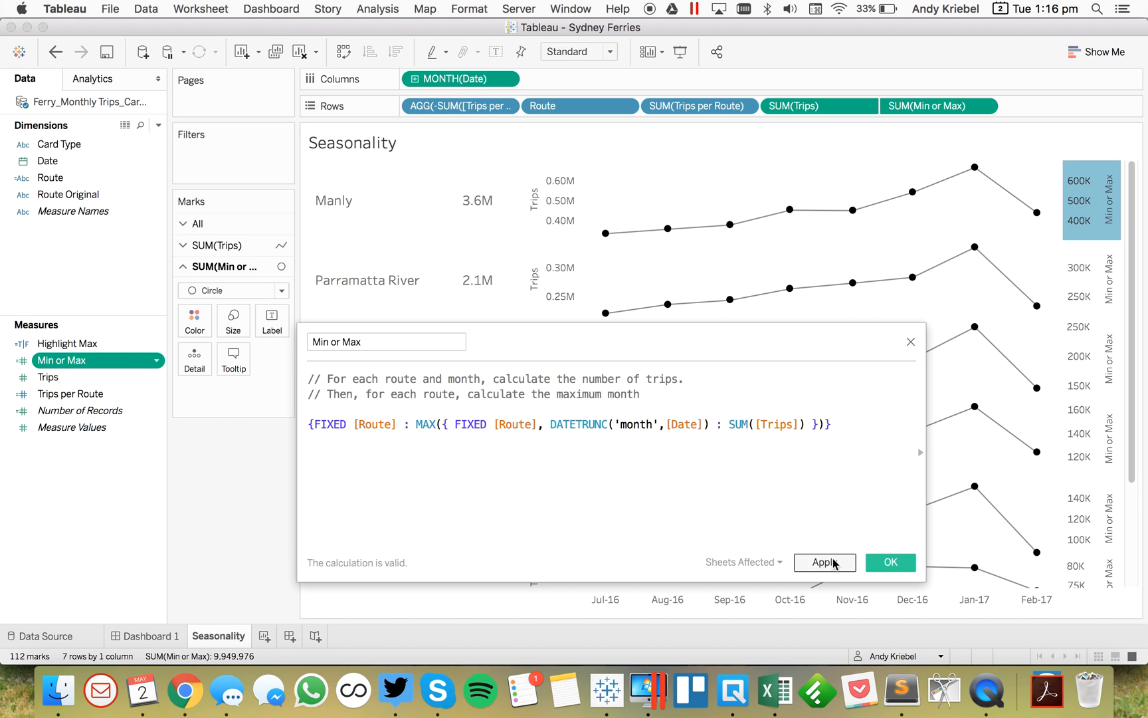
# - Wrap the route maximum in IF ...=SUM([Trips]) THEN SUM([Trips]) END so only peak months return trips
pyautogui.click(824, 563)
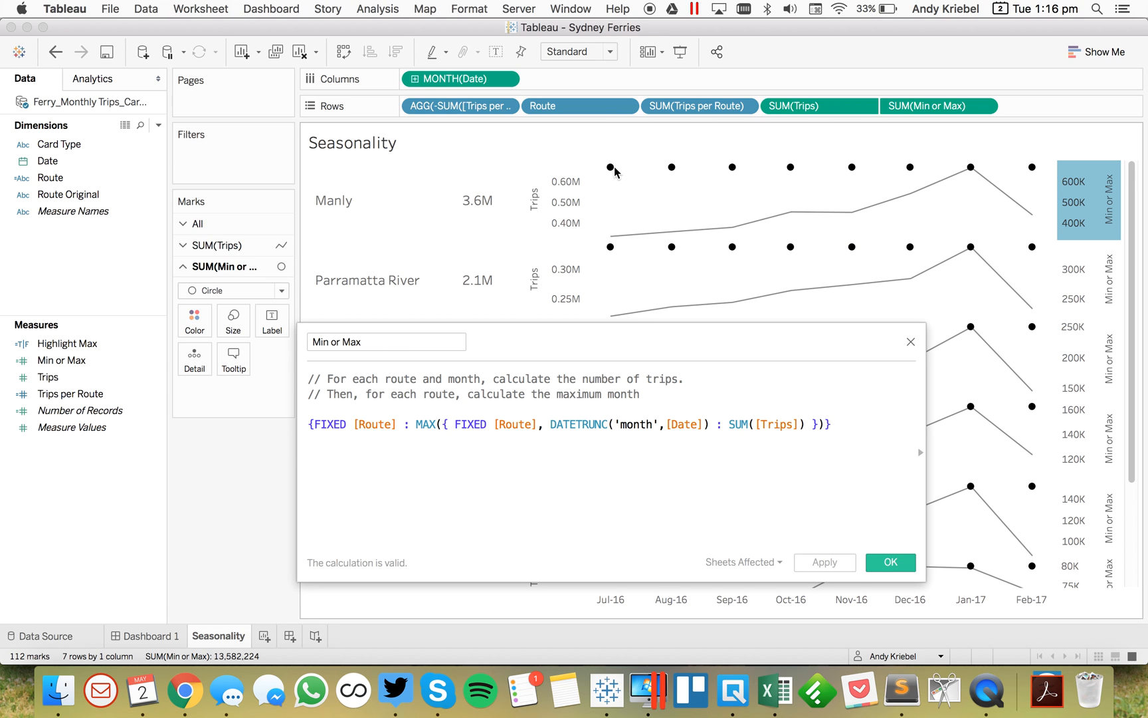
pyautogui.moveTo(973, 165)
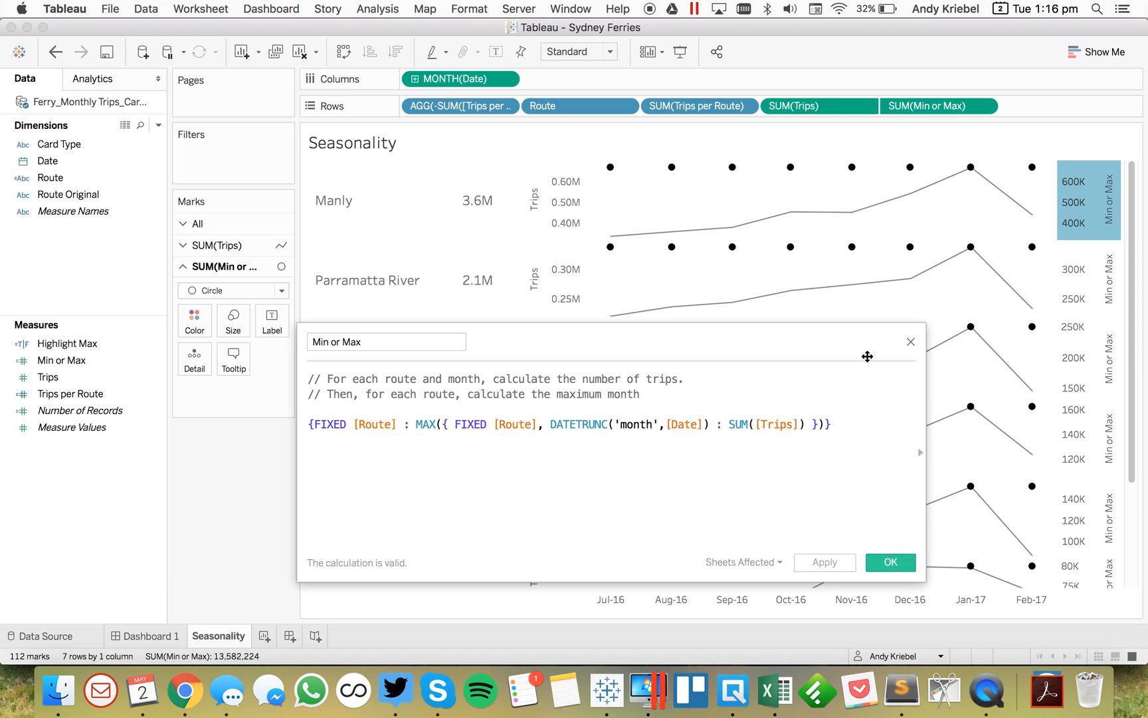
pyautogui.moveTo(866, 356); pyautogui.dragTo(831, 324)
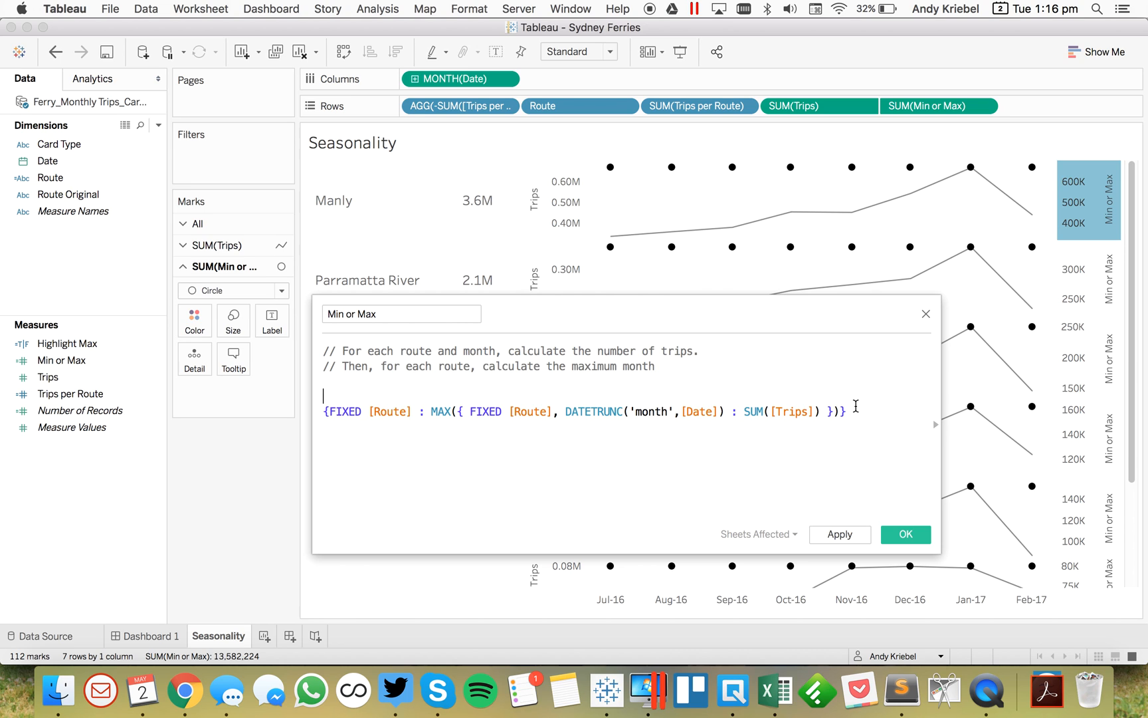
pyautogui.write('IF')
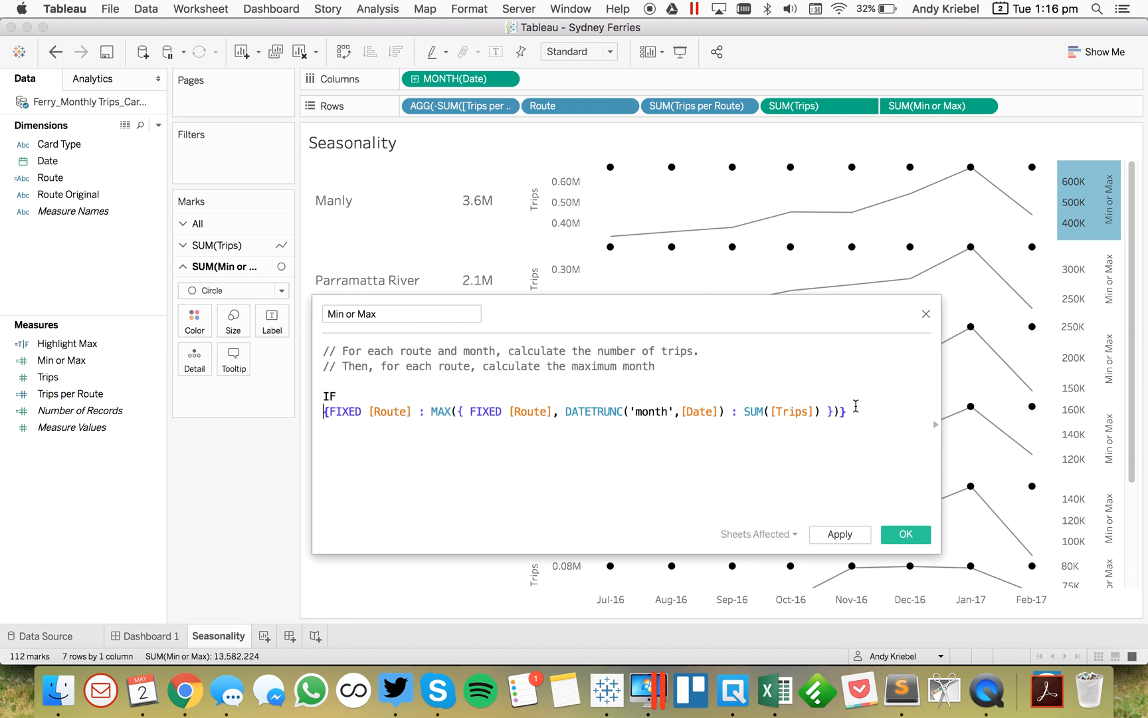
pyautogui.write('SUM(')
pyautogui.write('=')
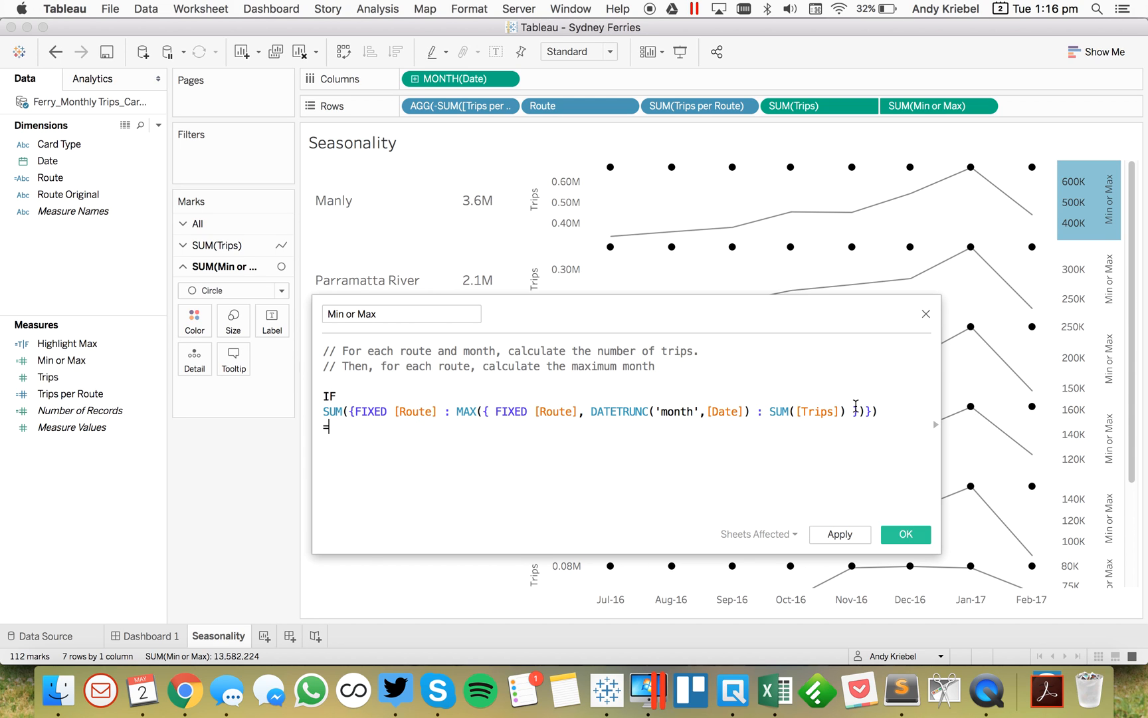
pyautogui.write('SUM()')
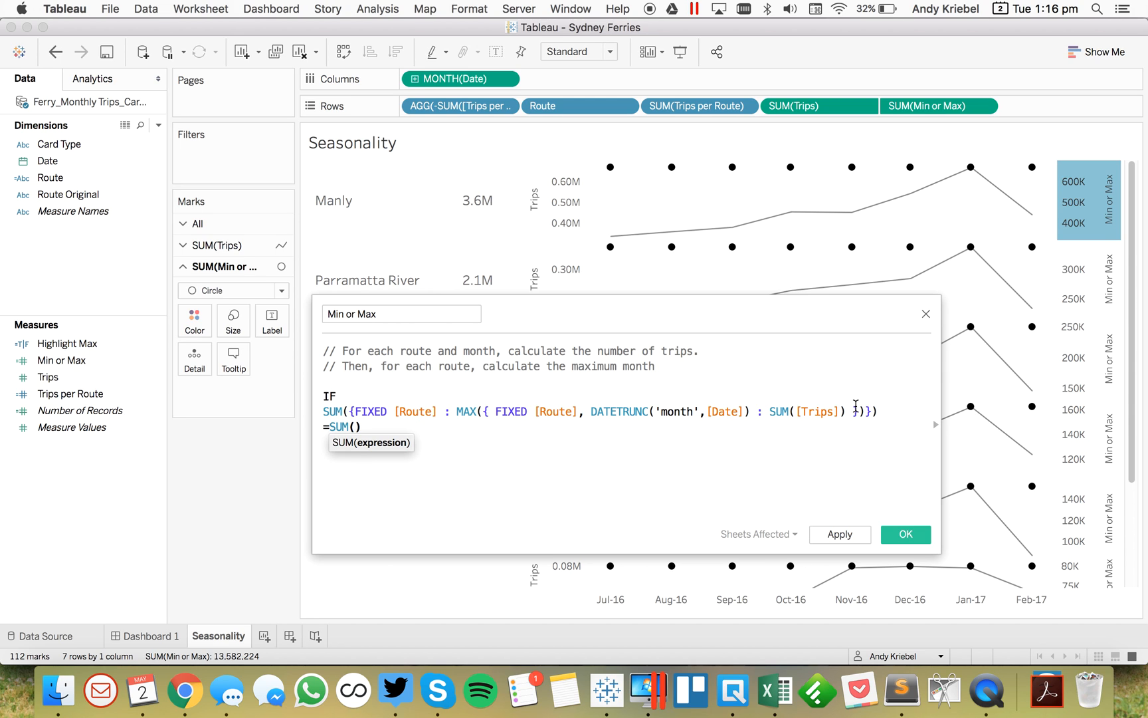
pyautogui.write('[Trips]')
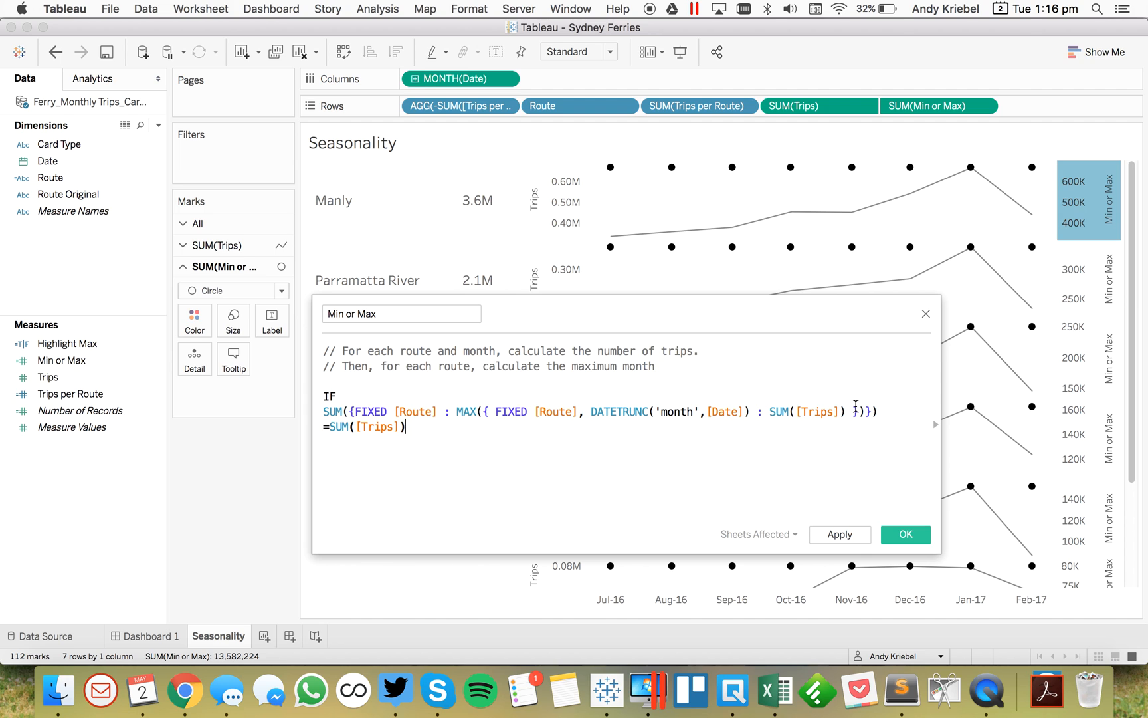
pyautogui.write('THEN s')
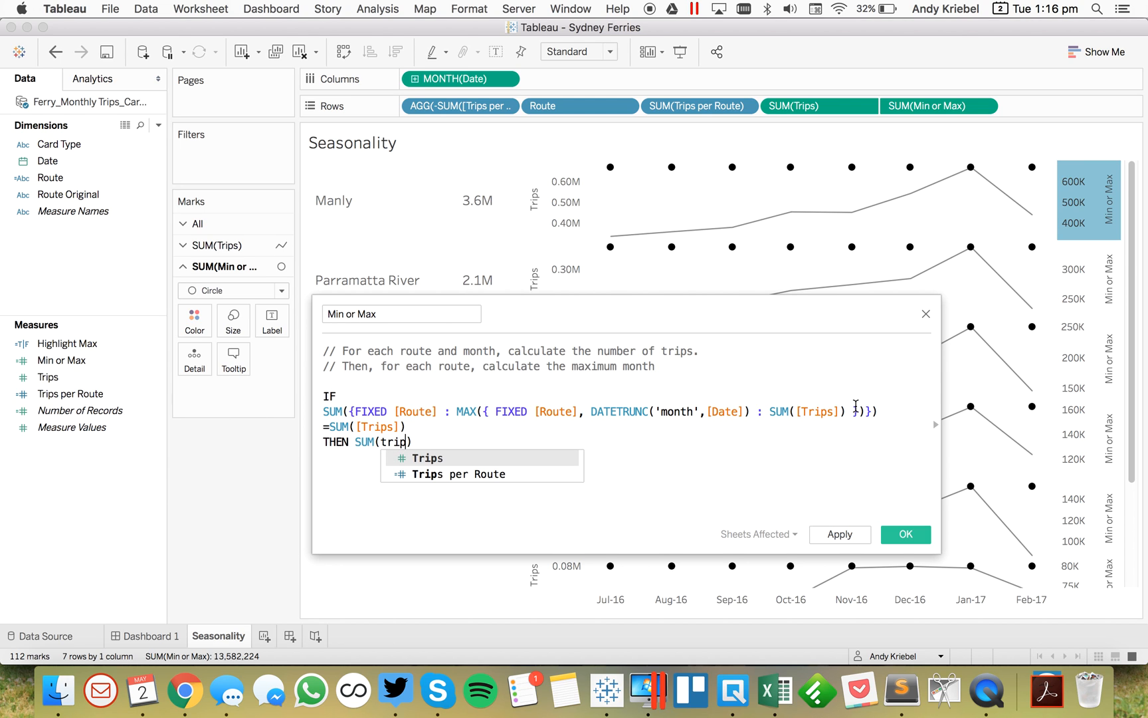
pyautogui.click(427, 457)
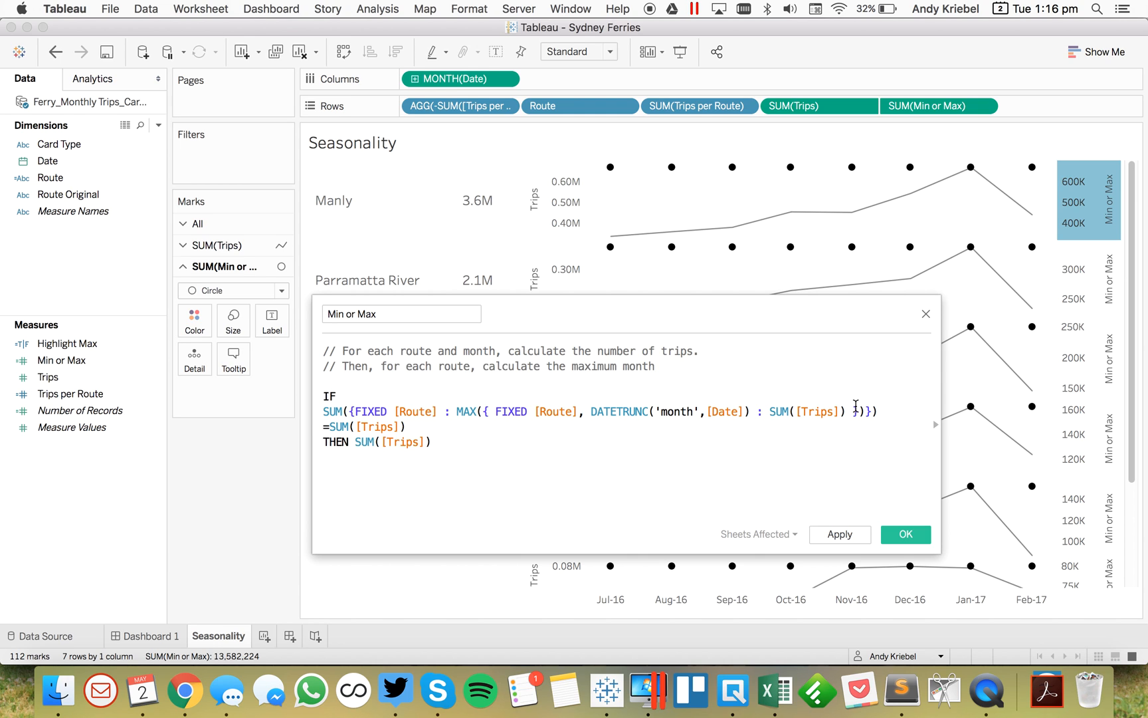
pyautogui.write('END')
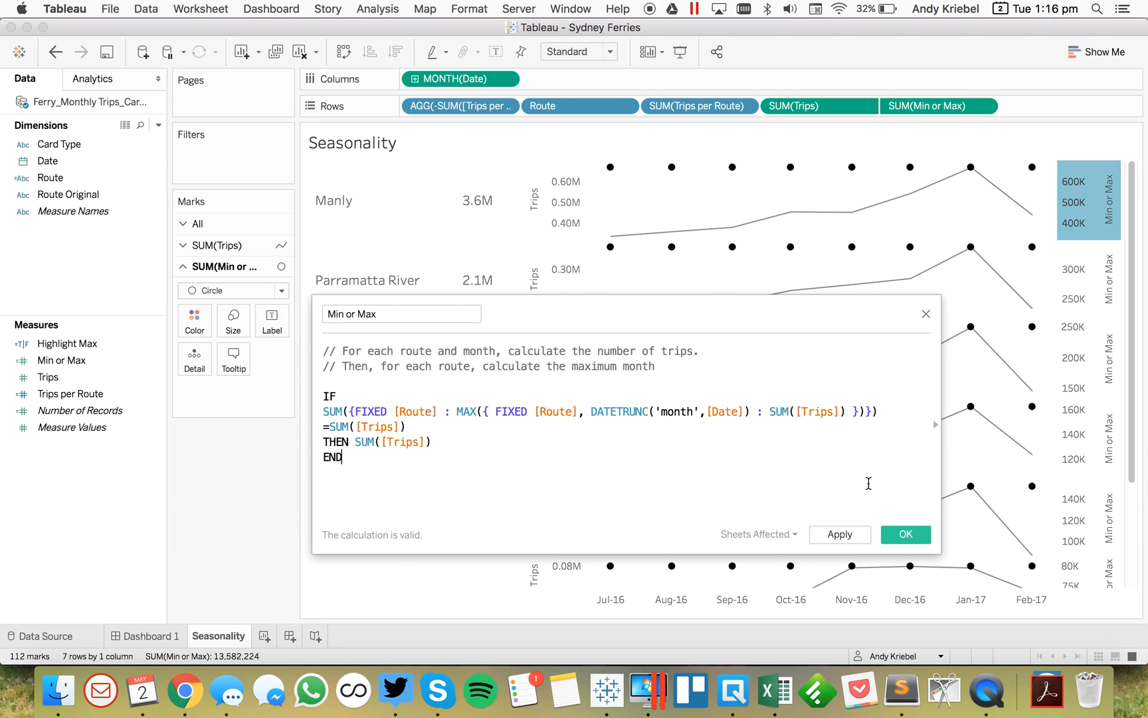
pyautogui.moveTo(903, 417)
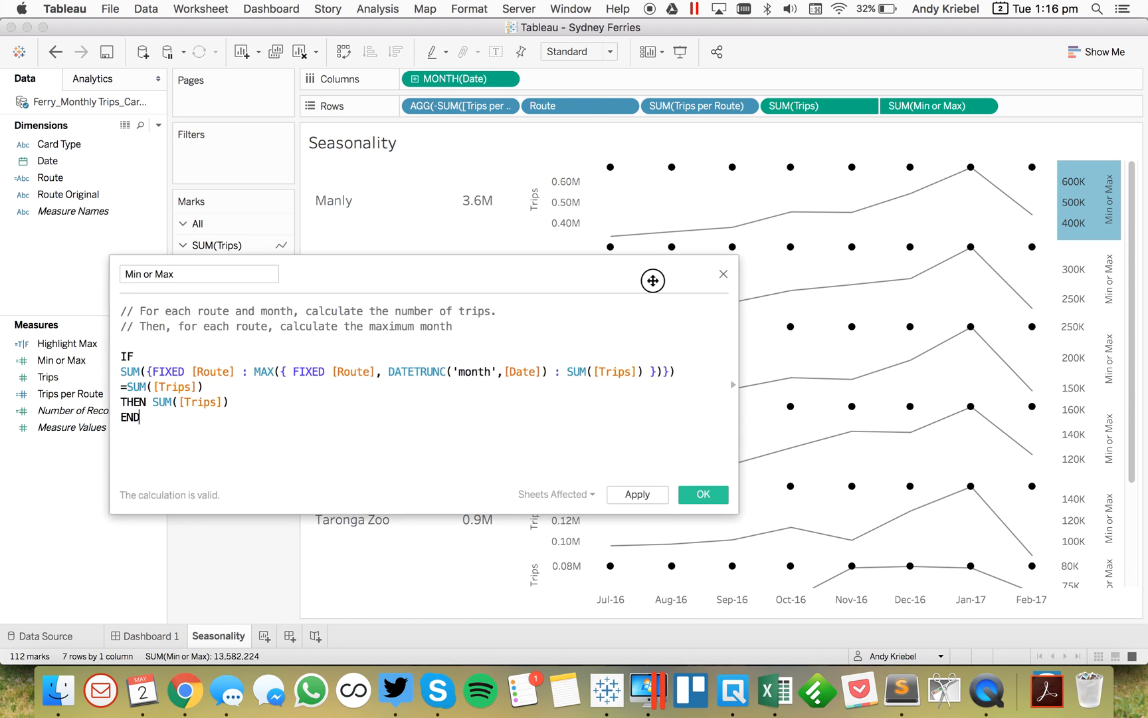
pyautogui.moveTo(651, 280); pyautogui.dragTo(674, 275)
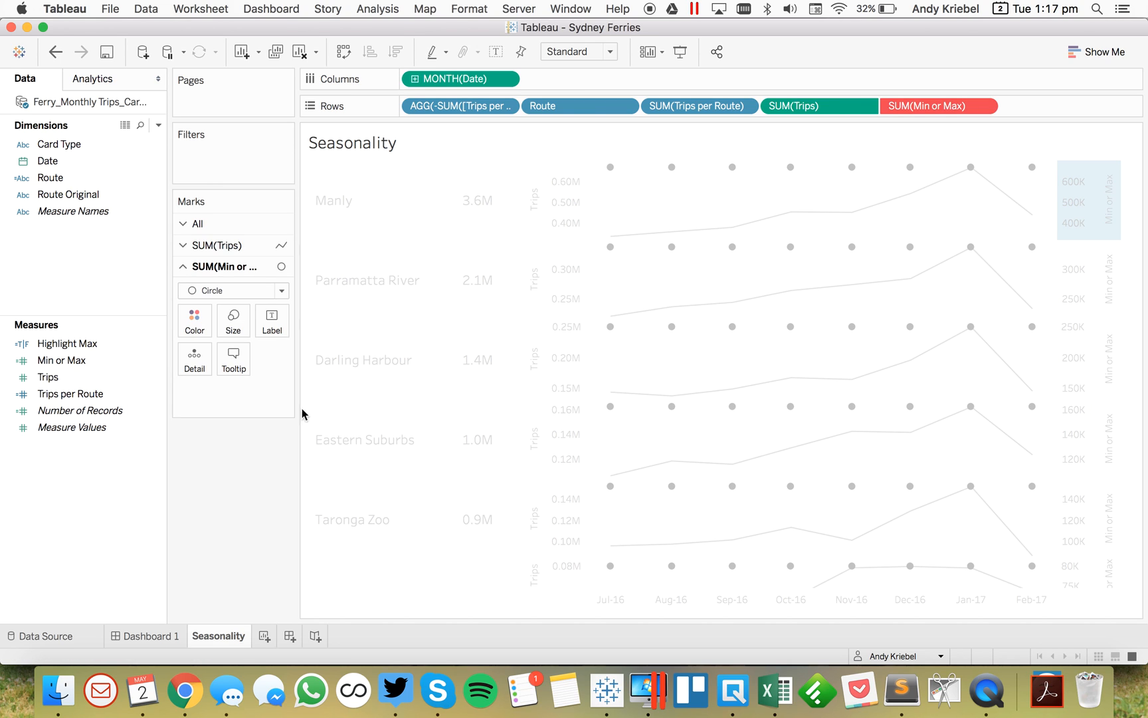
# - Save the calculation, leaving one peak dot per route, and reach the Min or Max field's actions
pyautogui.click(69, 394)
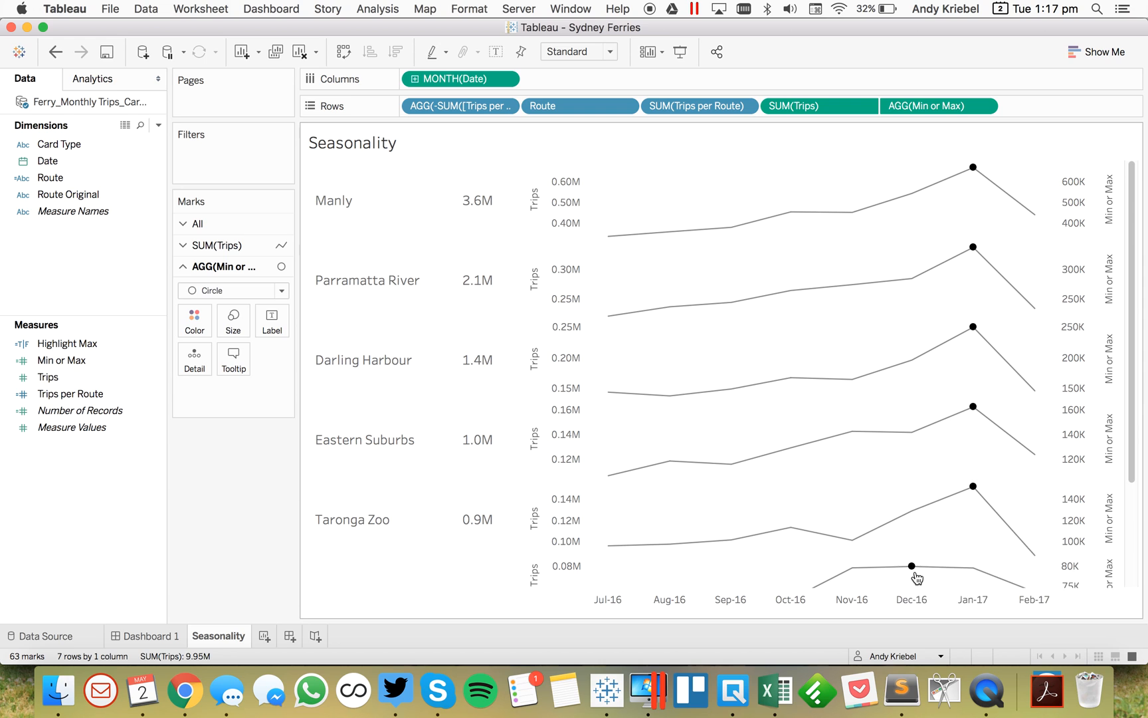
pyautogui.scroll(-3)
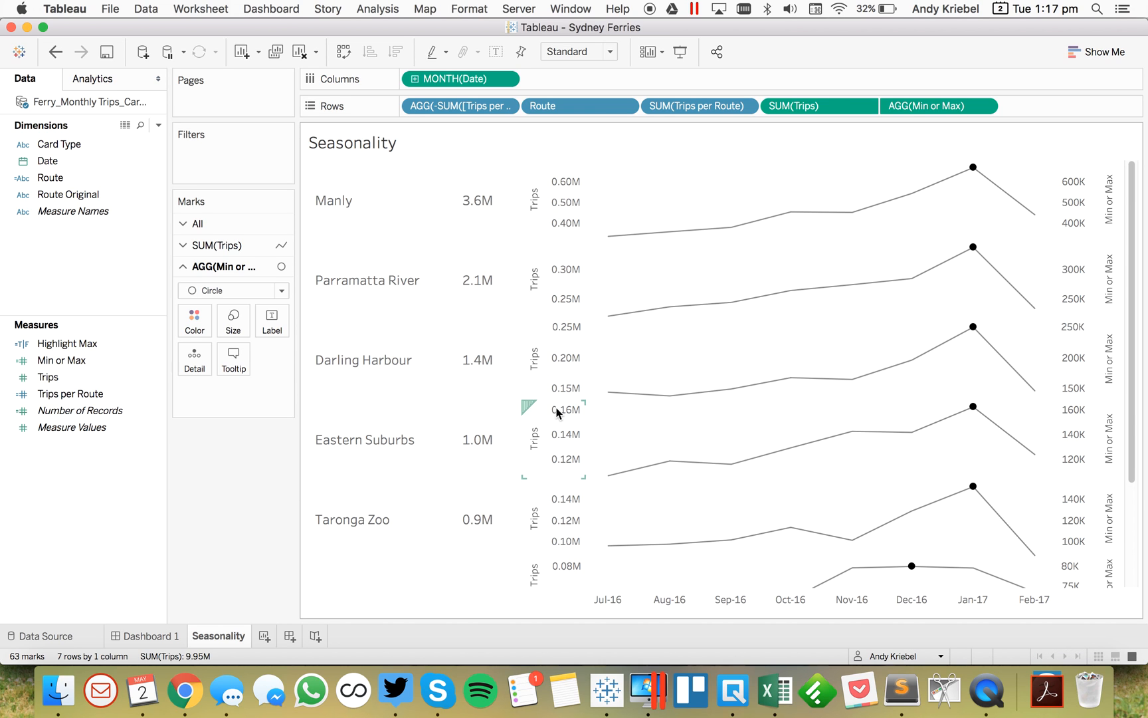
pyautogui.rightClick(61, 360)
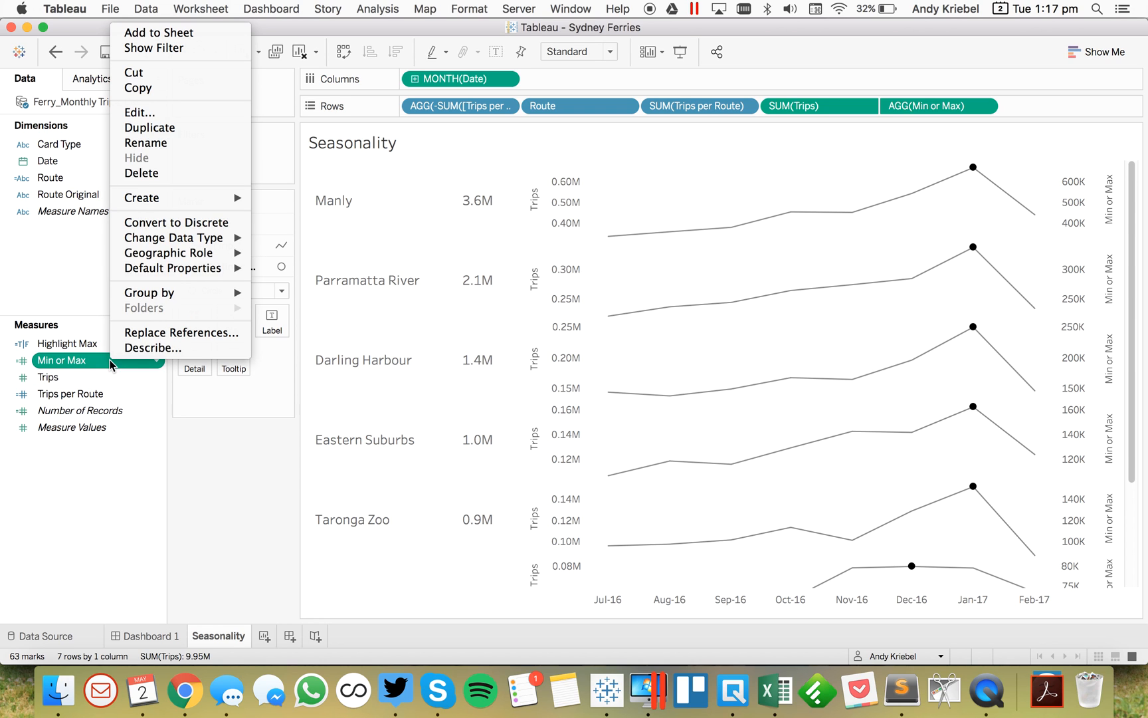
# - Add an ELSEIF with MIN instead of MAX plus comments so each route's lowest month also gets a dot
pyautogui.click(140, 112)
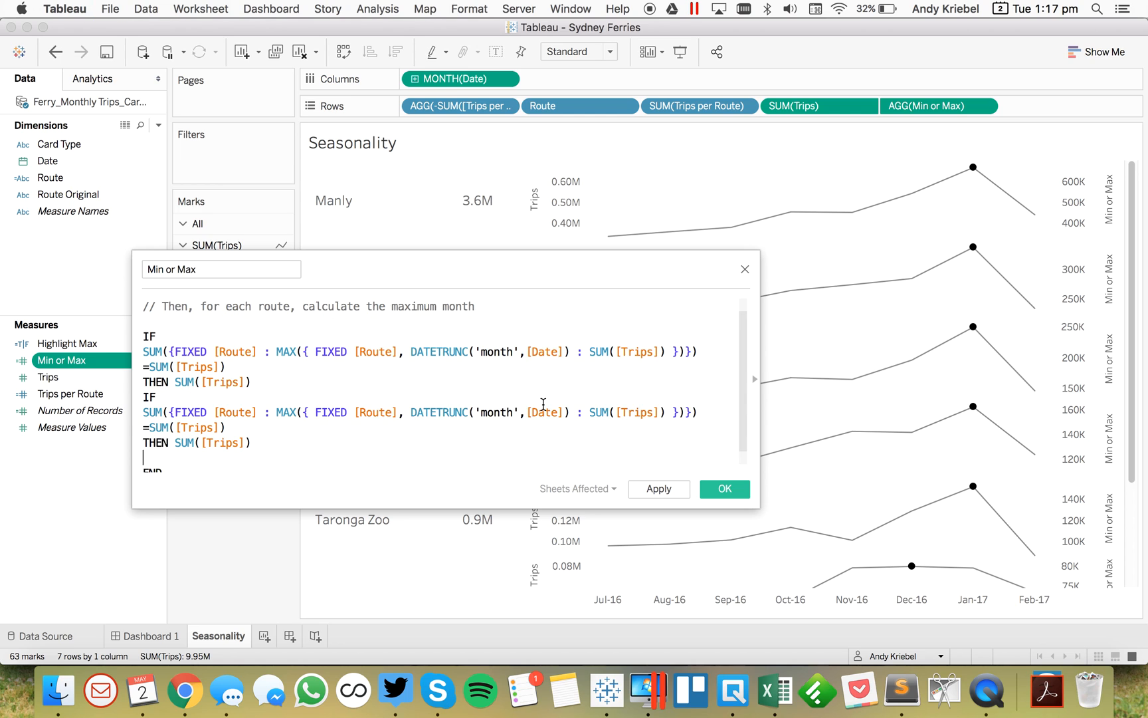
pyautogui.write('ELSEIF')
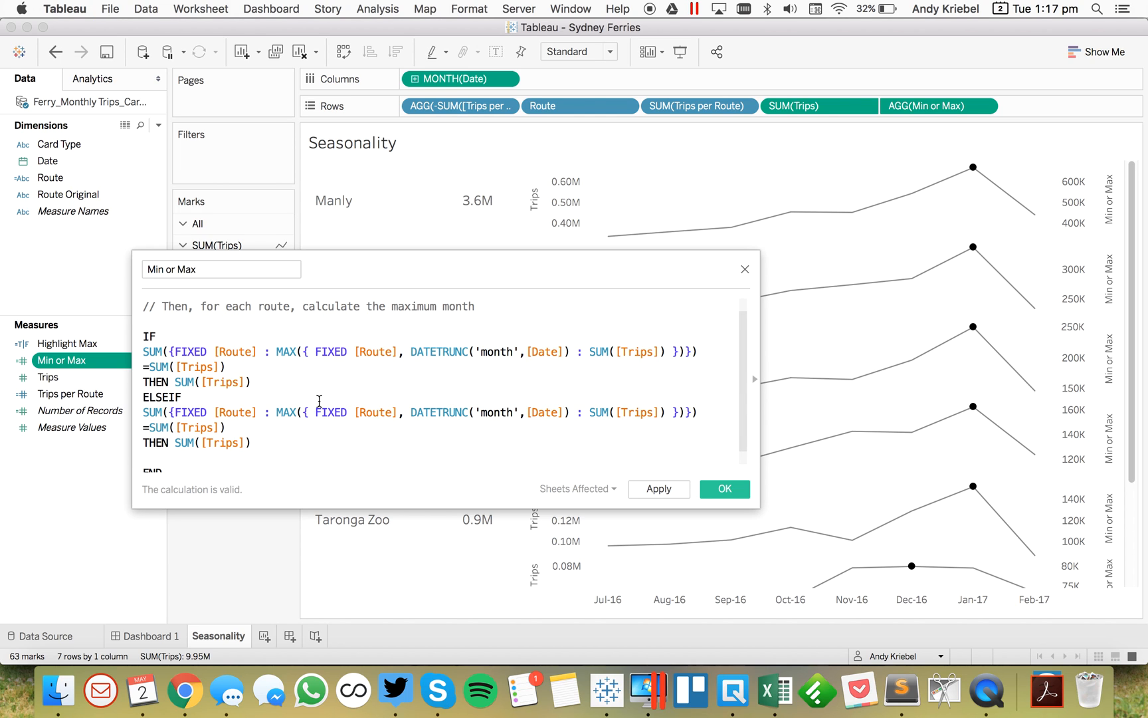
pyautogui.doubleClick(286, 412)
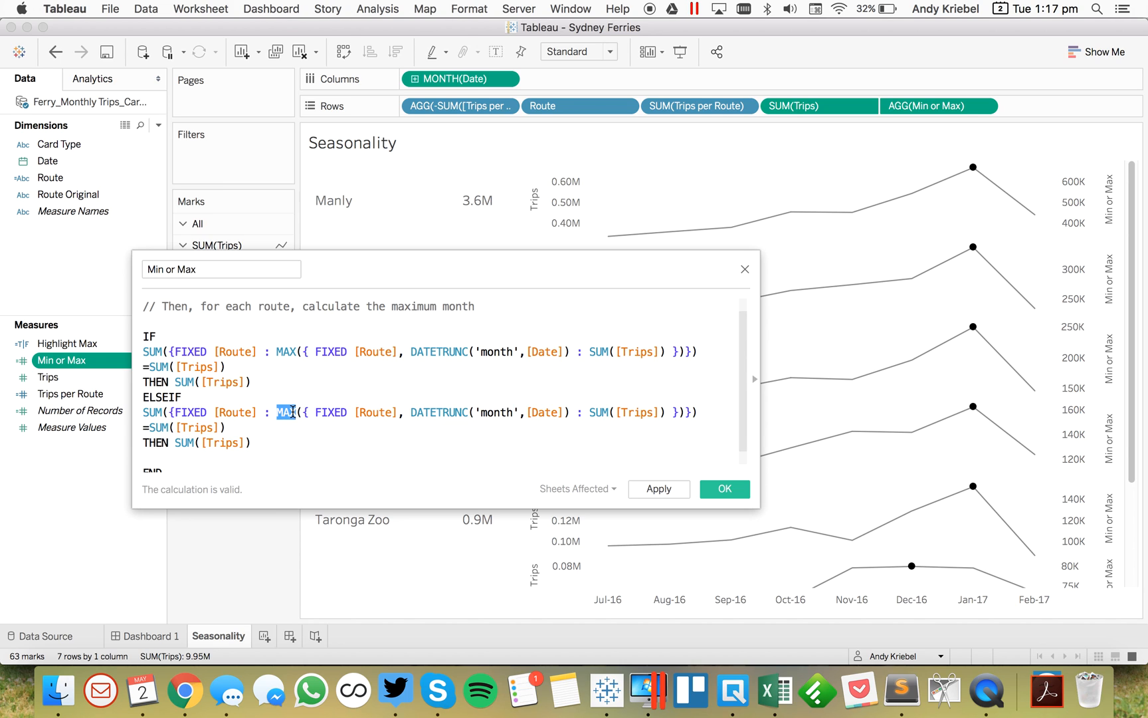
pyautogui.write('MIN')
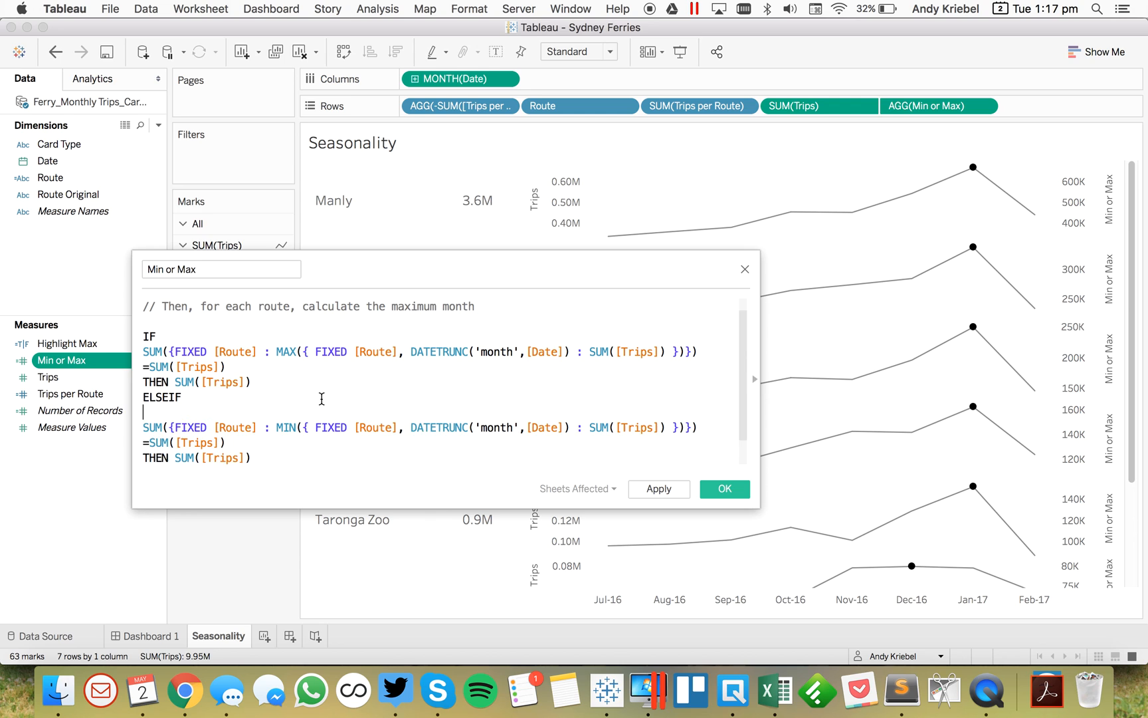
pyautogui.write('// For each route and month, calculate the number of trips.')
pyautogui.write('// Then, for each route, calculate the minumum month')
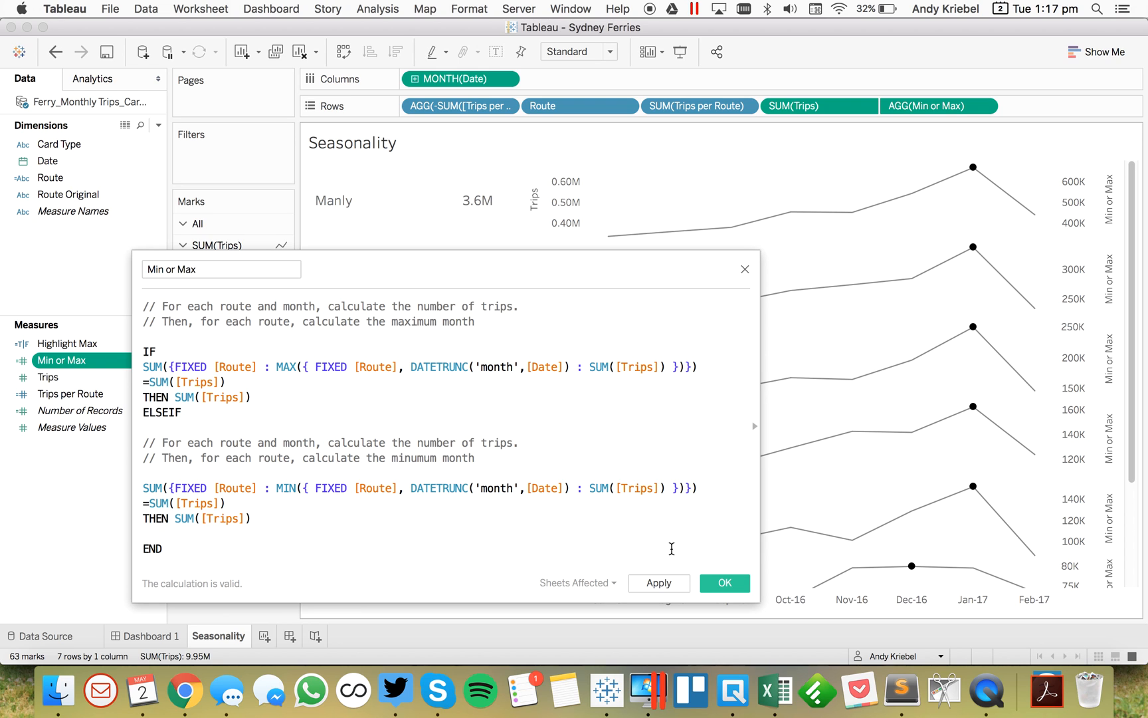
pyautogui.click(723, 584)
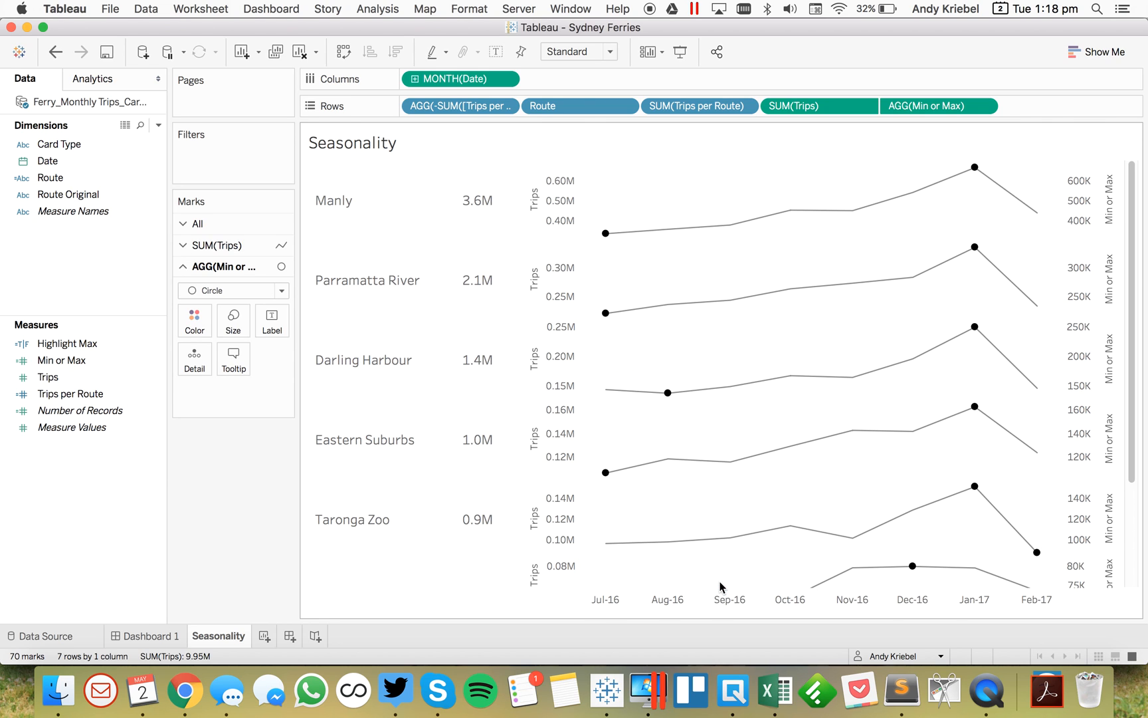
pyautogui.moveTo(907, 419)
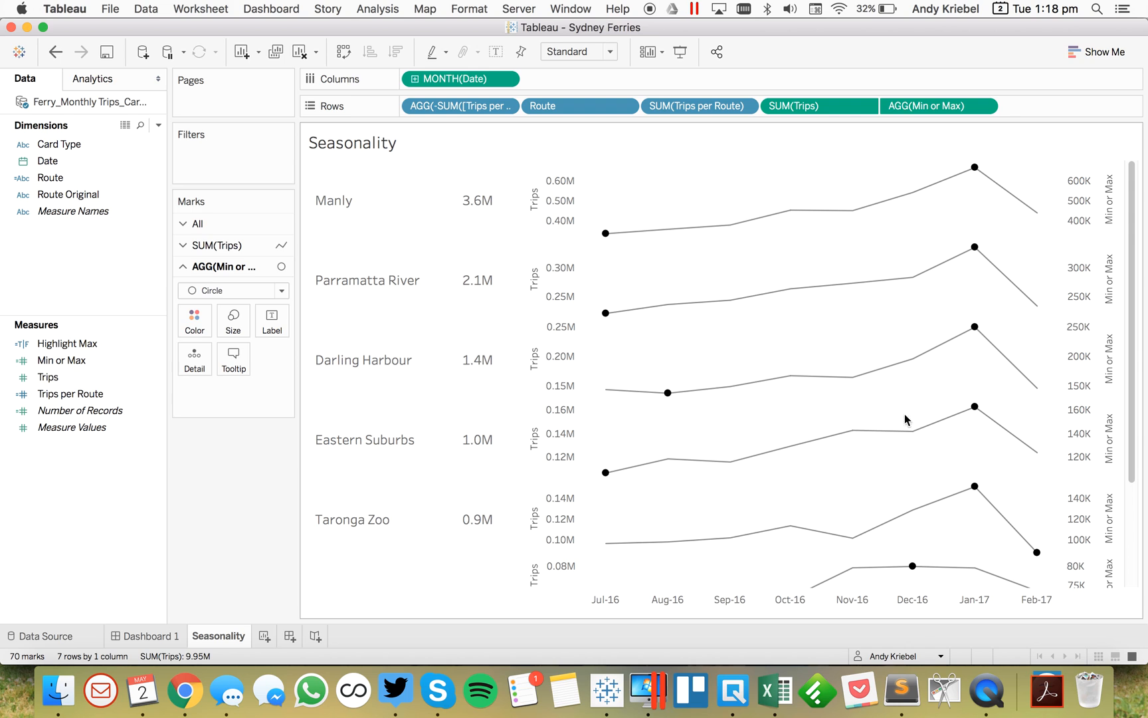
# - Copy the maximum-month condition out of the Min or Max calculation
pyautogui.click(66, 343)
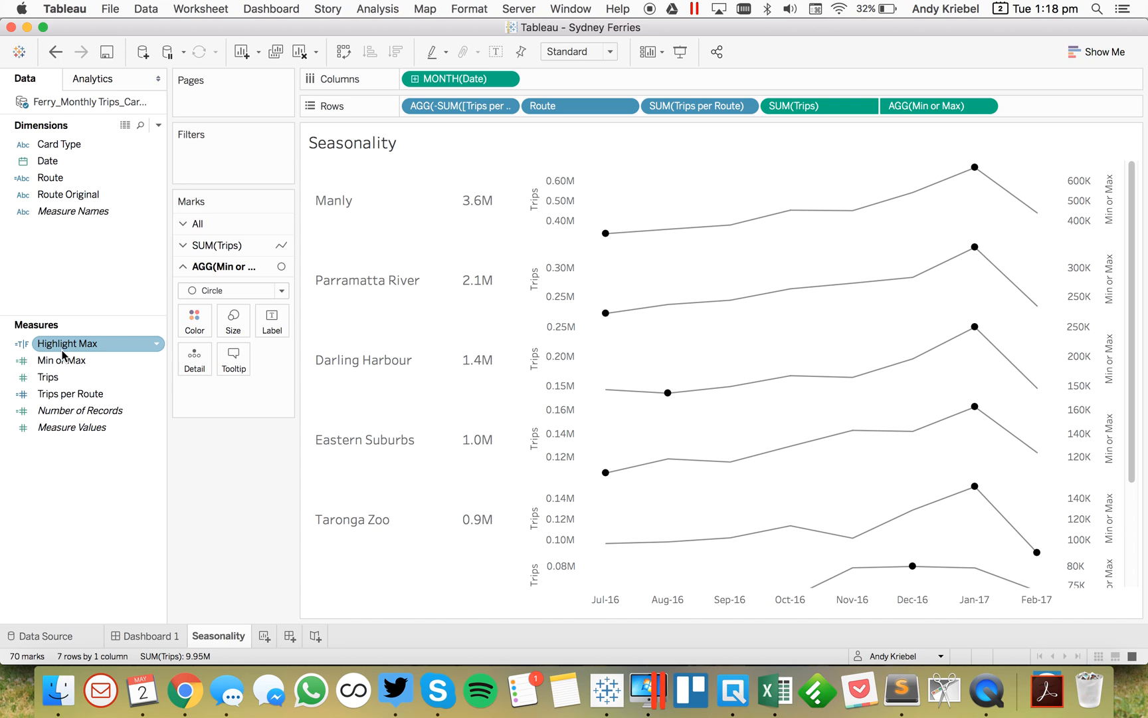
pyautogui.rightClick(66, 343)
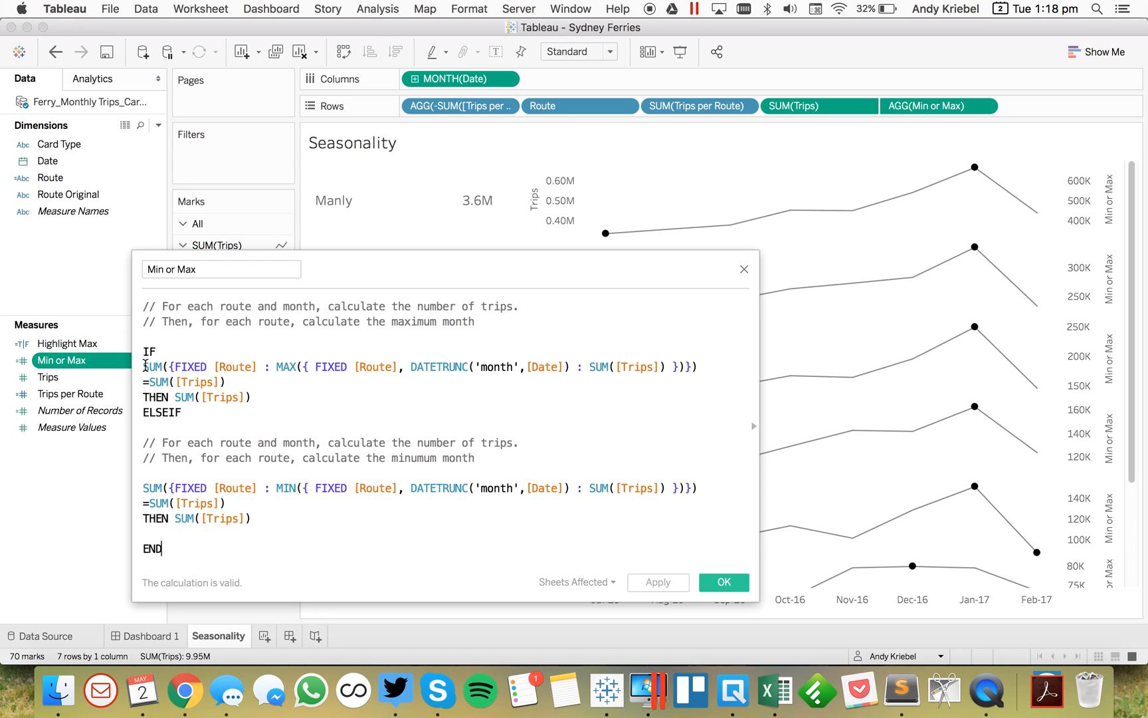
pyautogui.moveTo(143, 367); pyautogui.dragTo(227, 381)
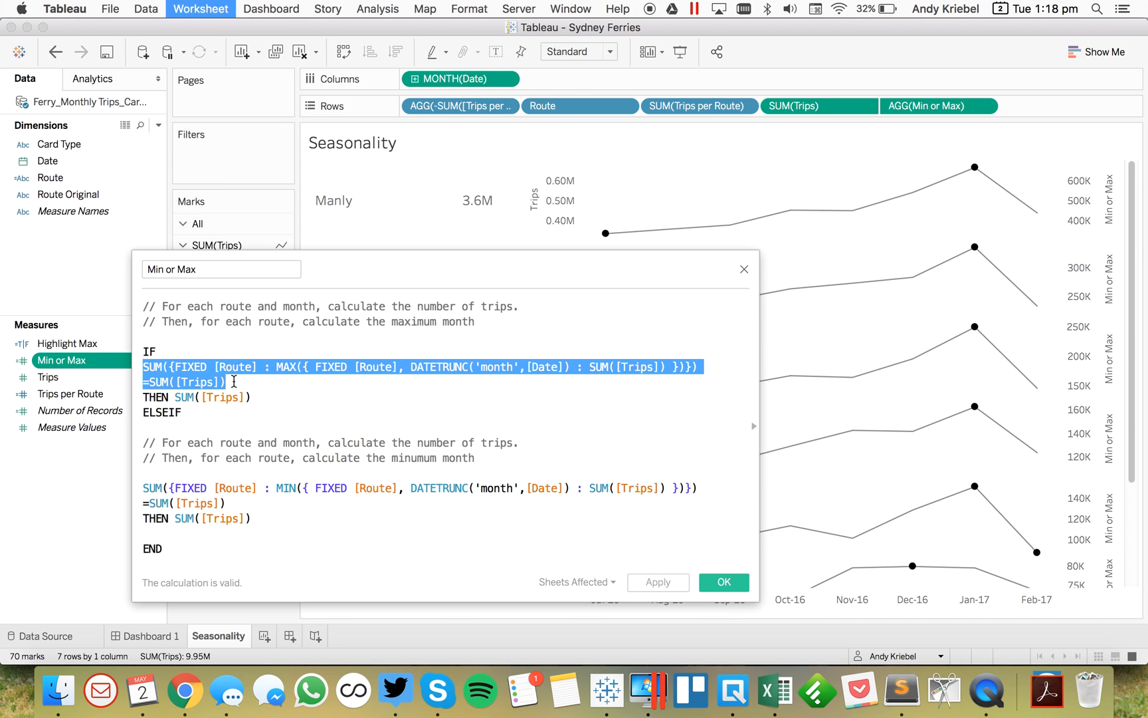
pyautogui.moveTo(513, 404)
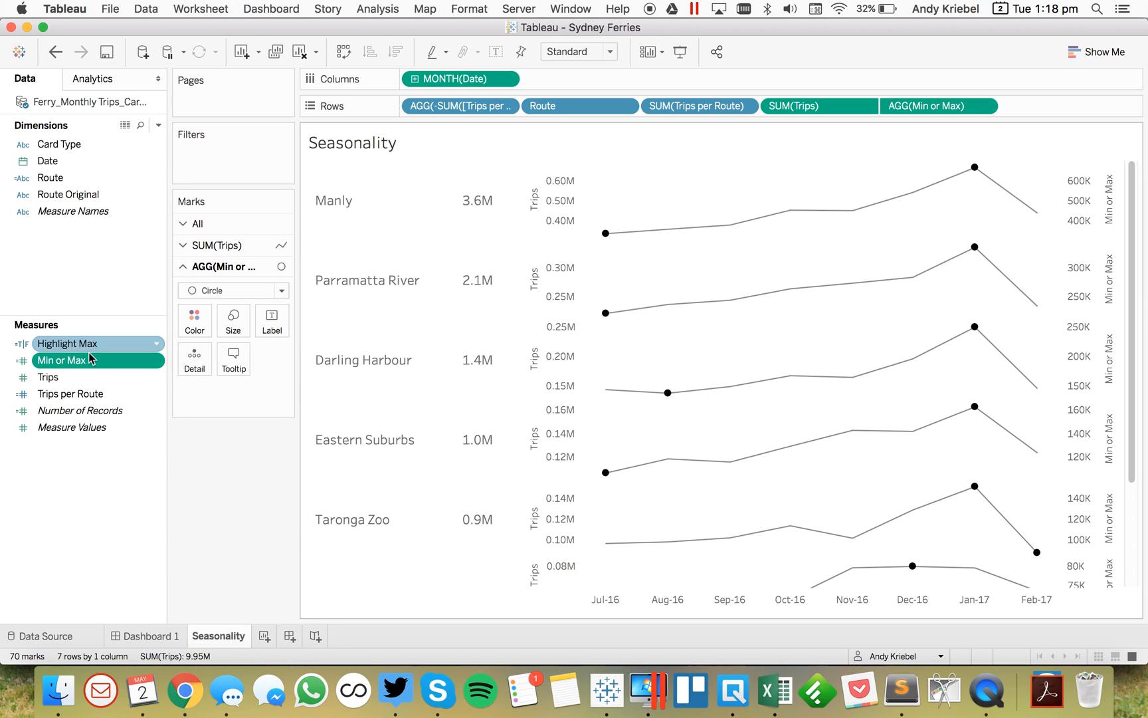
# - Paste the MAX condition into Highlight Max and save it to colour peaks blue and lows orange
pyautogui.rightClick(66, 343)
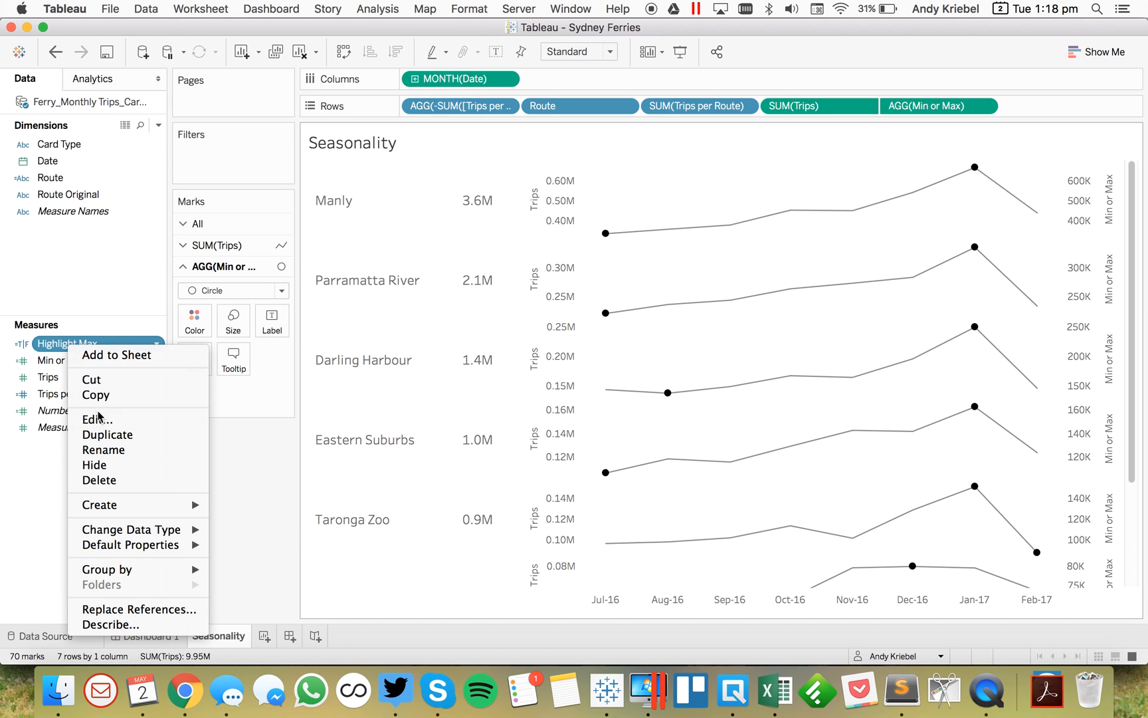
pyautogui.click(95, 418)
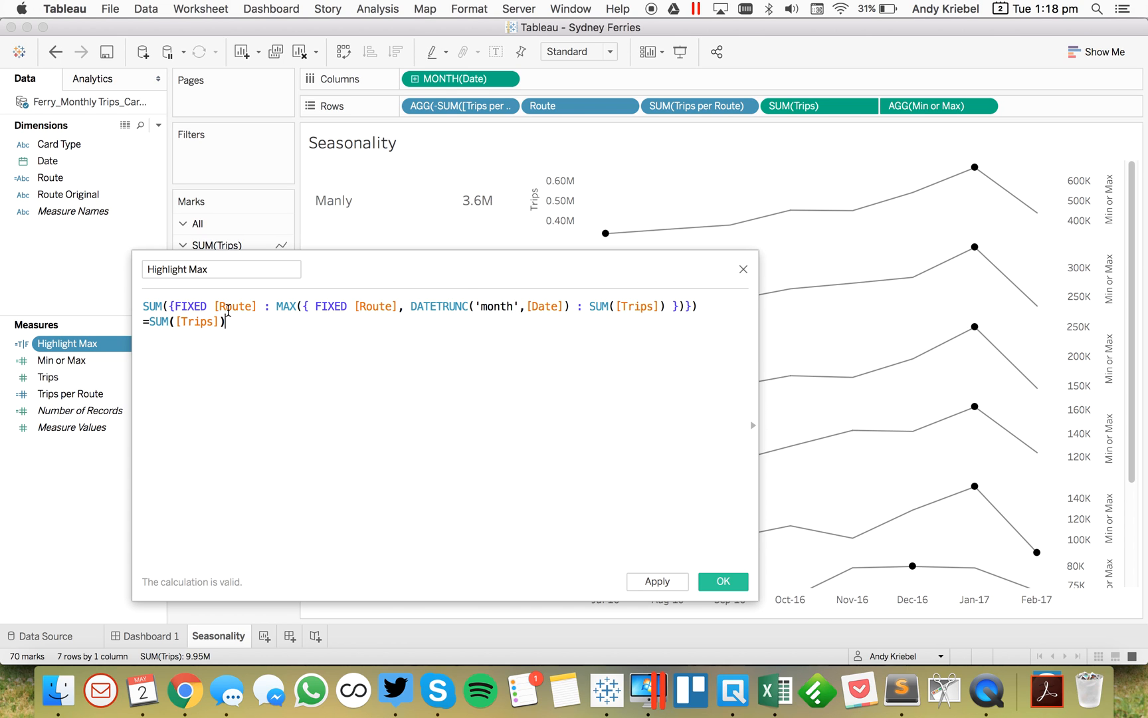
pyautogui.doubleClick(290, 306)
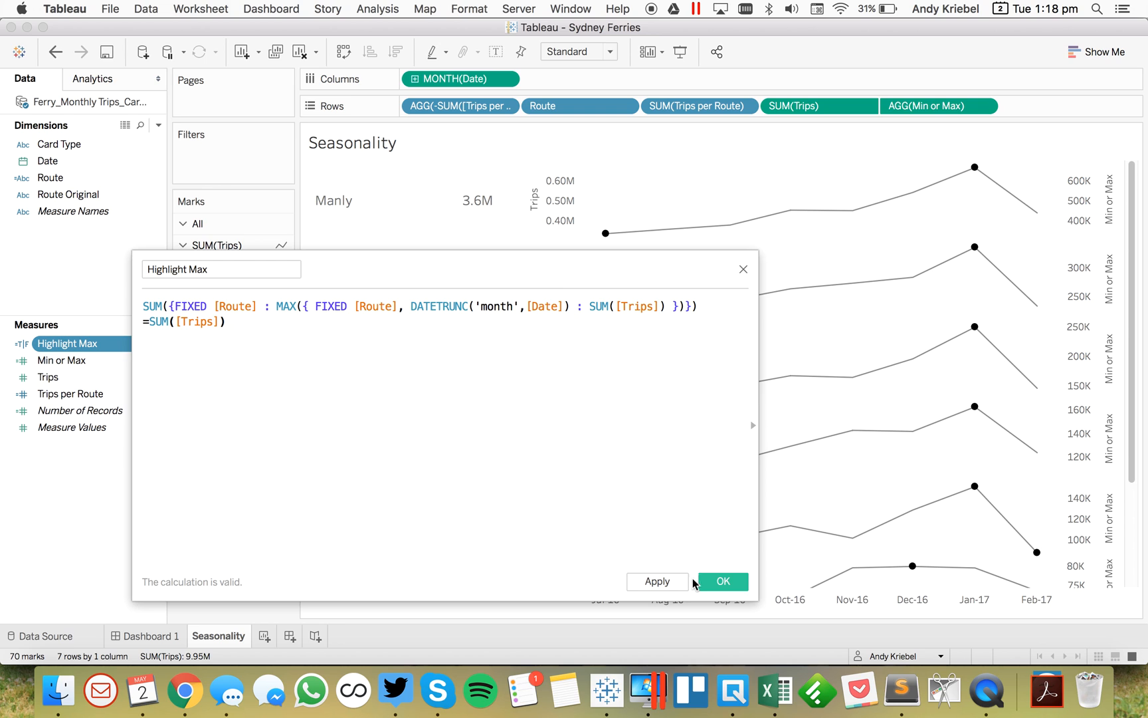
pyautogui.click(722, 581)
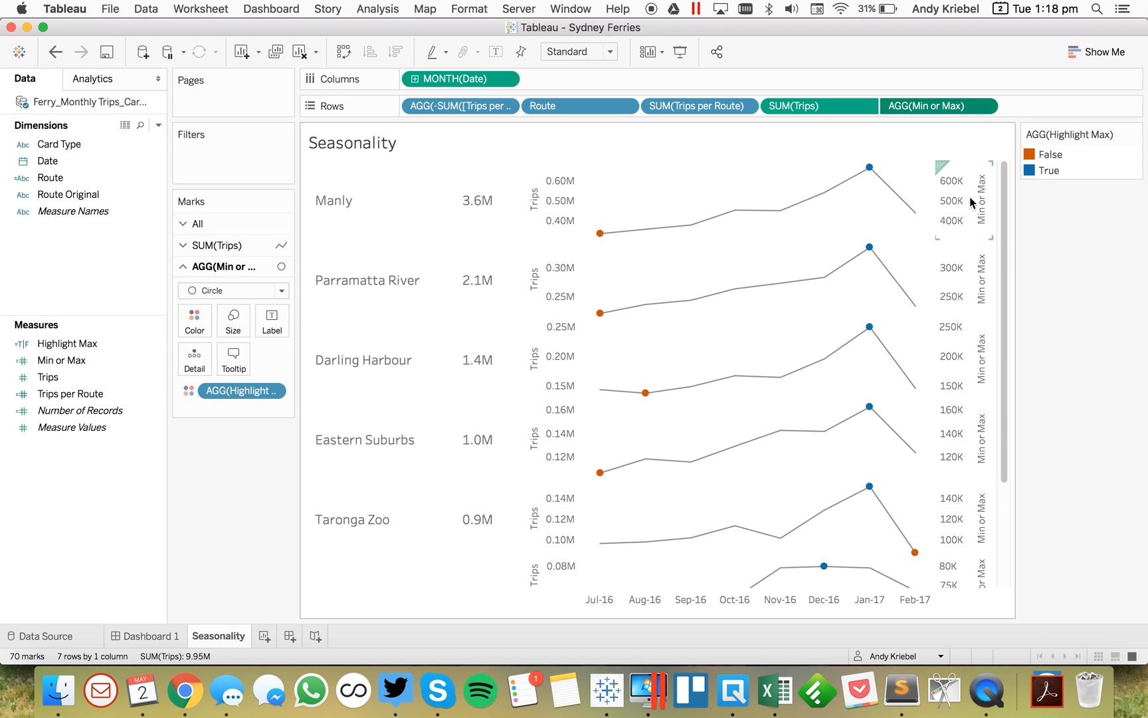
# - Uncheck Show Header on the Min or Max axis and switch to Dashboard 1
pyautogui.rightClick(951, 202)
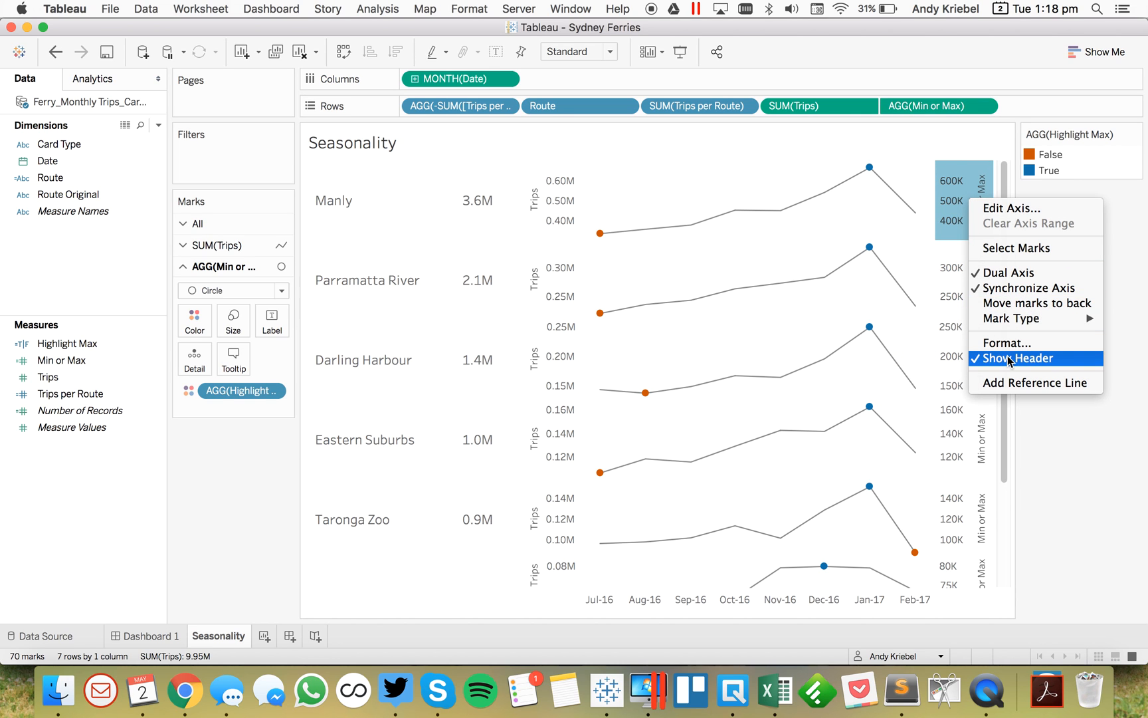
pyautogui.click(1018, 357)
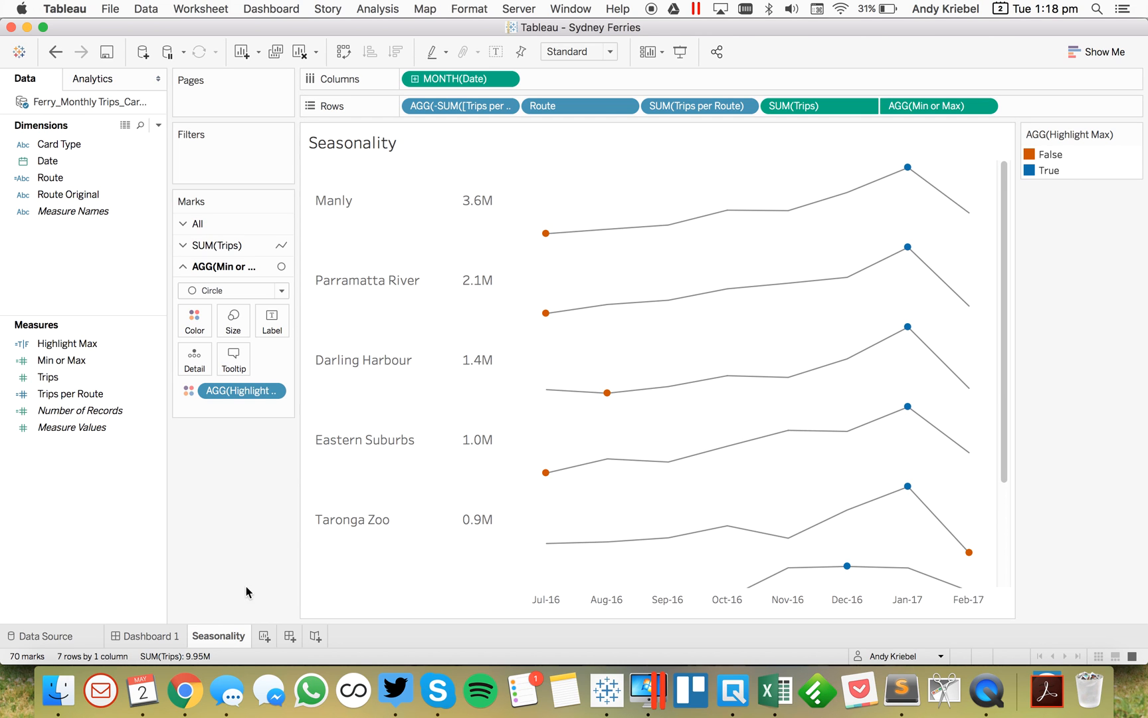
pyautogui.click(150, 635)
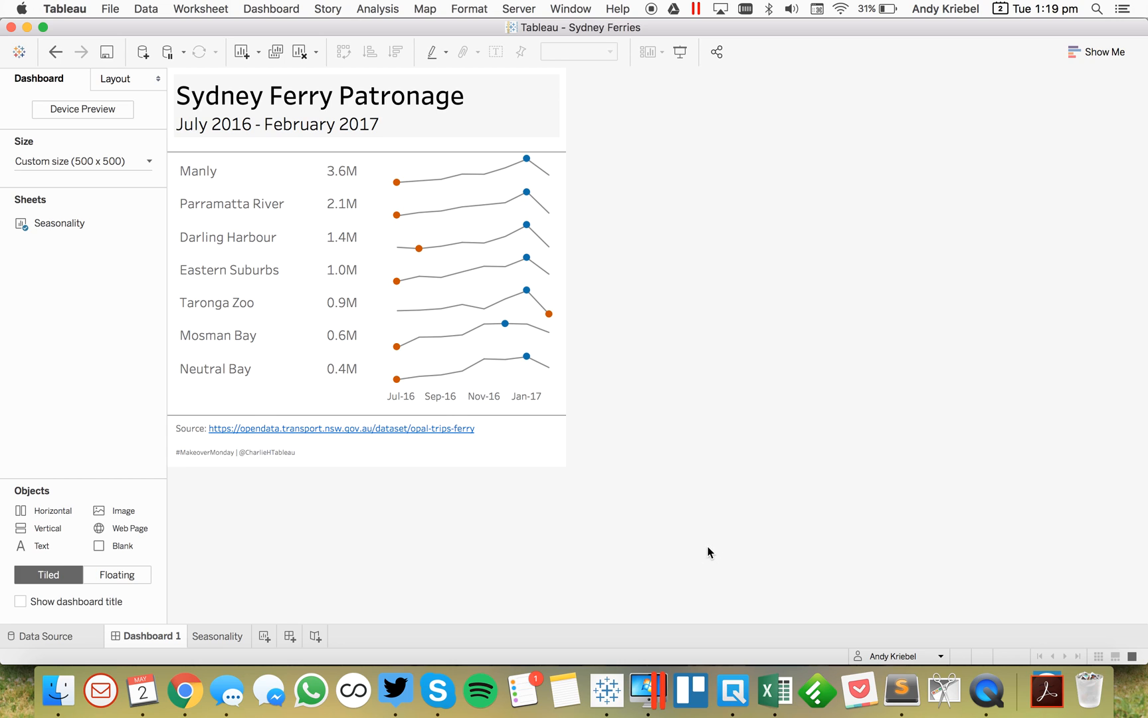